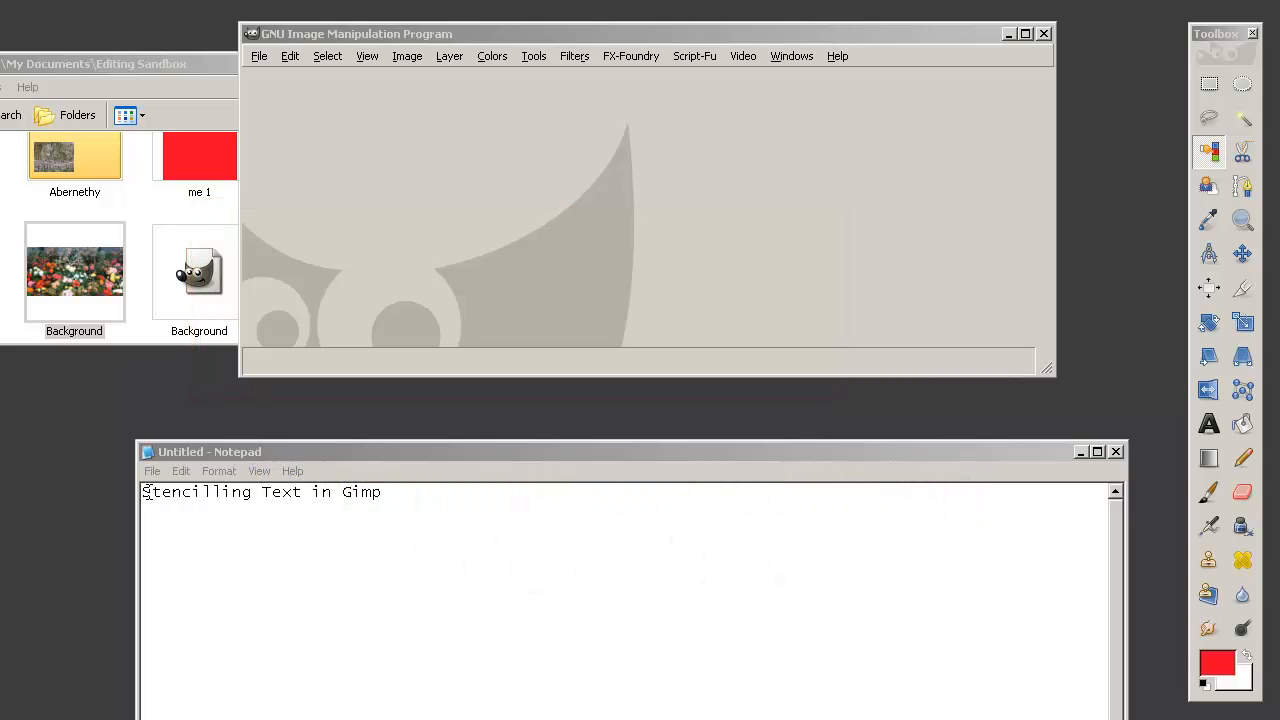
Step: Add '(1.) Open your picture with Gimp.' below the Stencilling Text in Gimp heading
click(600, 451)
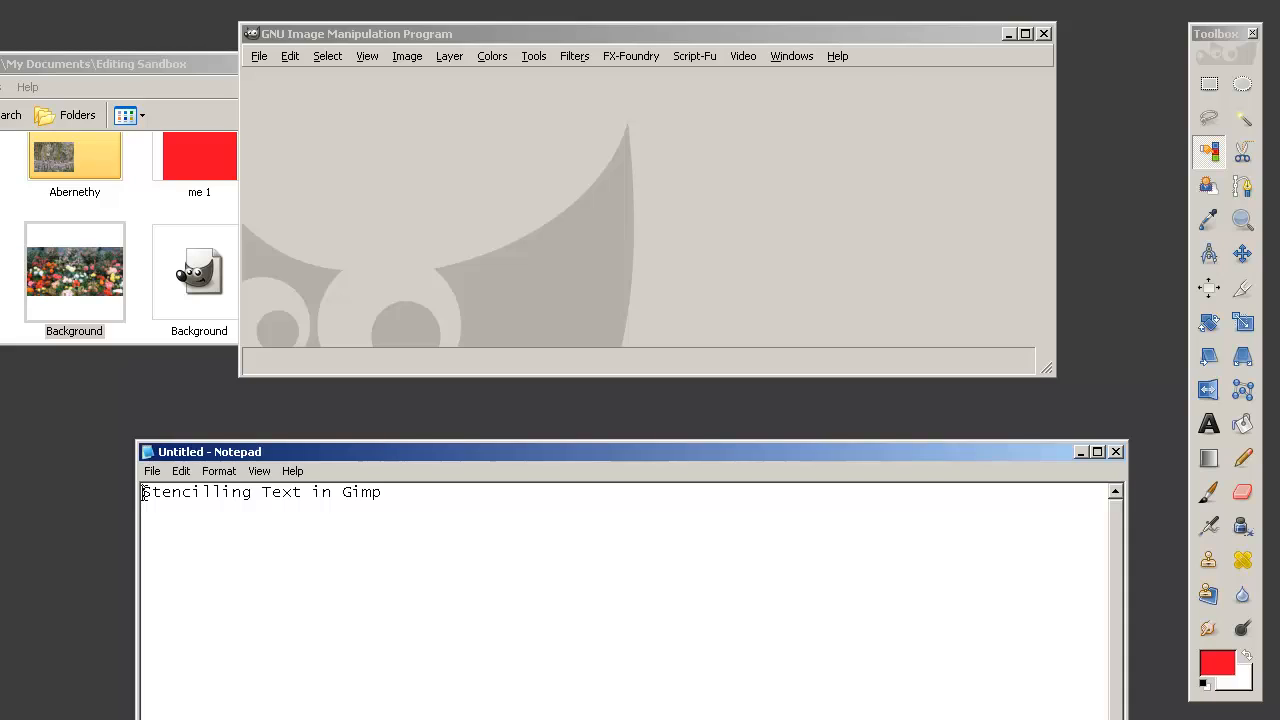
double_click(197, 491)
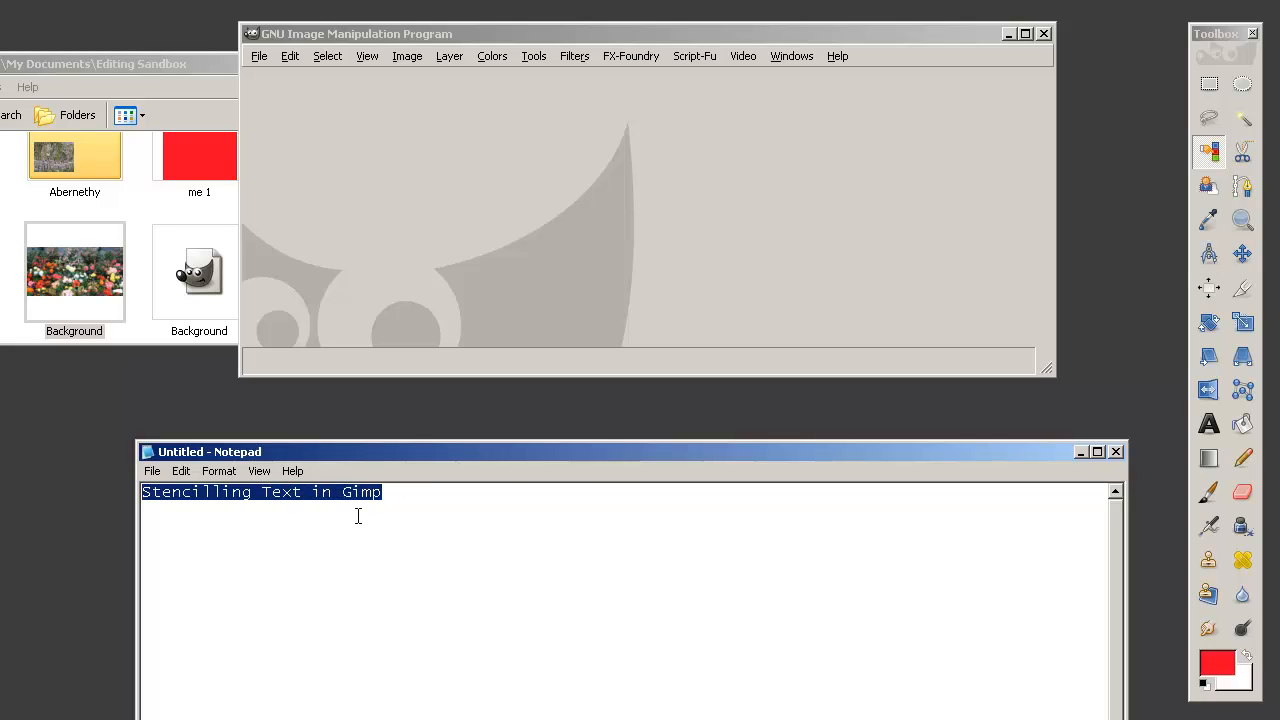
mouse_move(397, 497)
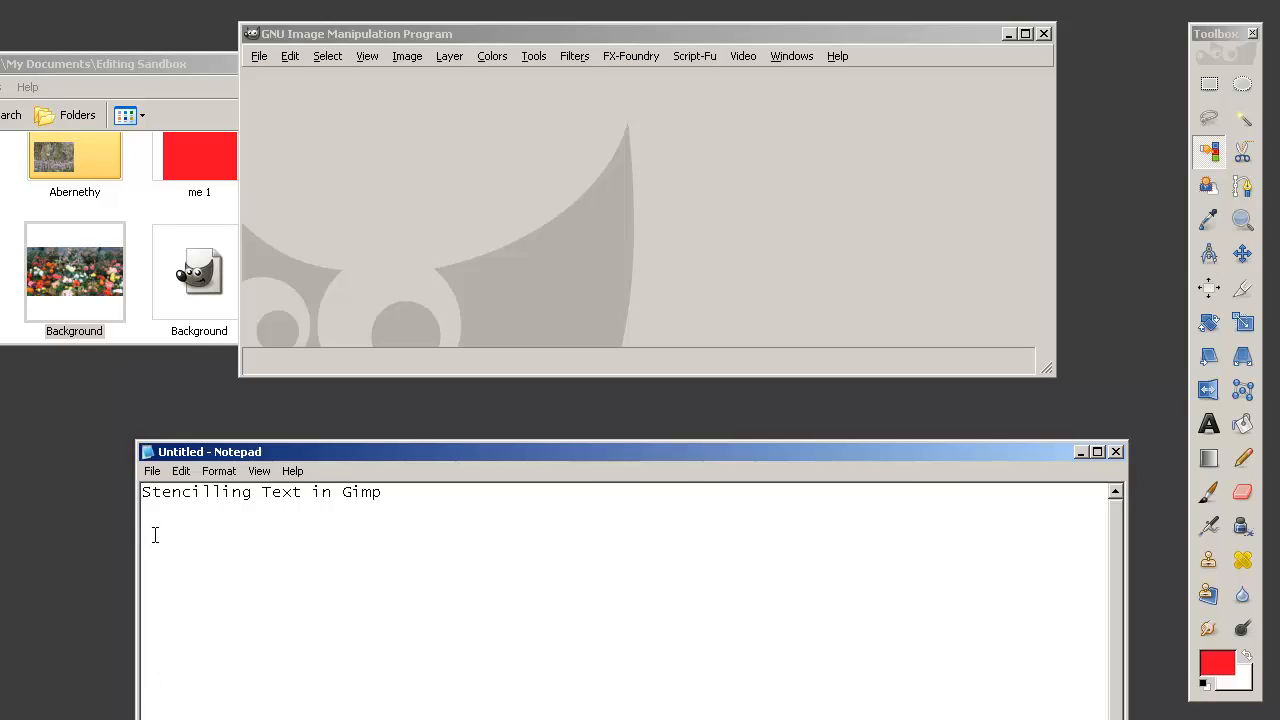
text((1.) Open your picture with Gimp.)
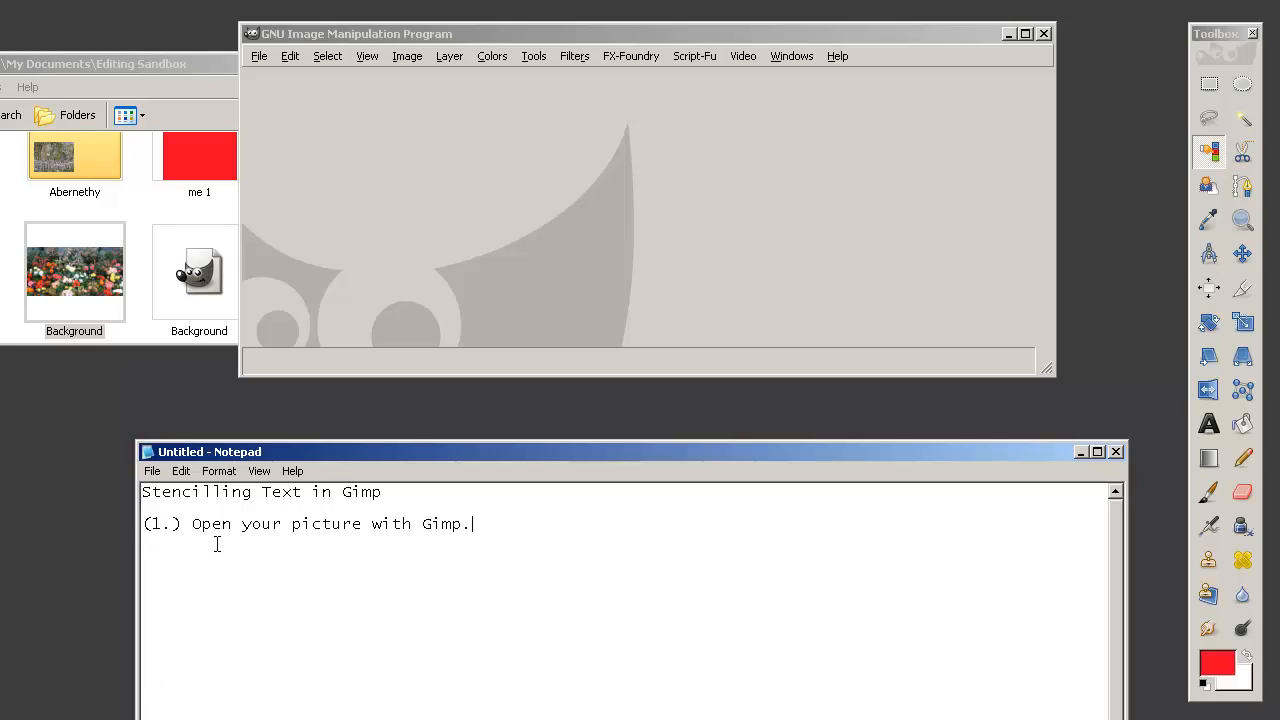
drag(191, 523, 357, 523)
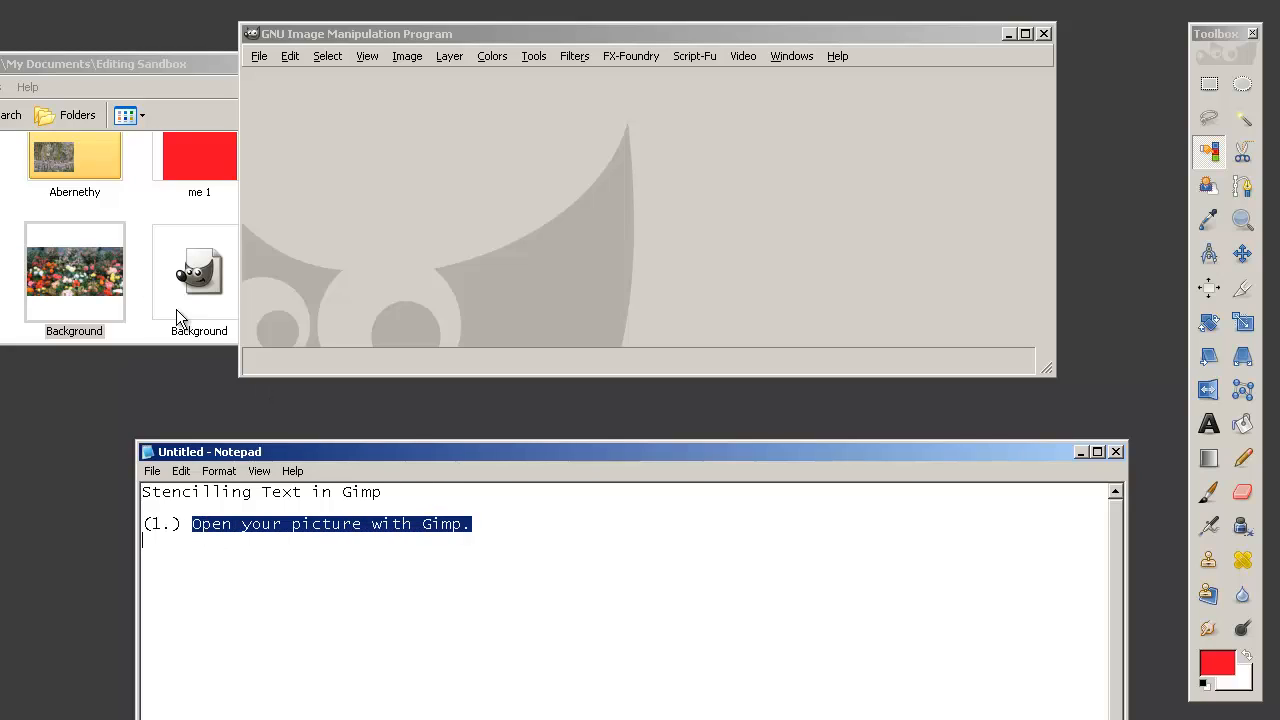
Step: Open Background.jpg in GIMP, move Notepad lower and focus the image window
click(74, 270)
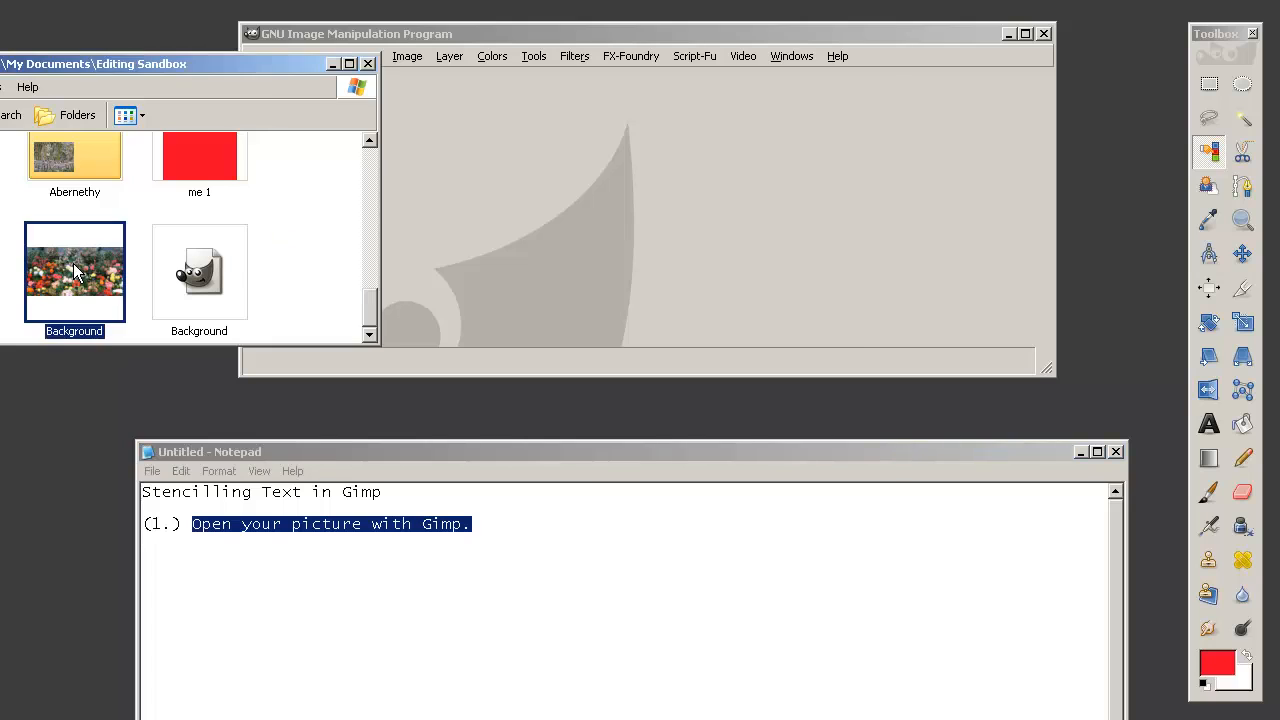
double_click(74, 271)
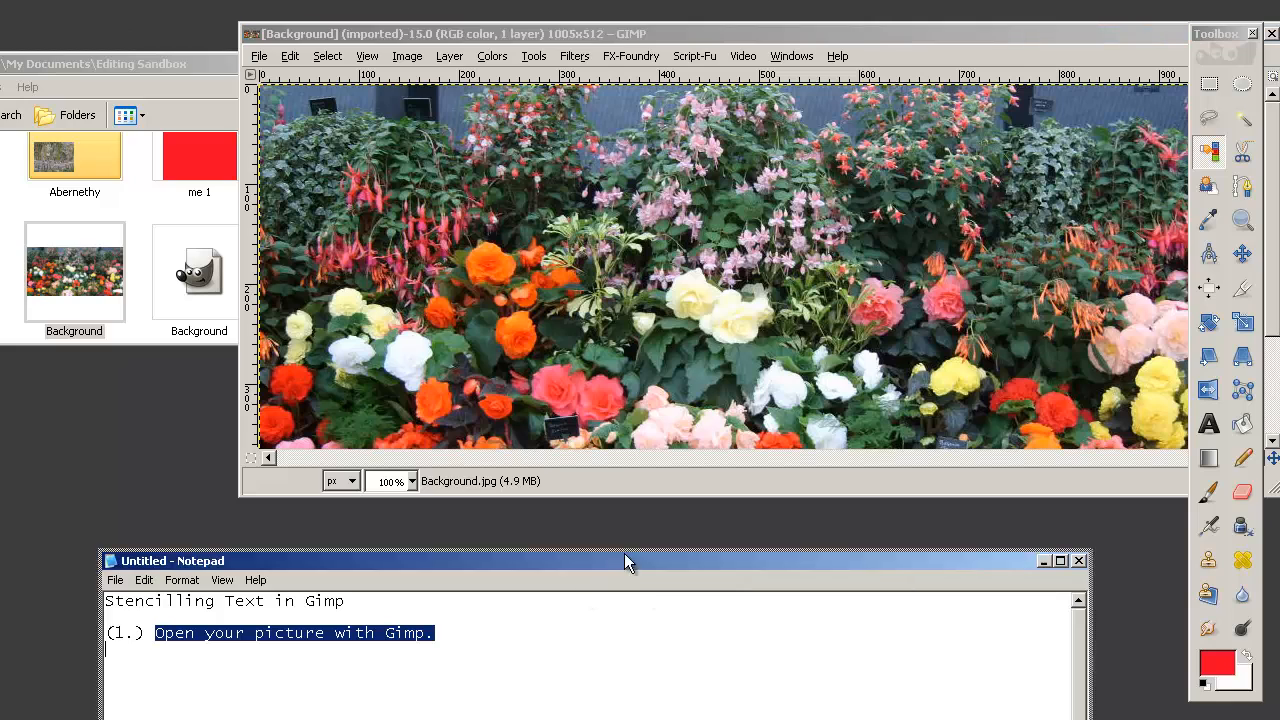
drag(625, 560, 668, 528)
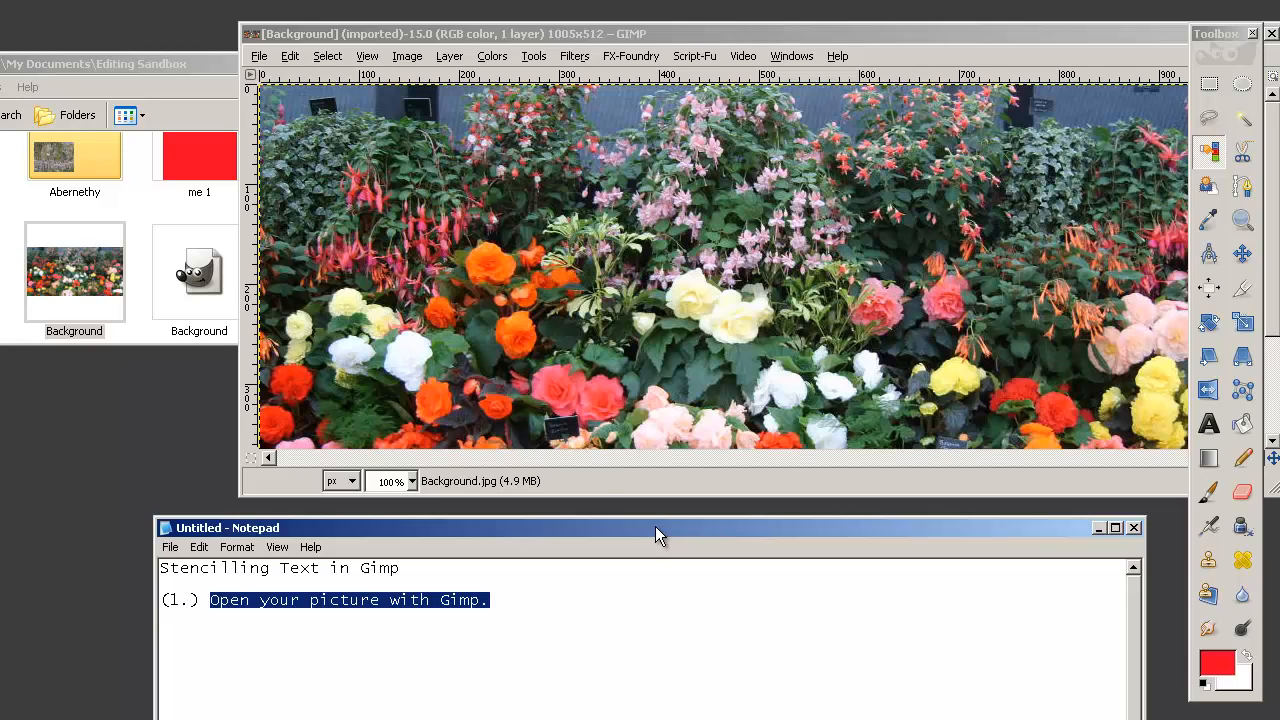
mouse_move(615, 240)
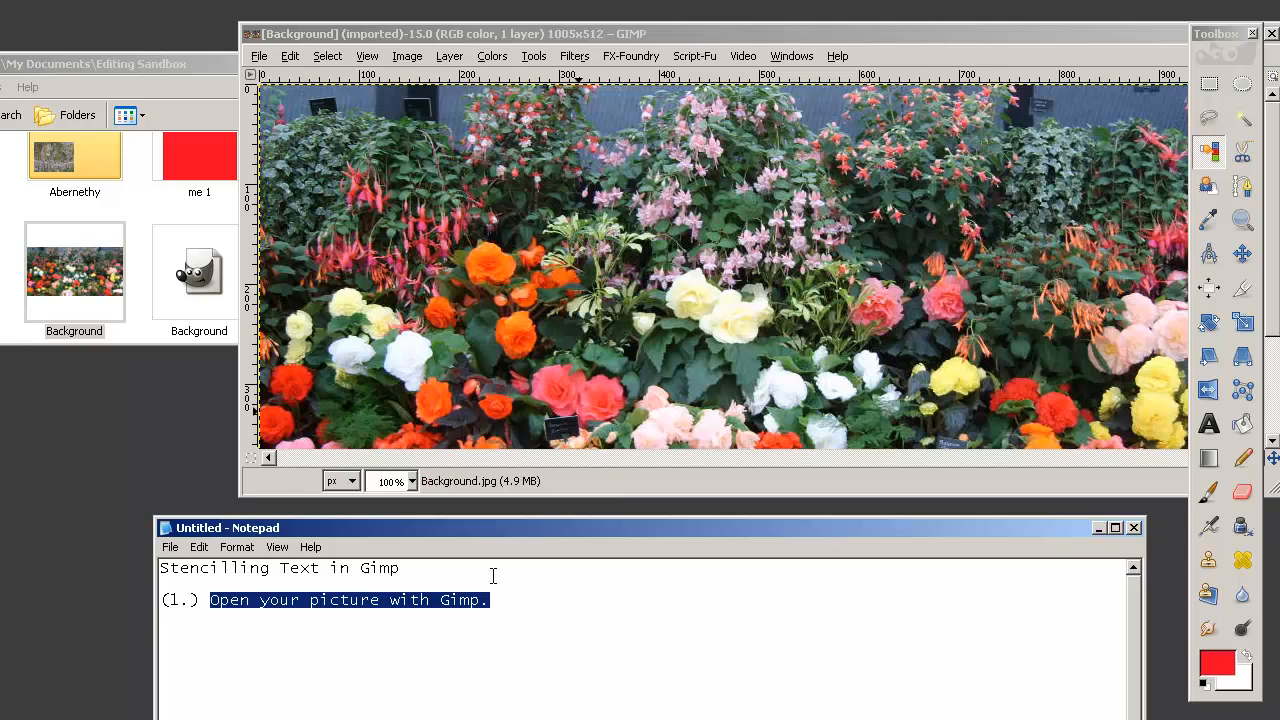
click(500, 600)
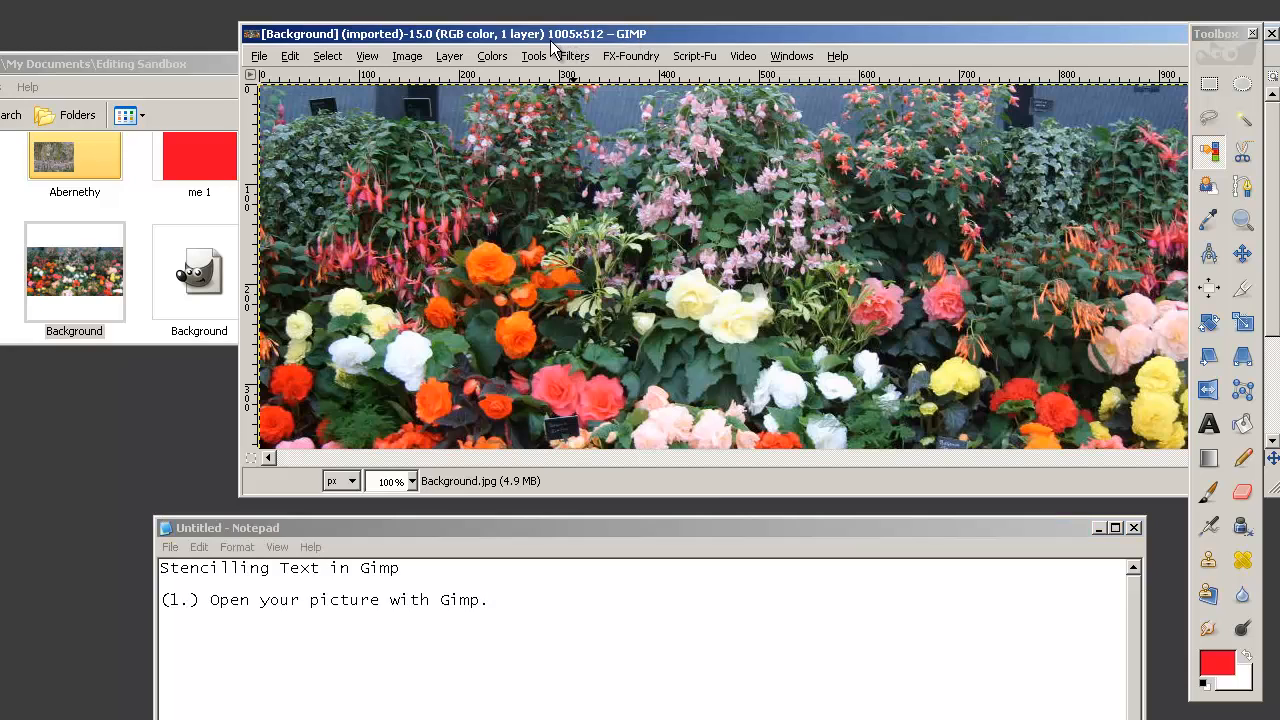
mouse_move(588, 50)
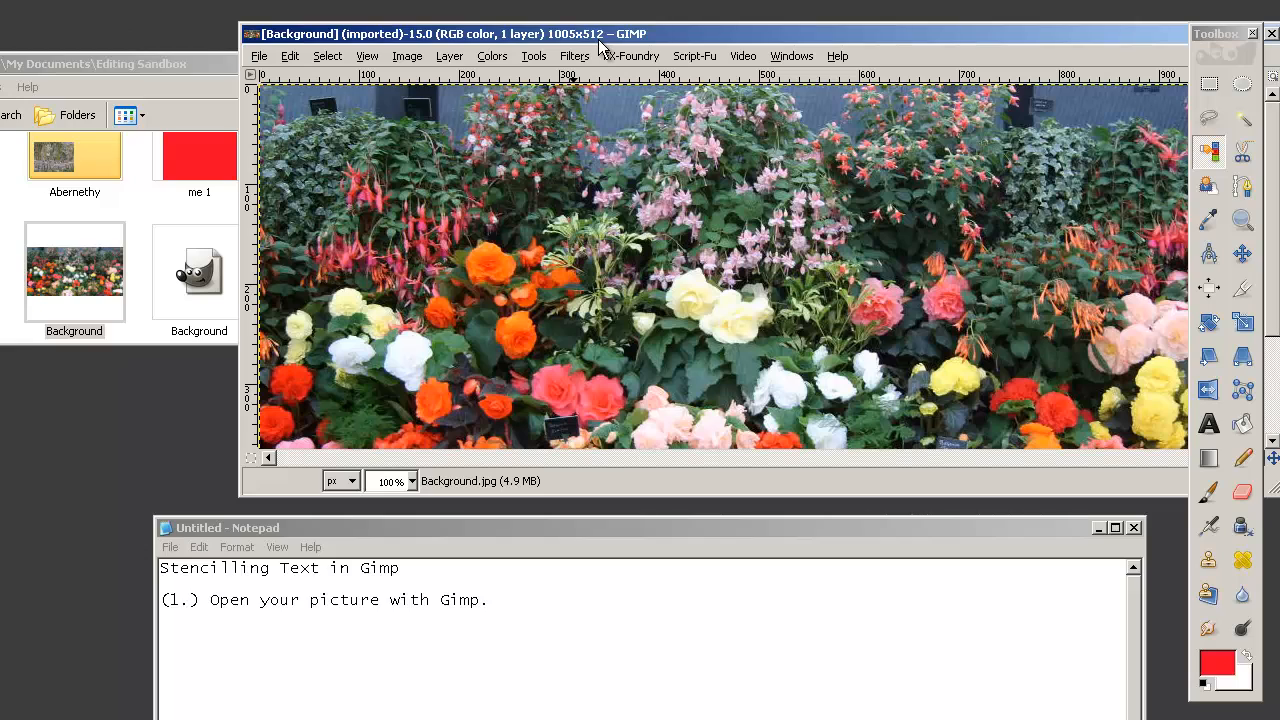
mouse_move(693, 180)
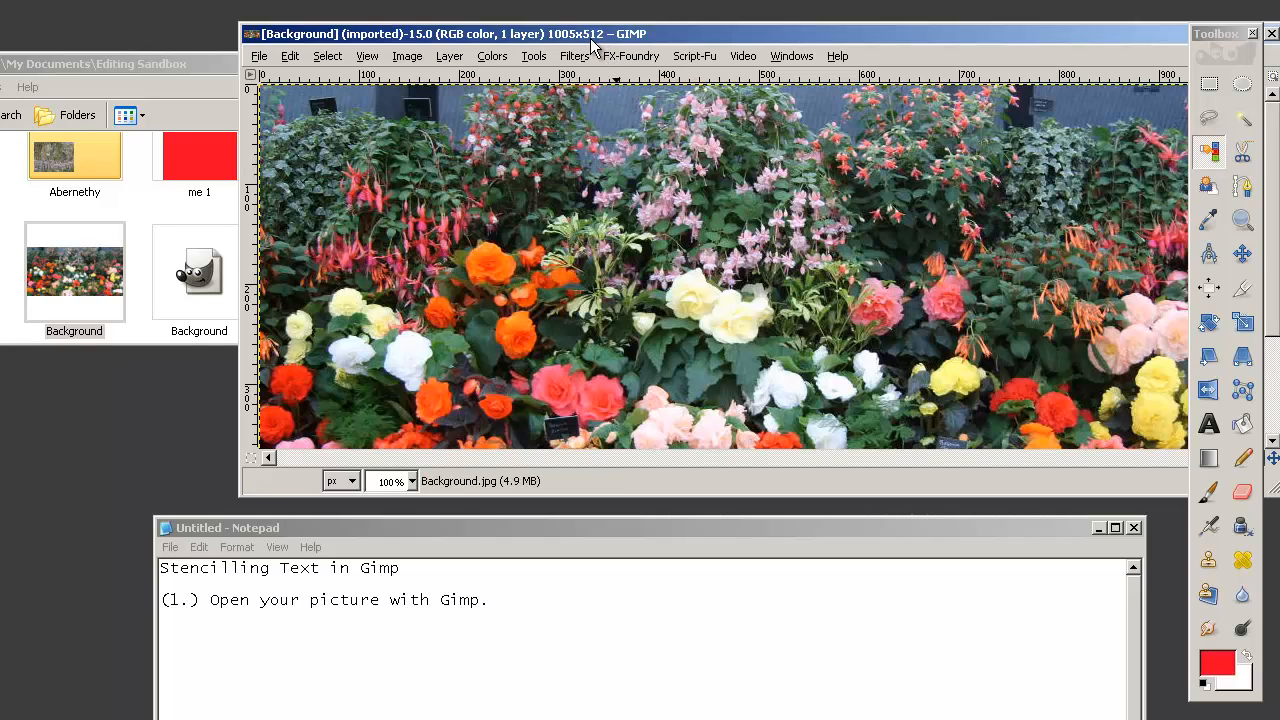
click(449, 55)
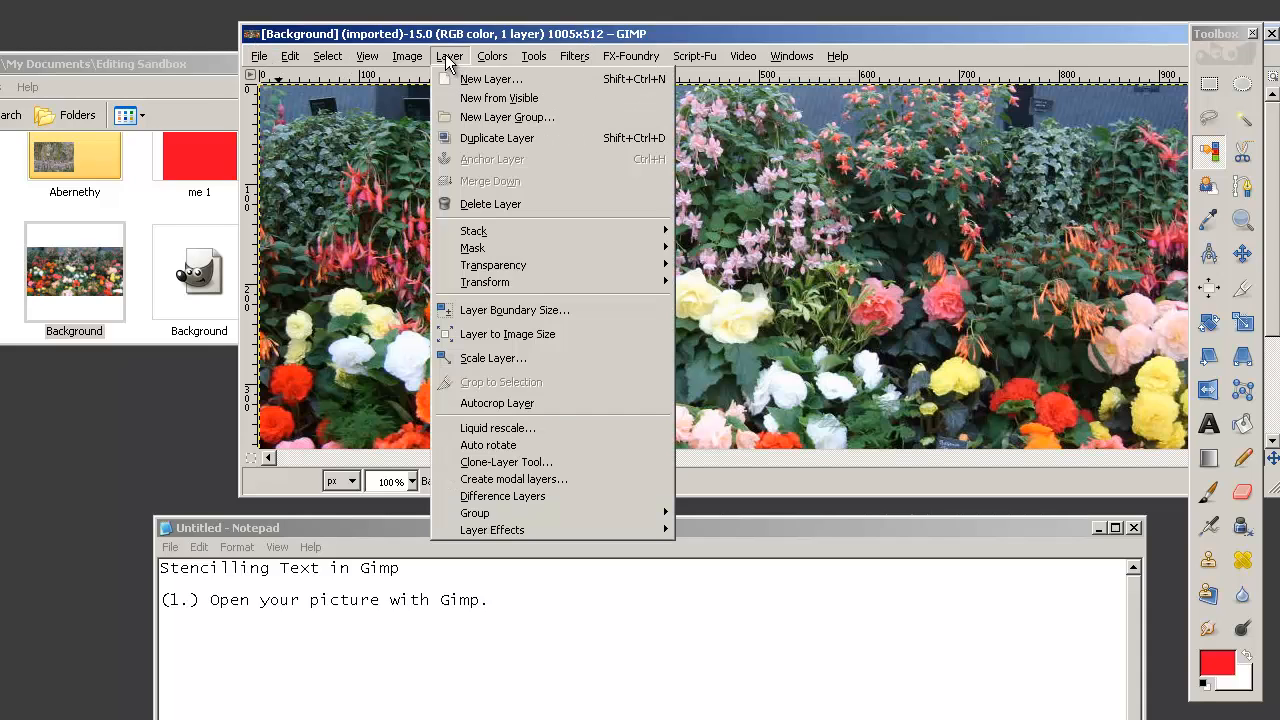
click(490, 79)
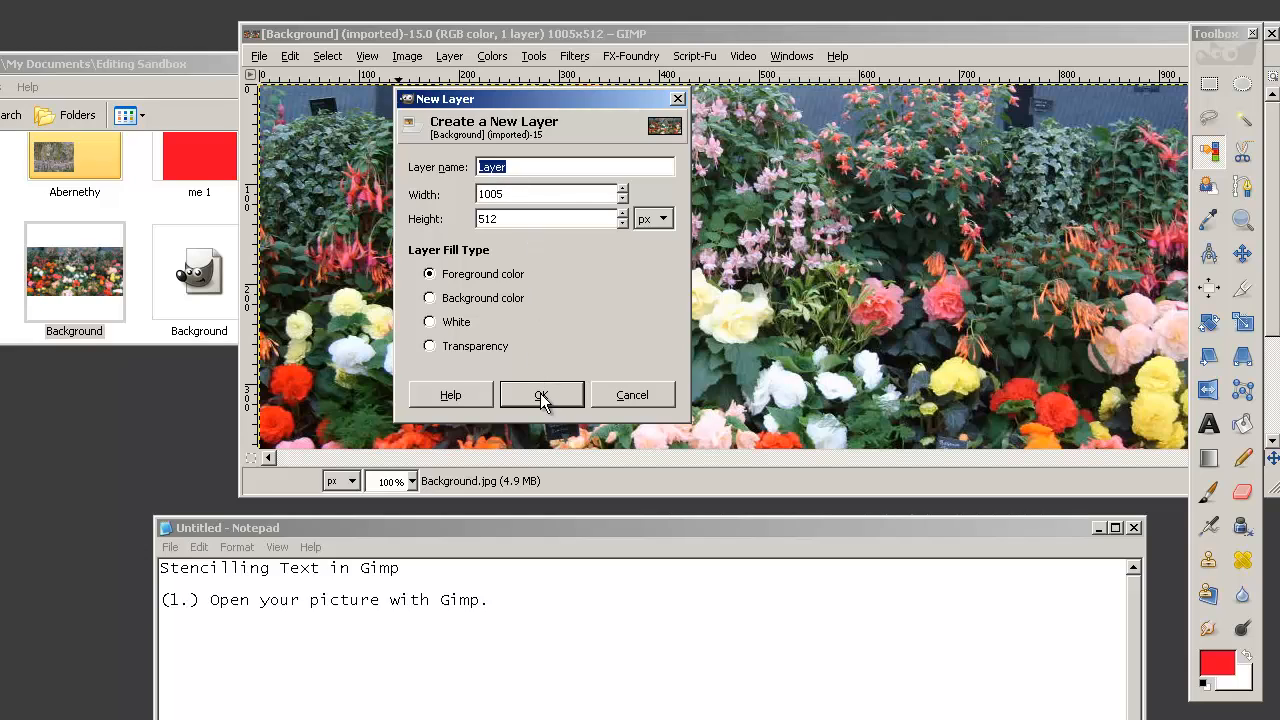
click(527, 194)
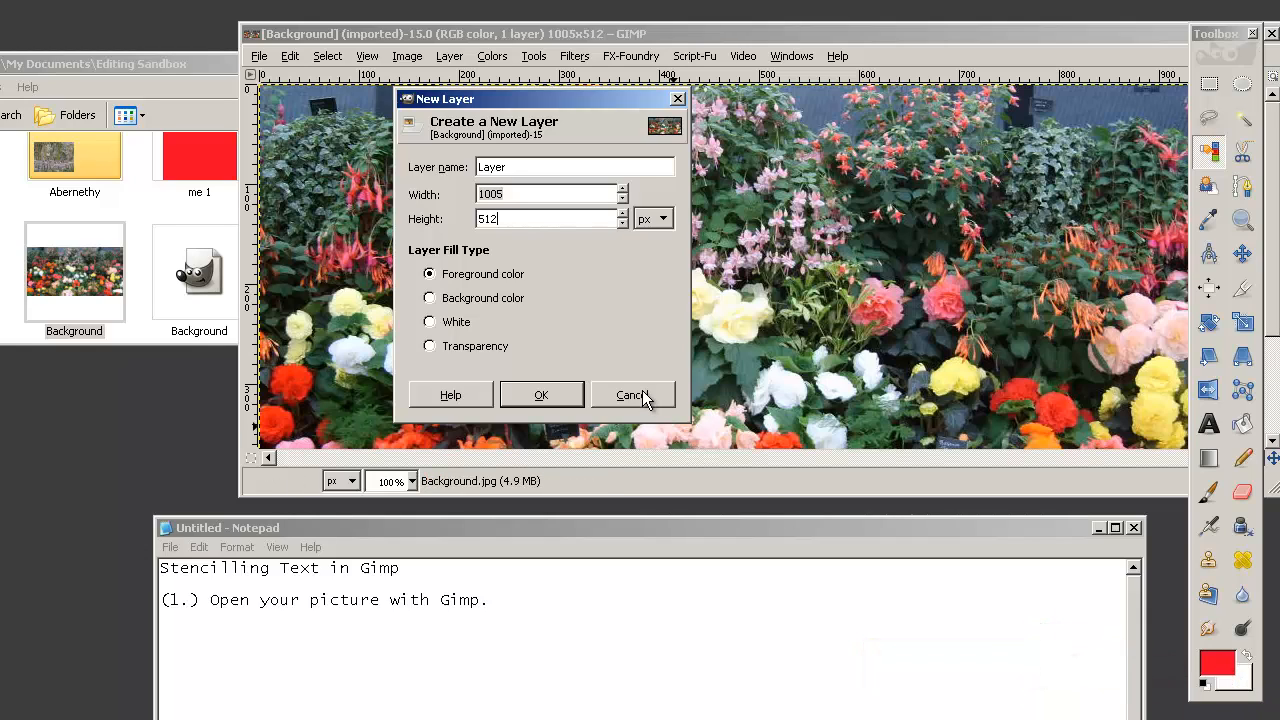
click(630, 394)
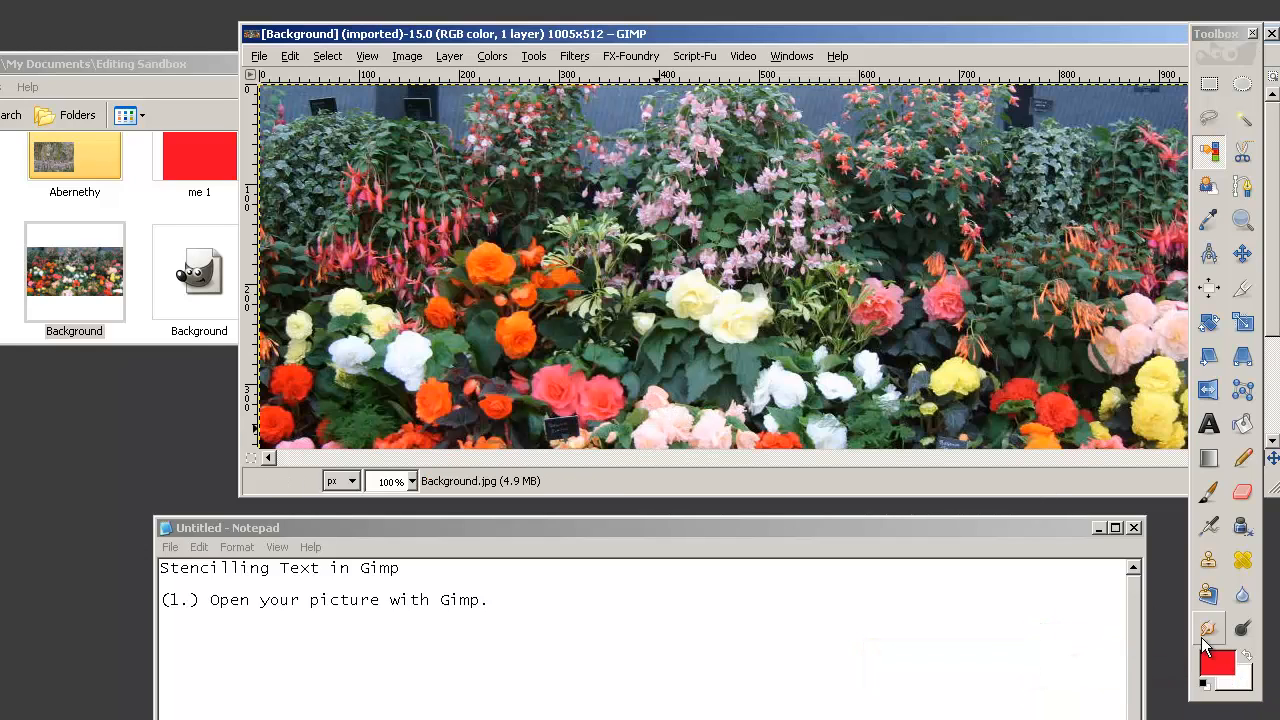
Step: Set the foreground to yellow and add a new layer filled with it
click(1216, 662)
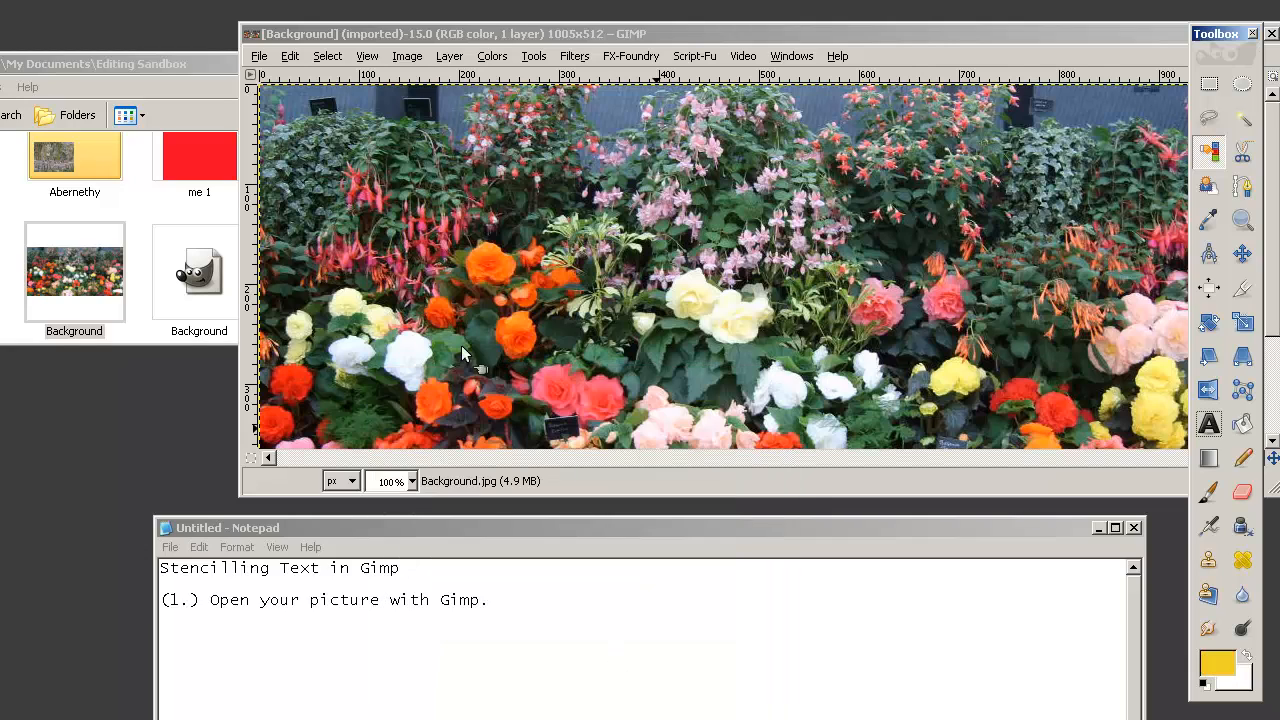
click(449, 55)
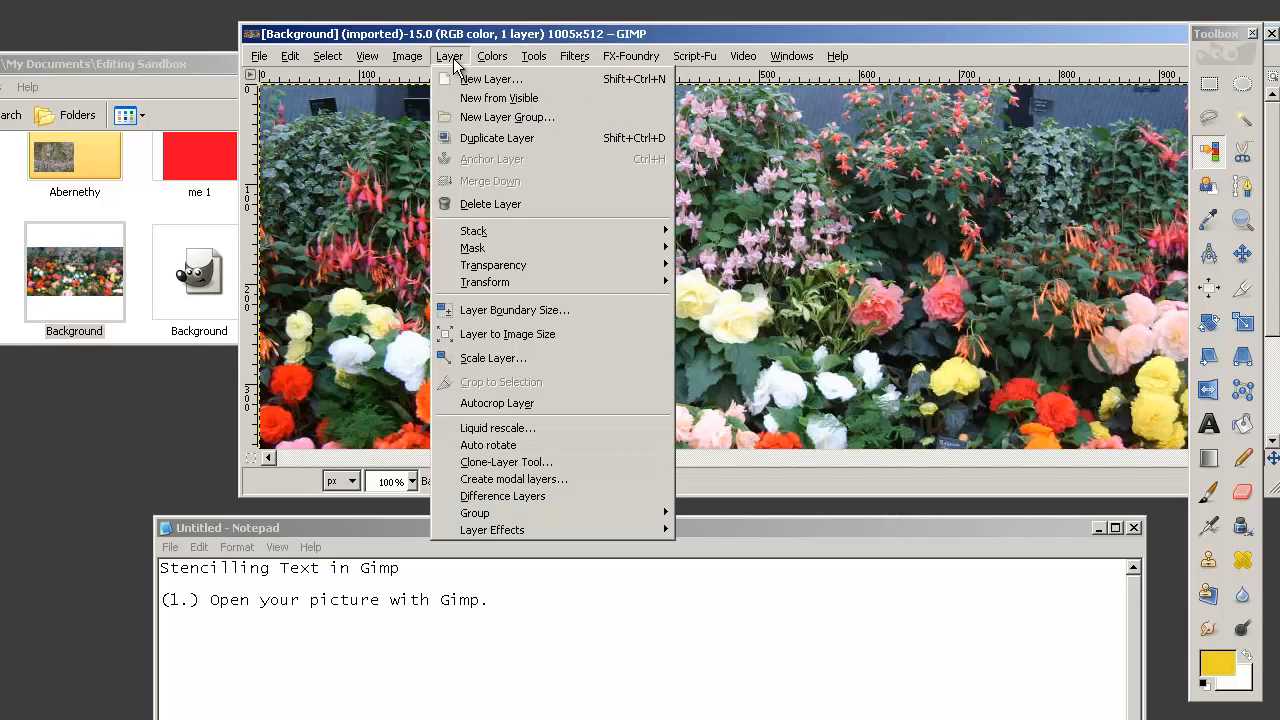
click(489, 78)
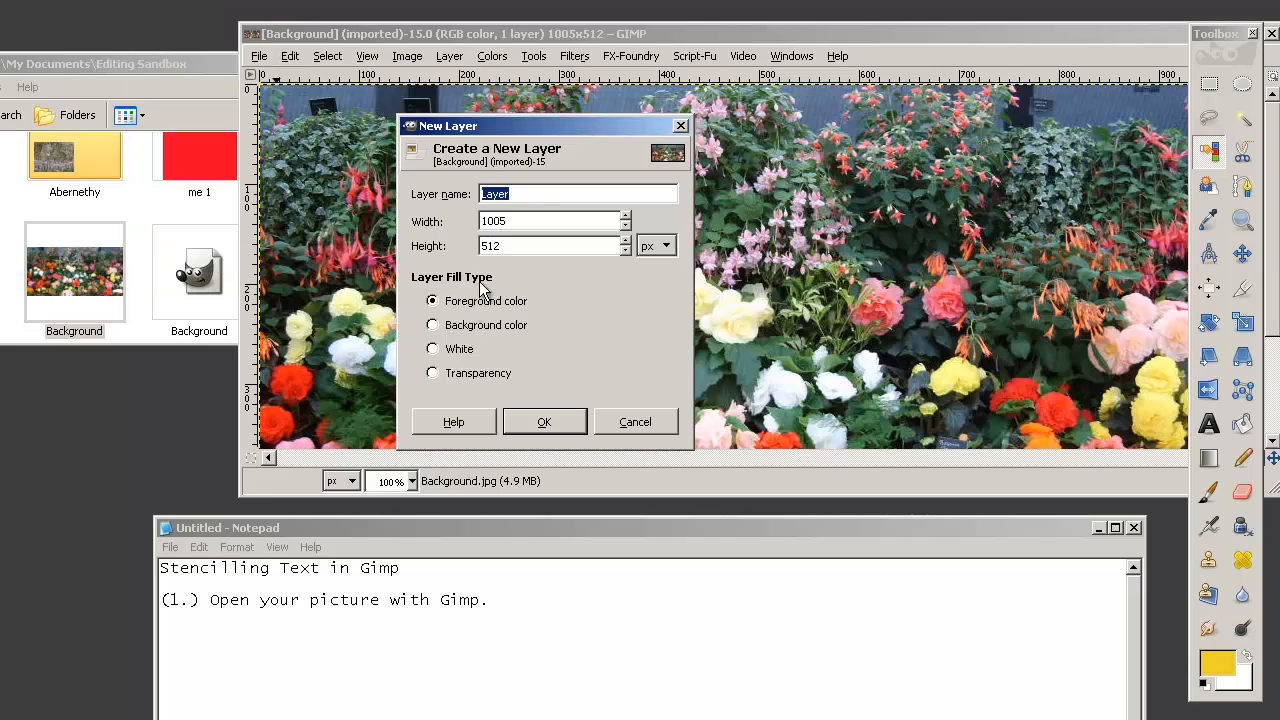
mouse_move(433, 350)
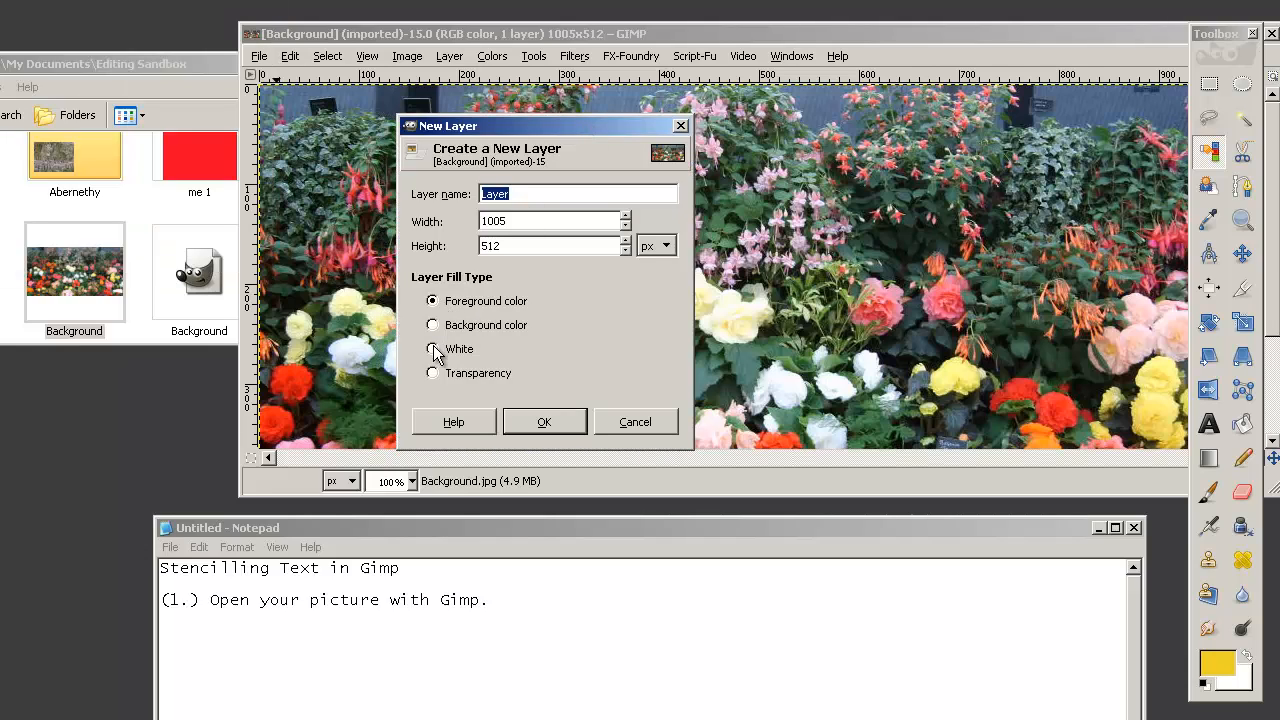
click(432, 373)
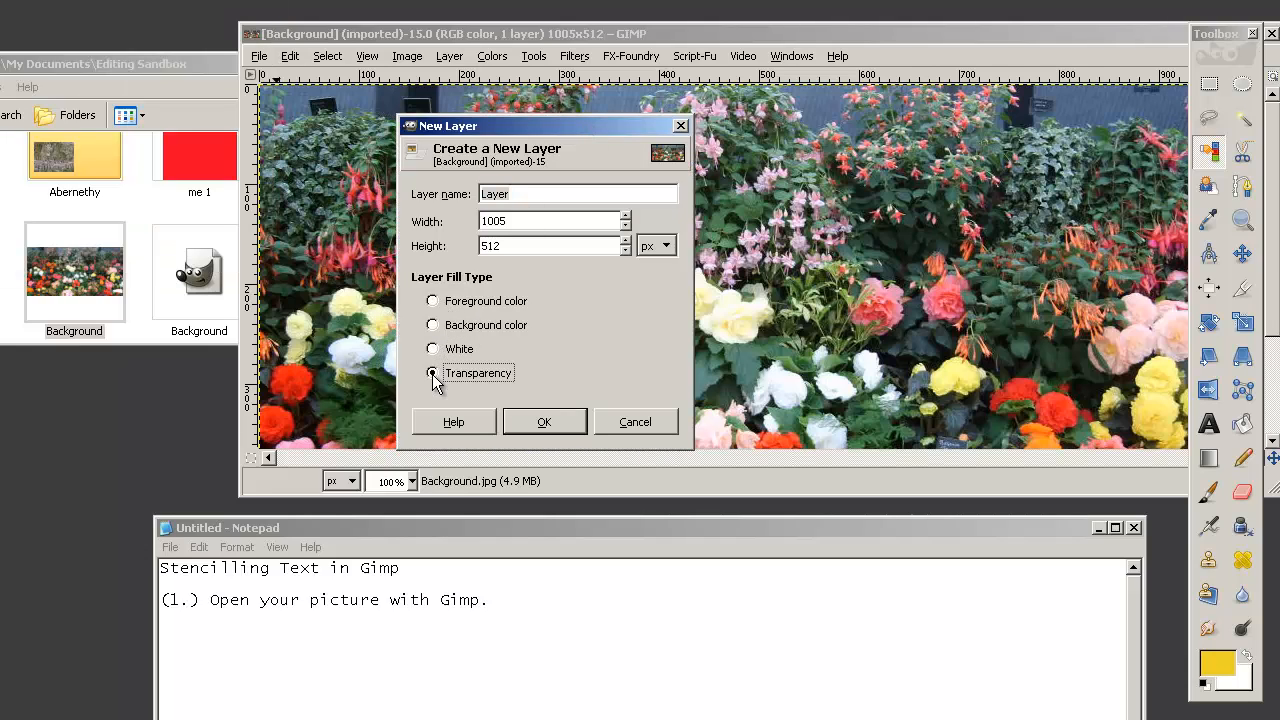
click(432, 300)
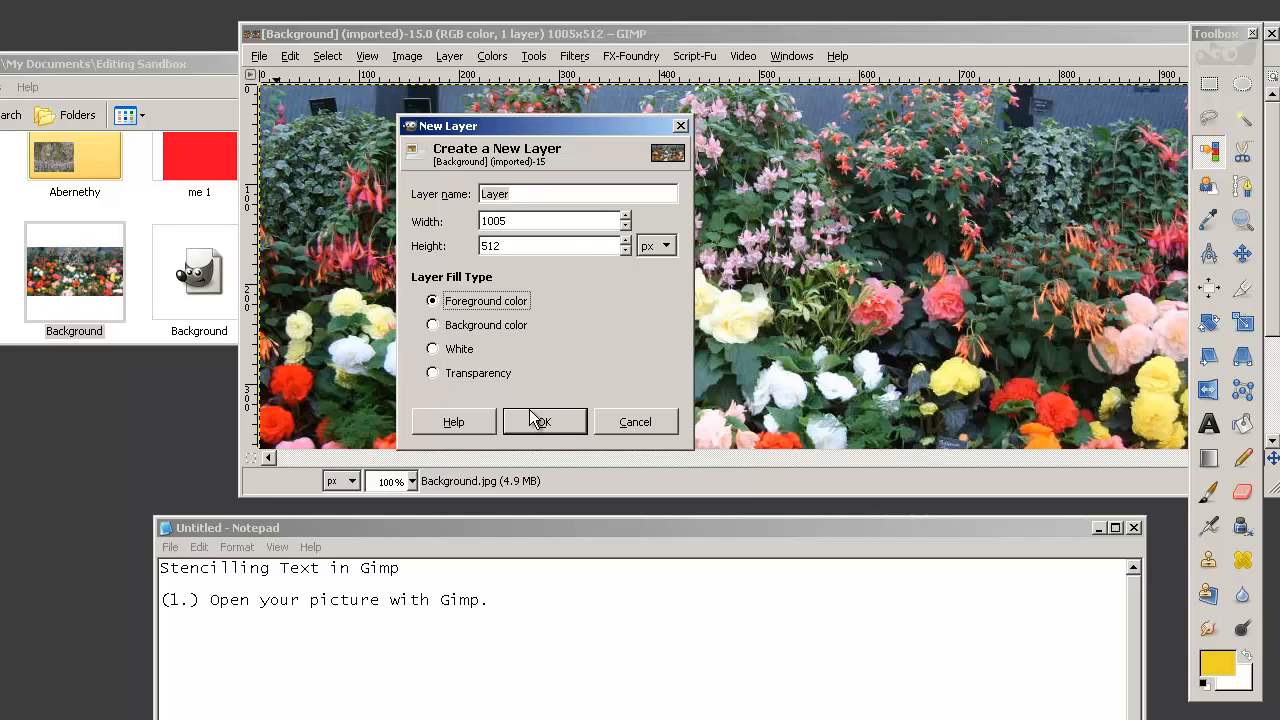
click(543, 421)
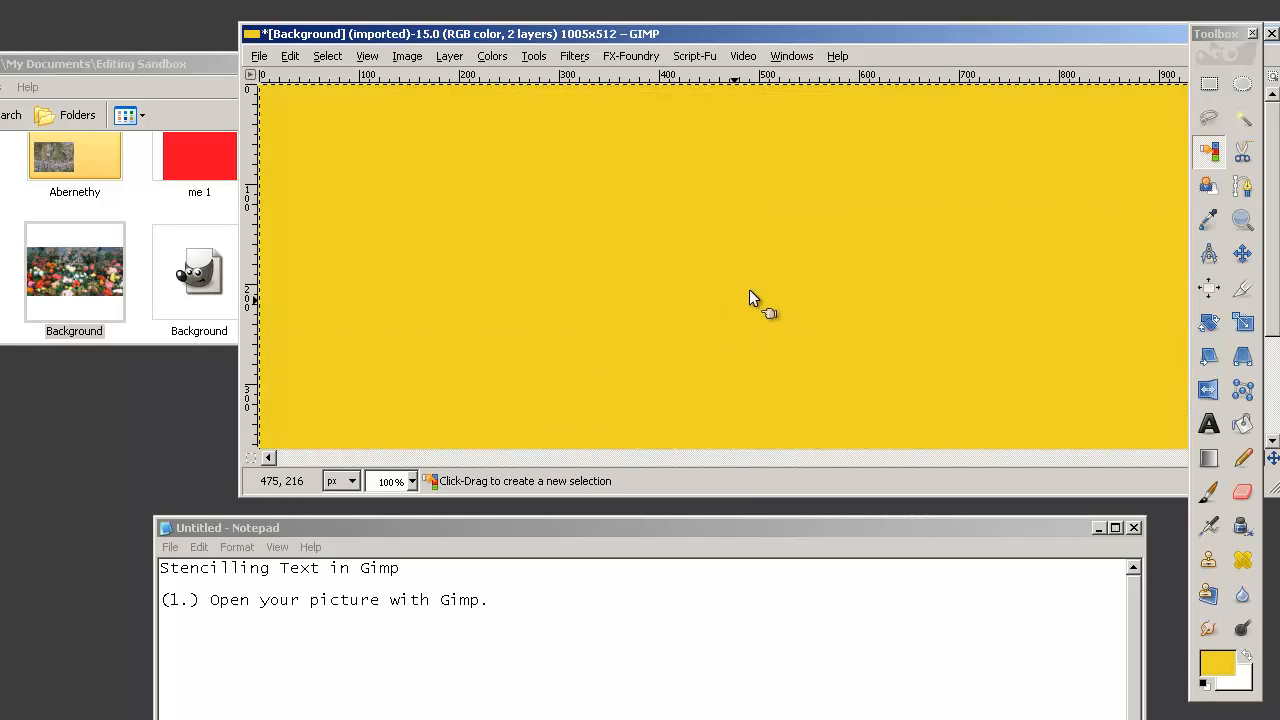
mouse_move(698, 228)
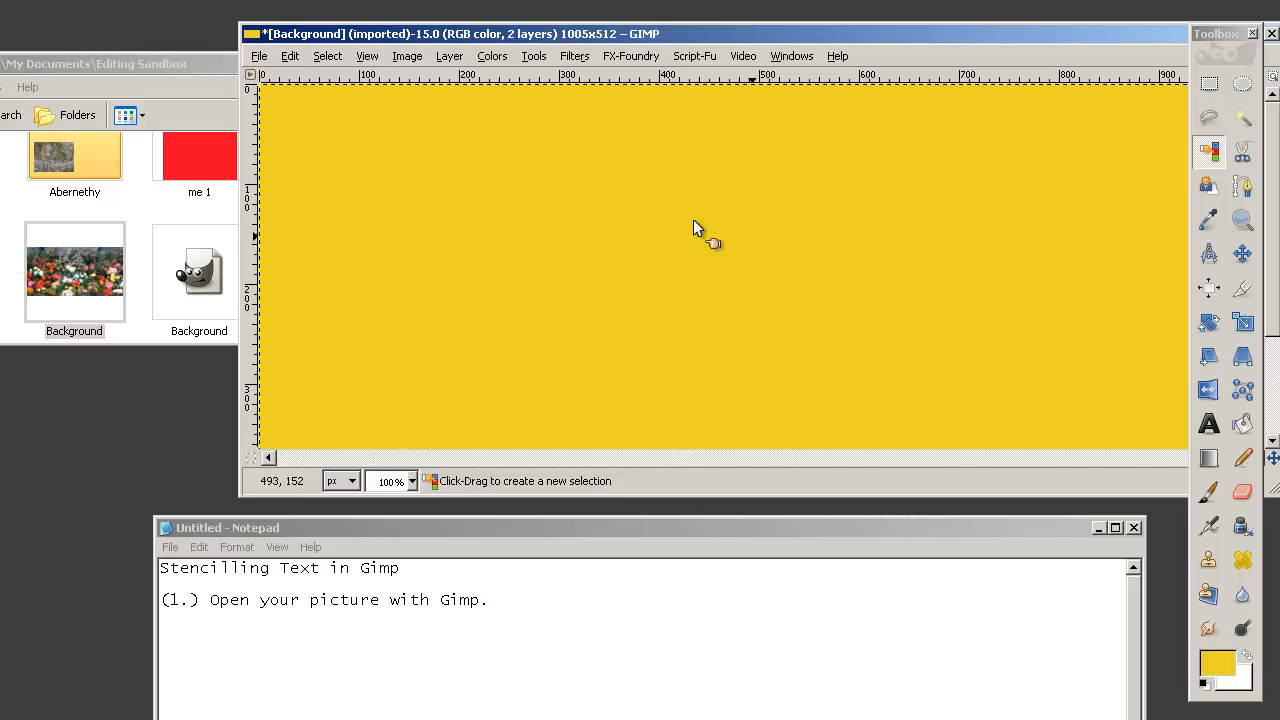
mouse_move(783, 113)
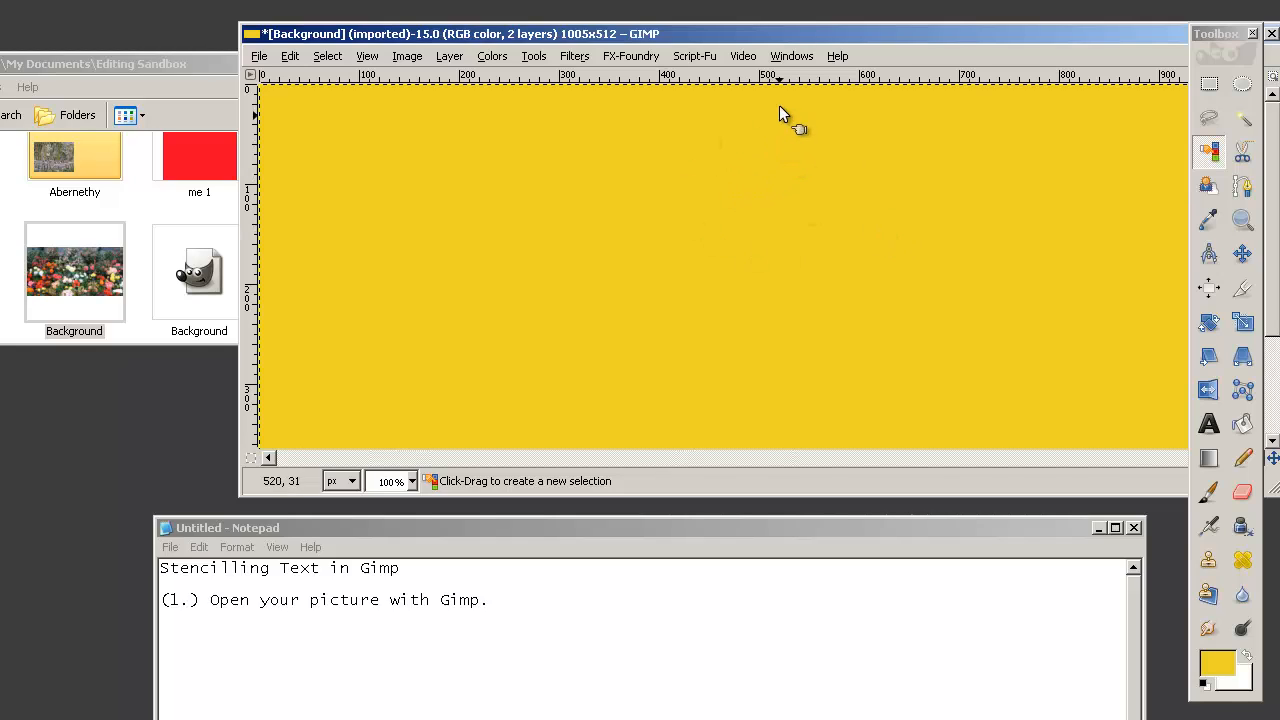
click(791, 55)
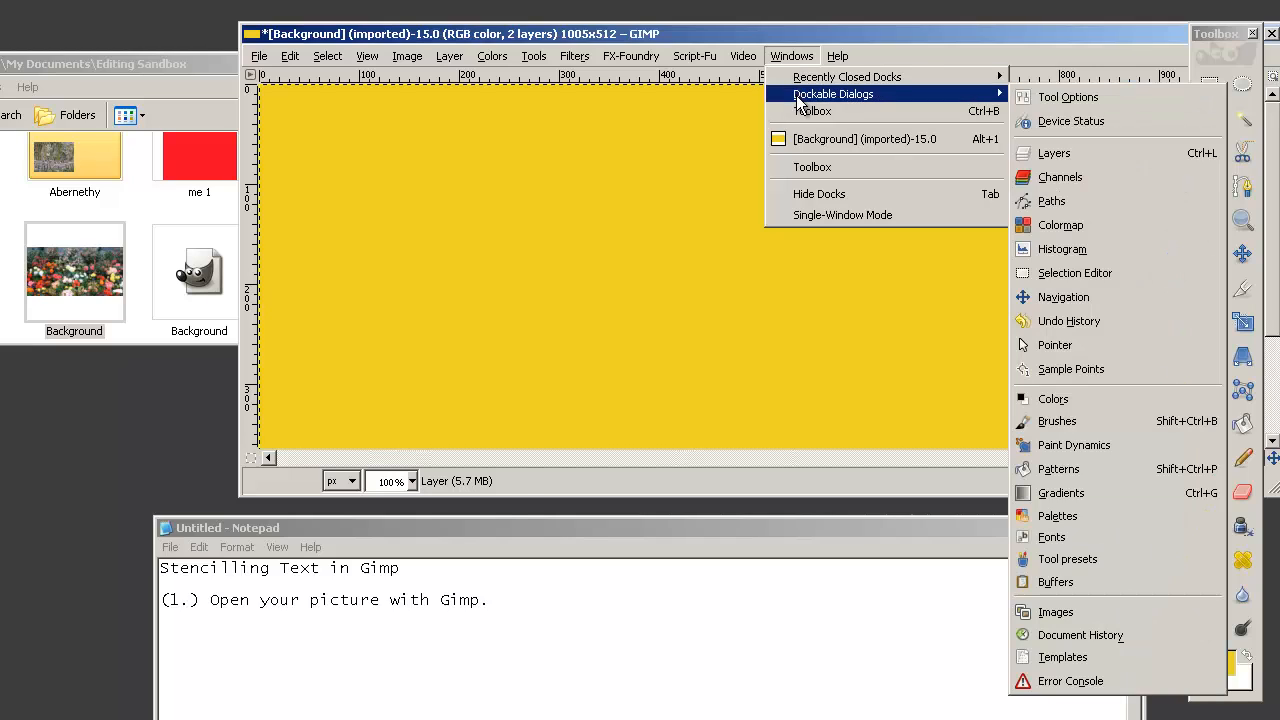
click(1054, 153)
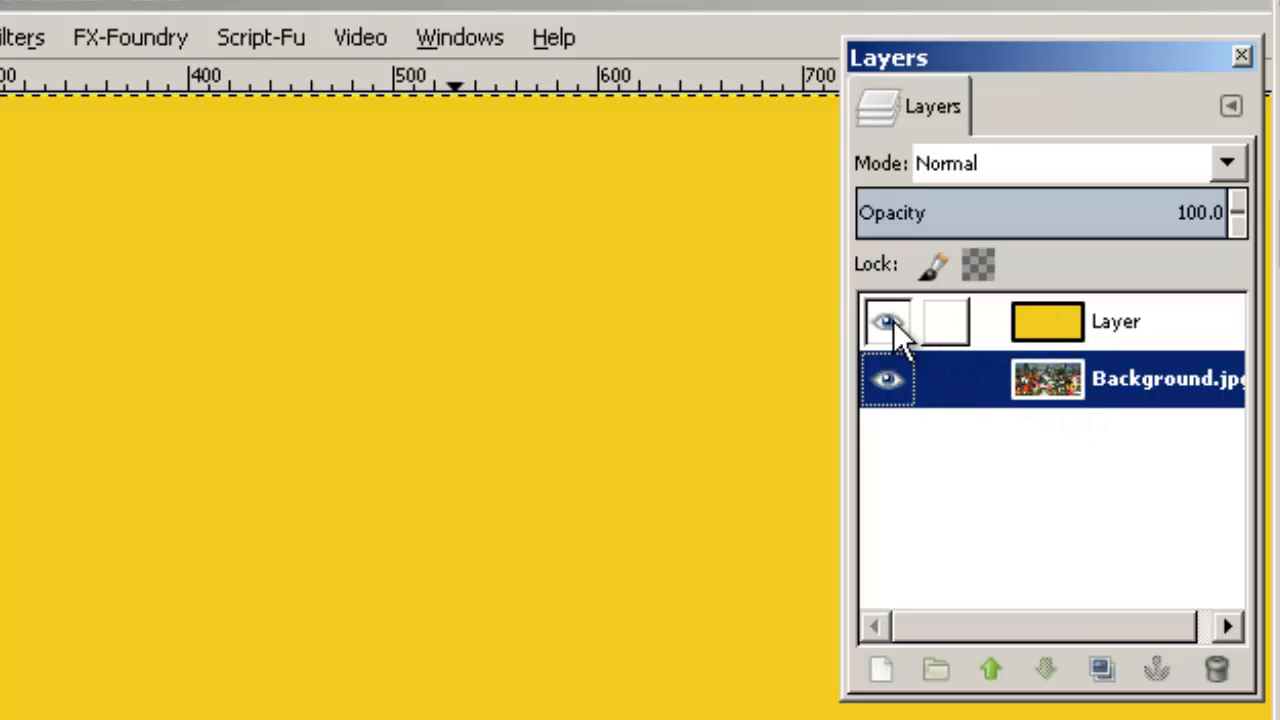
click(888, 322)
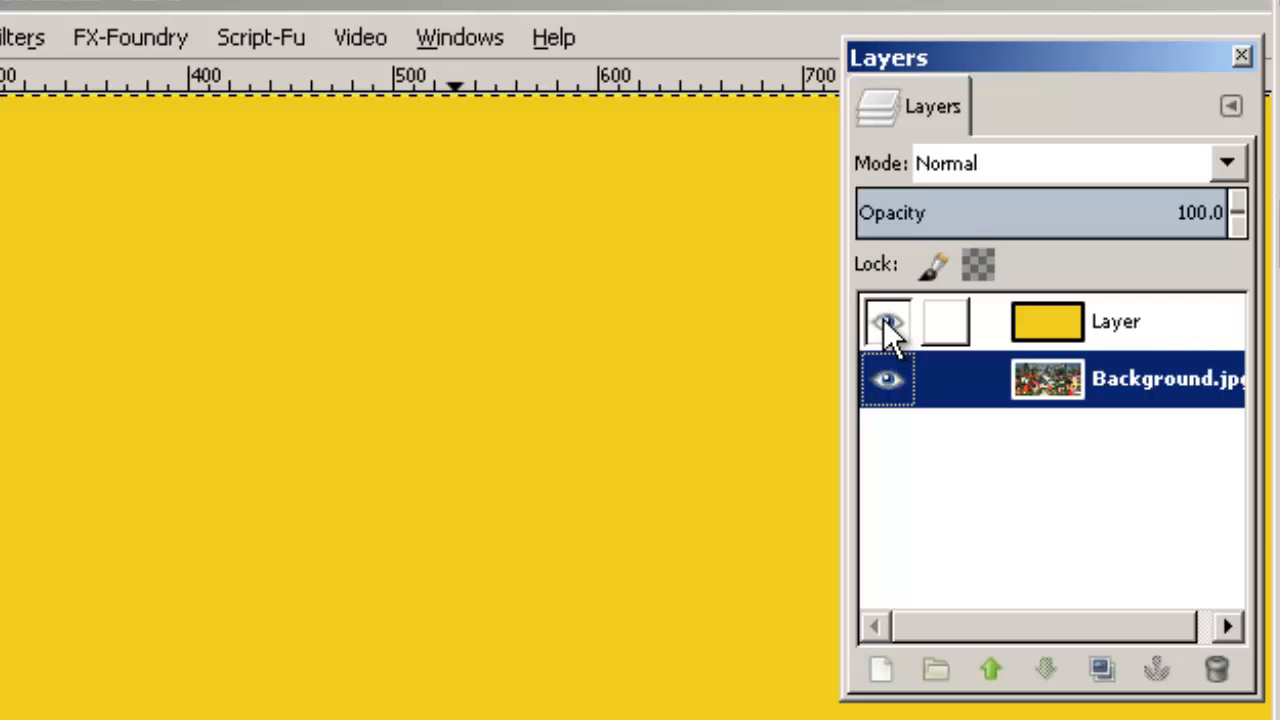
click(888, 322)
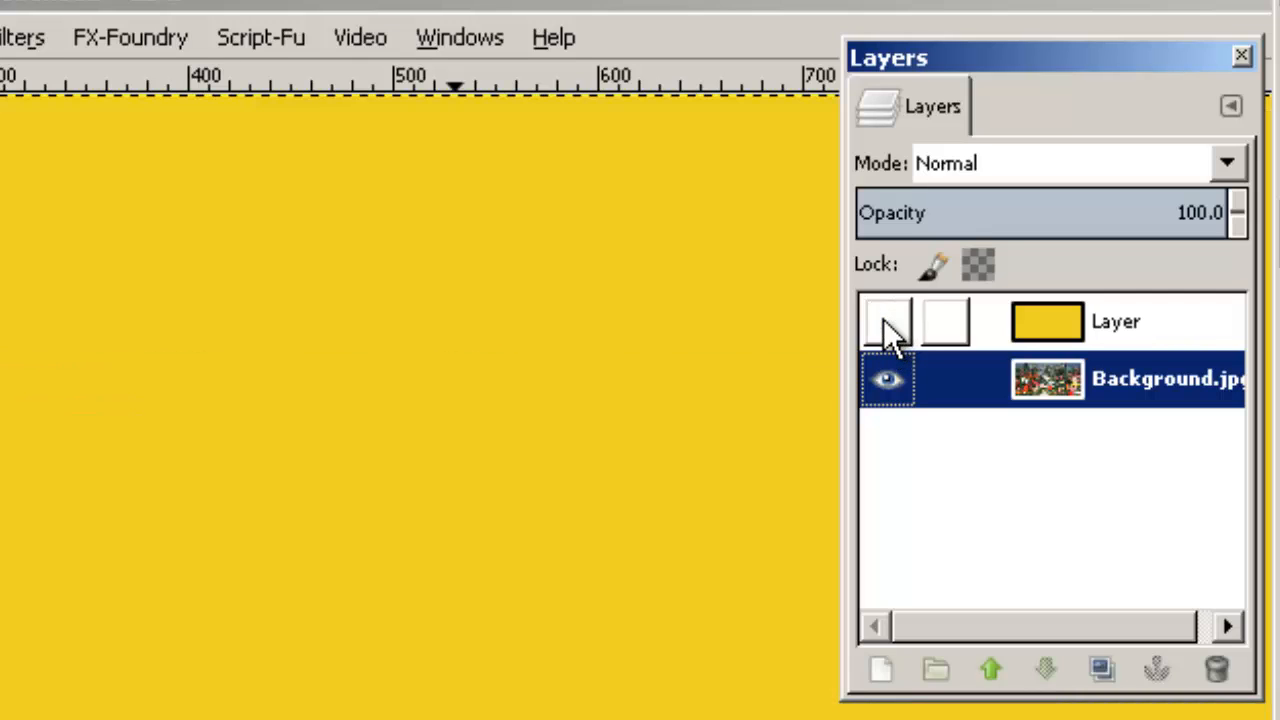
click(888, 321)
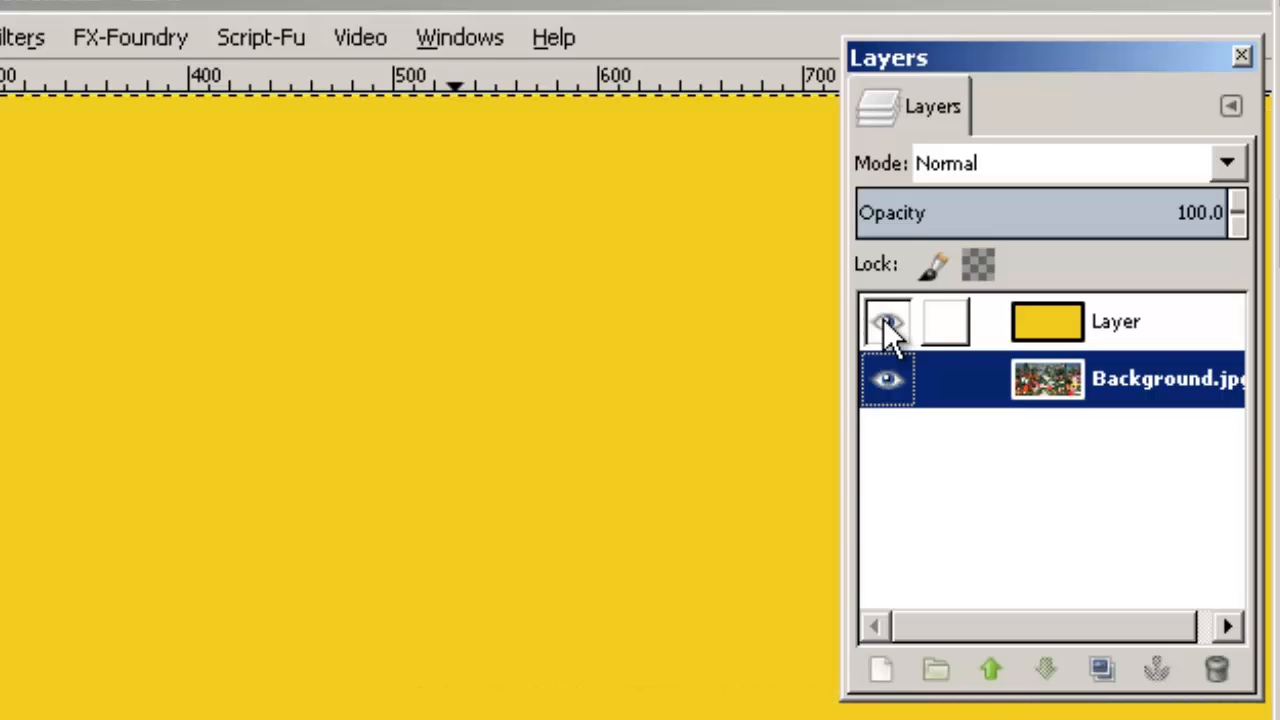
click(888, 321)
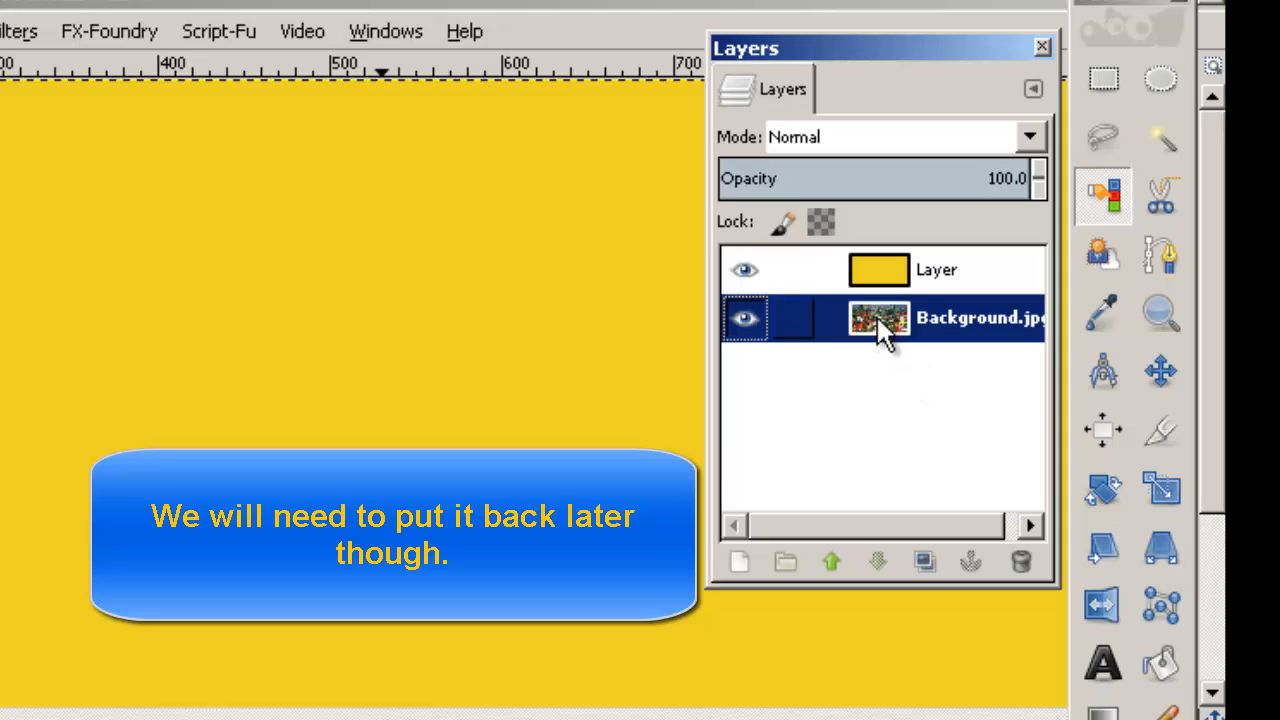
Step: Delete the Background.jpg layer from its context menu, then reselect text in Notepad
right_click(878, 318)
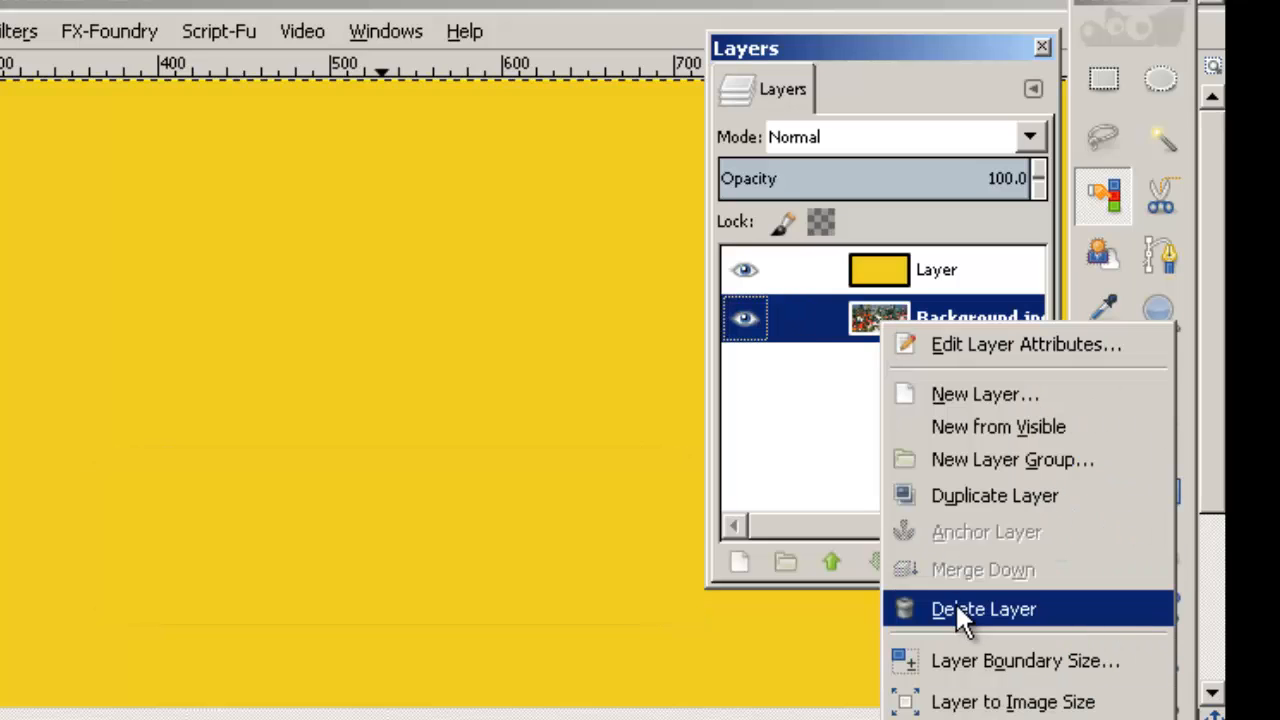
click(983, 608)
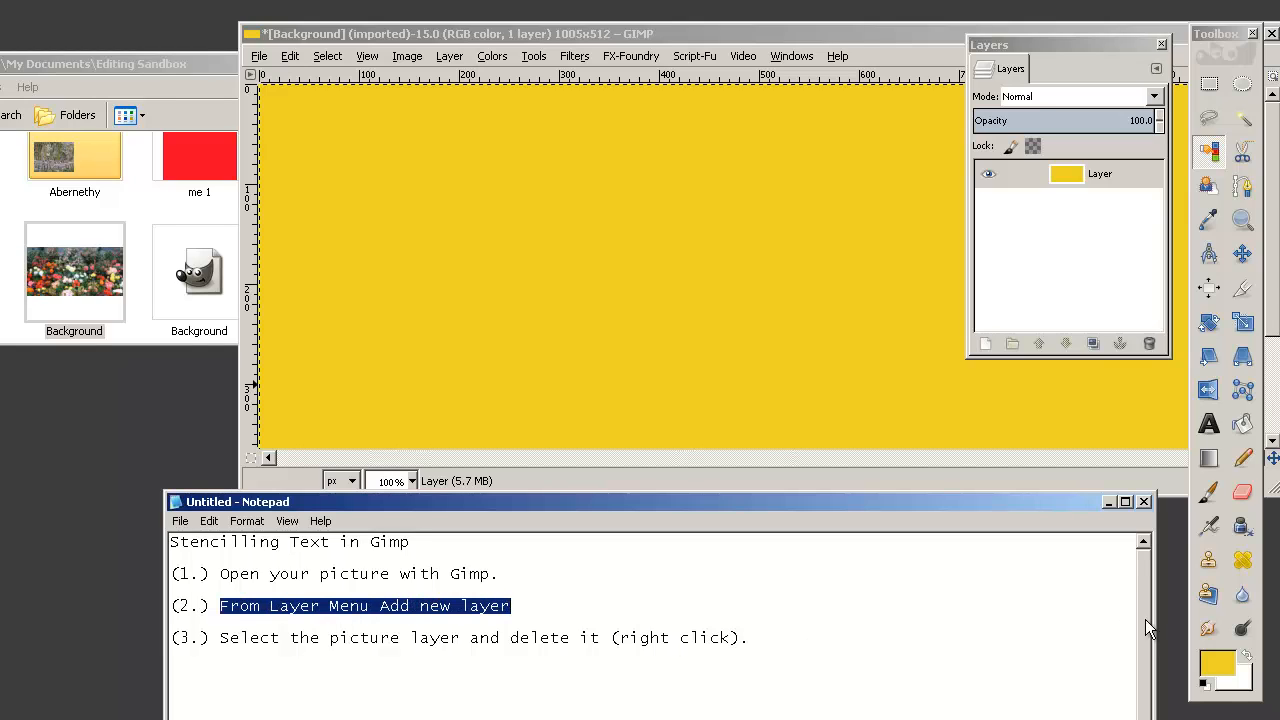
mouse_move(1220, 670)
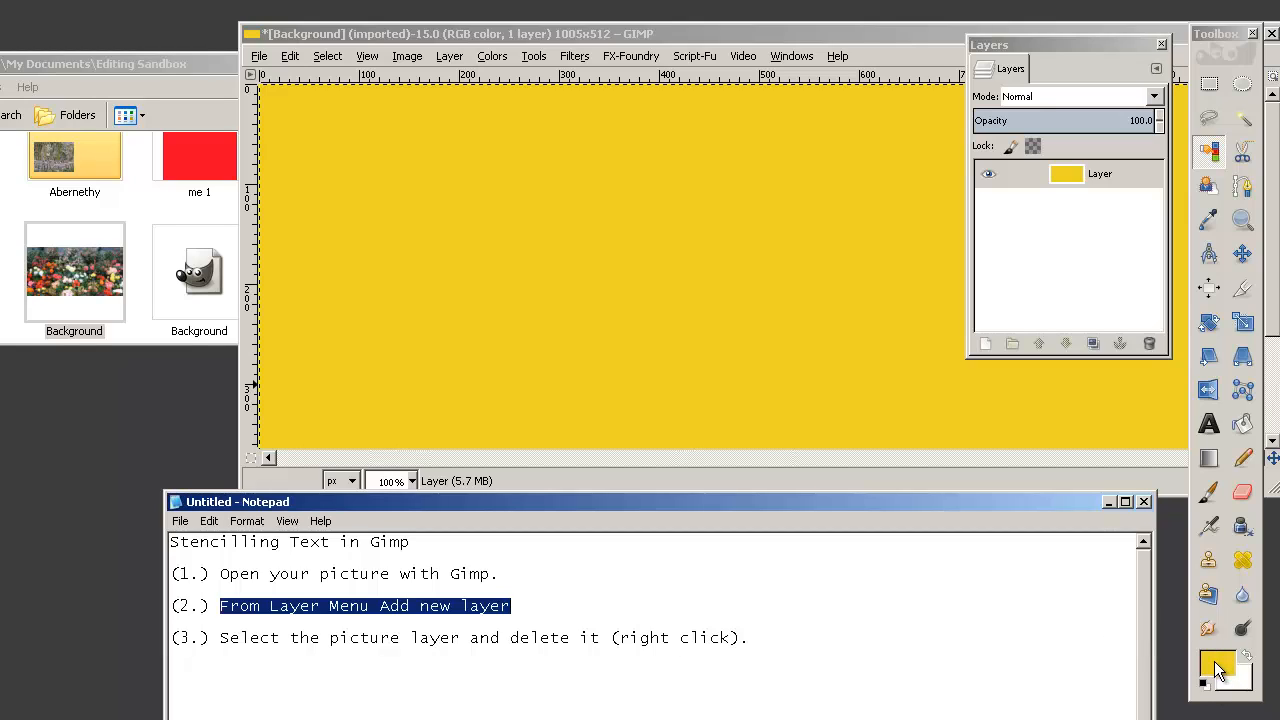
click(220, 637)
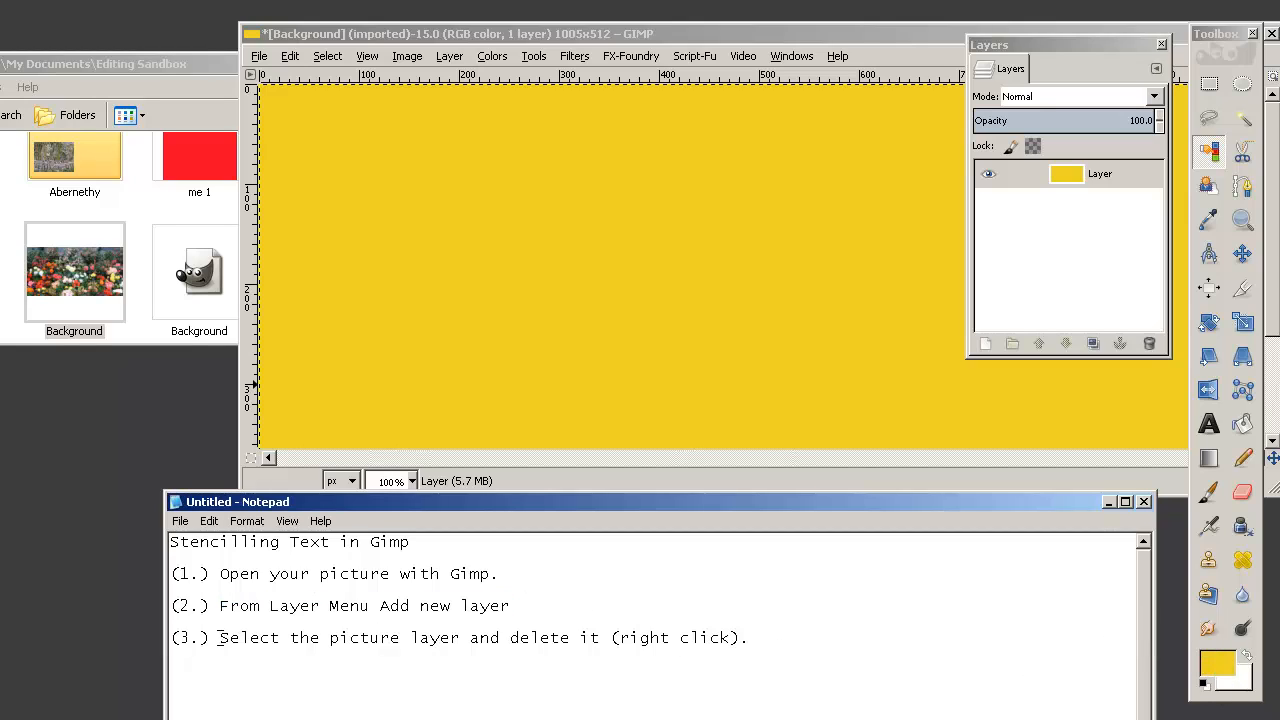
drag(220, 637, 600, 637)
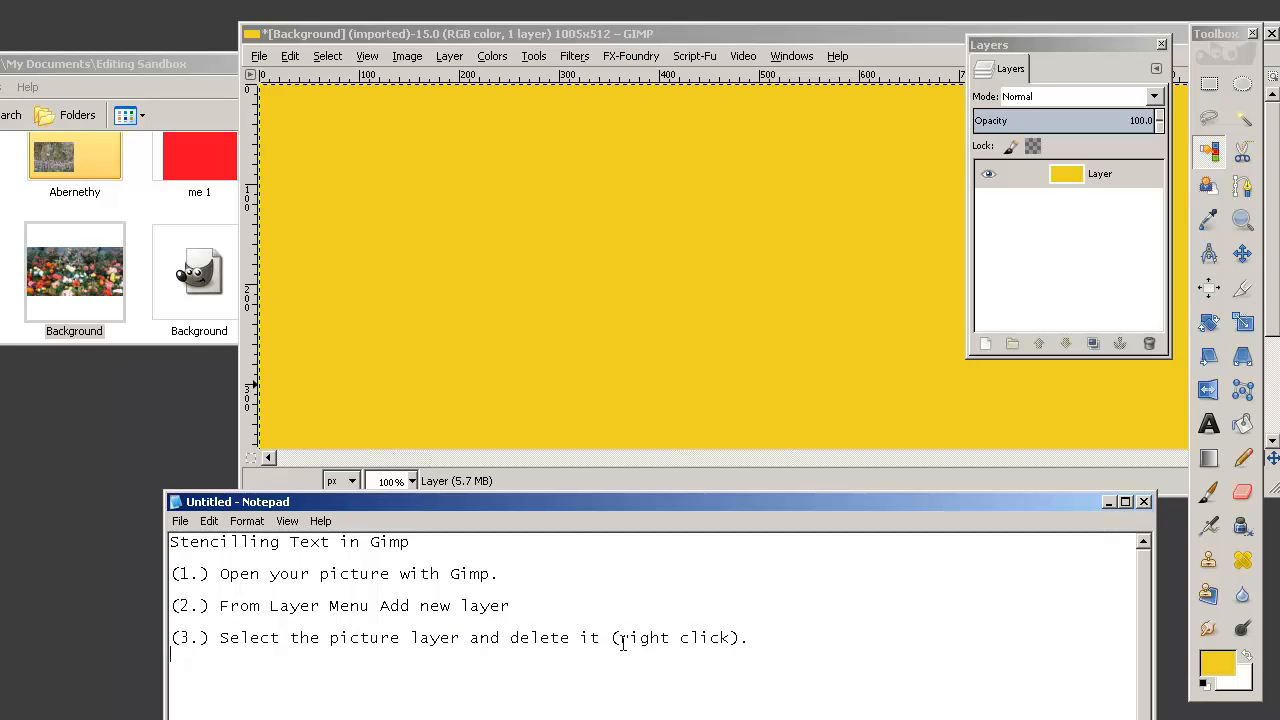
double_click(680, 637)
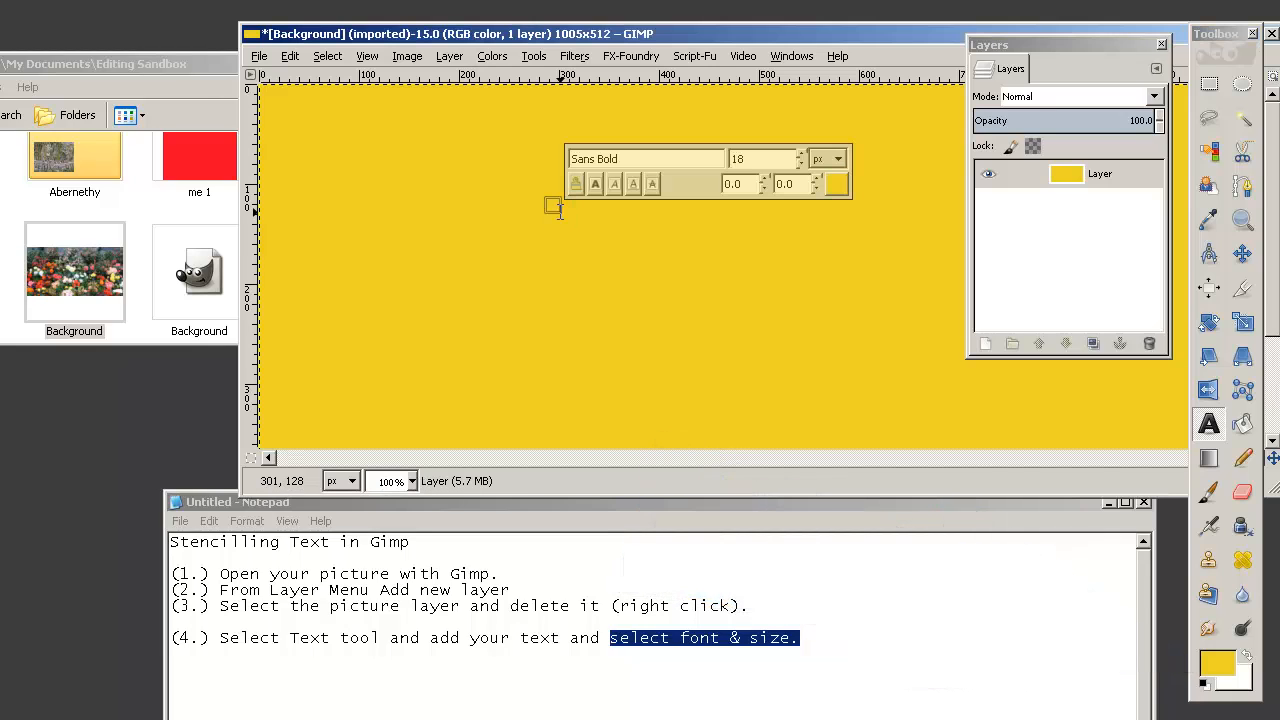
Step: Draw a text box near the top of the yellow image for 'Flowers'
drag(557, 205, 618, 237)
text(Flowers)
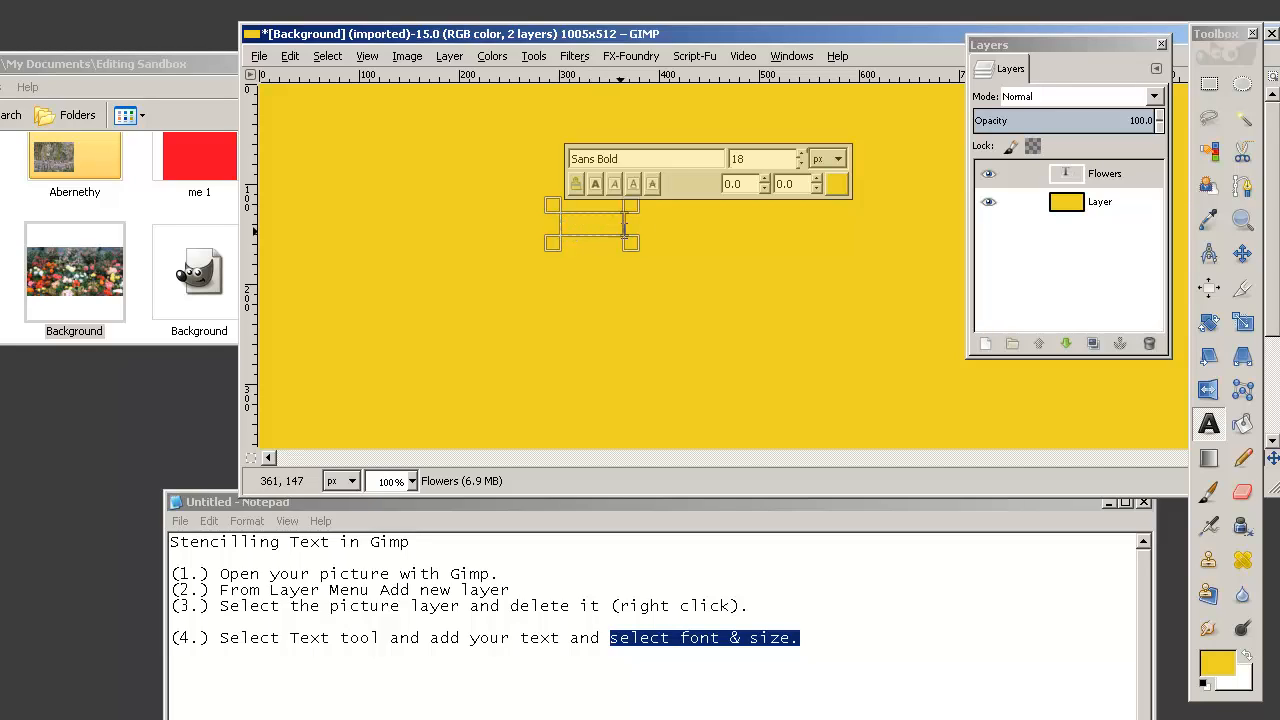
mouse_move(585, 225)
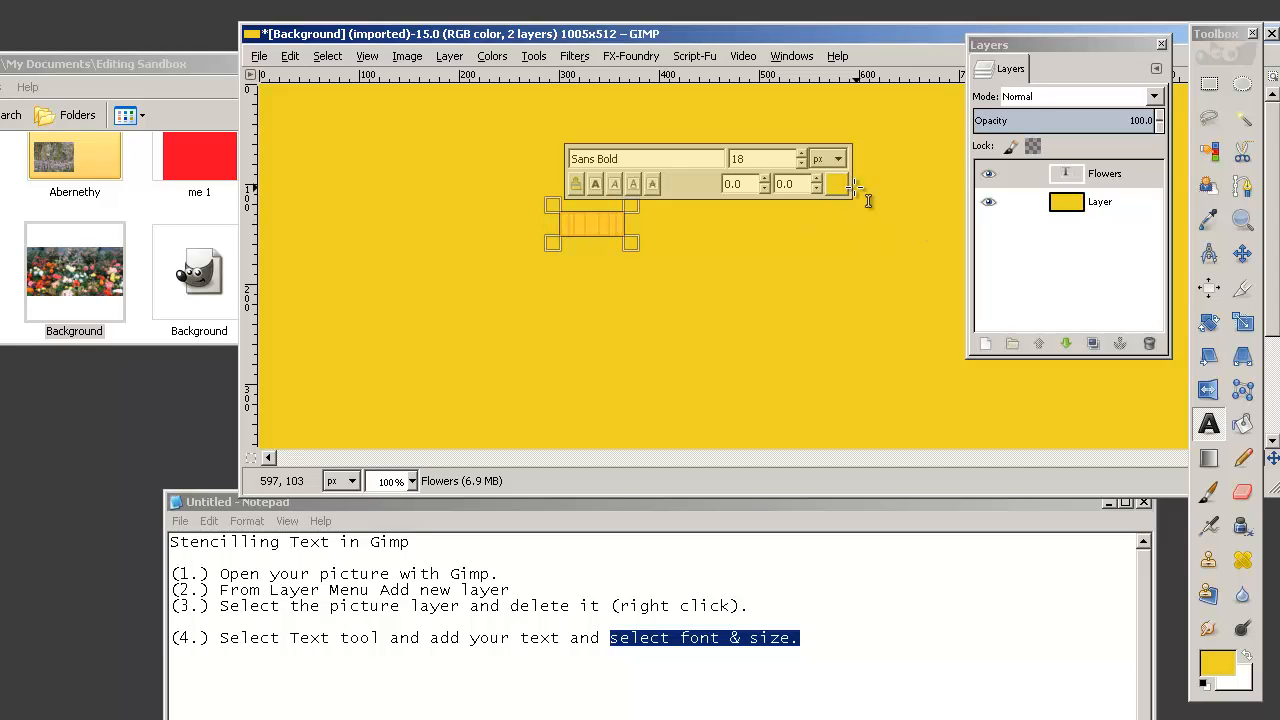
Step: Recolour the Flowers text dark olive using the text toolbar's colour chooser
click(836, 183)
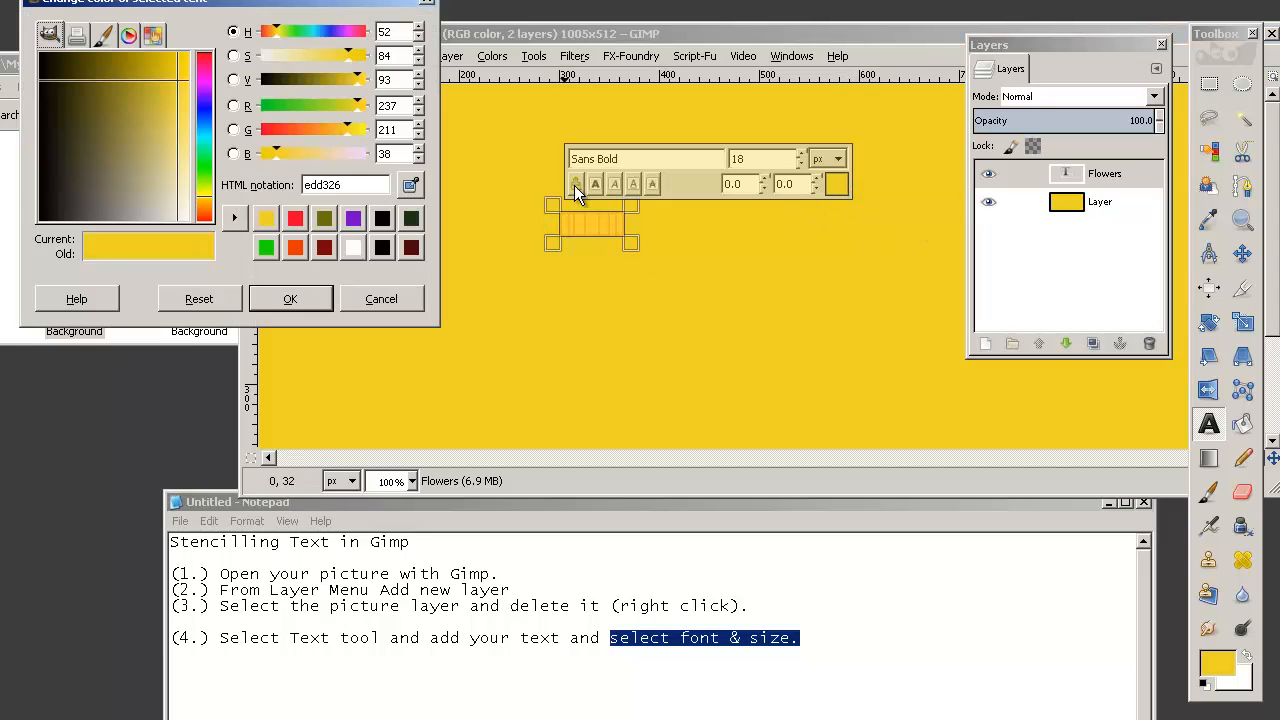
drag(220, 2, 448, 104)
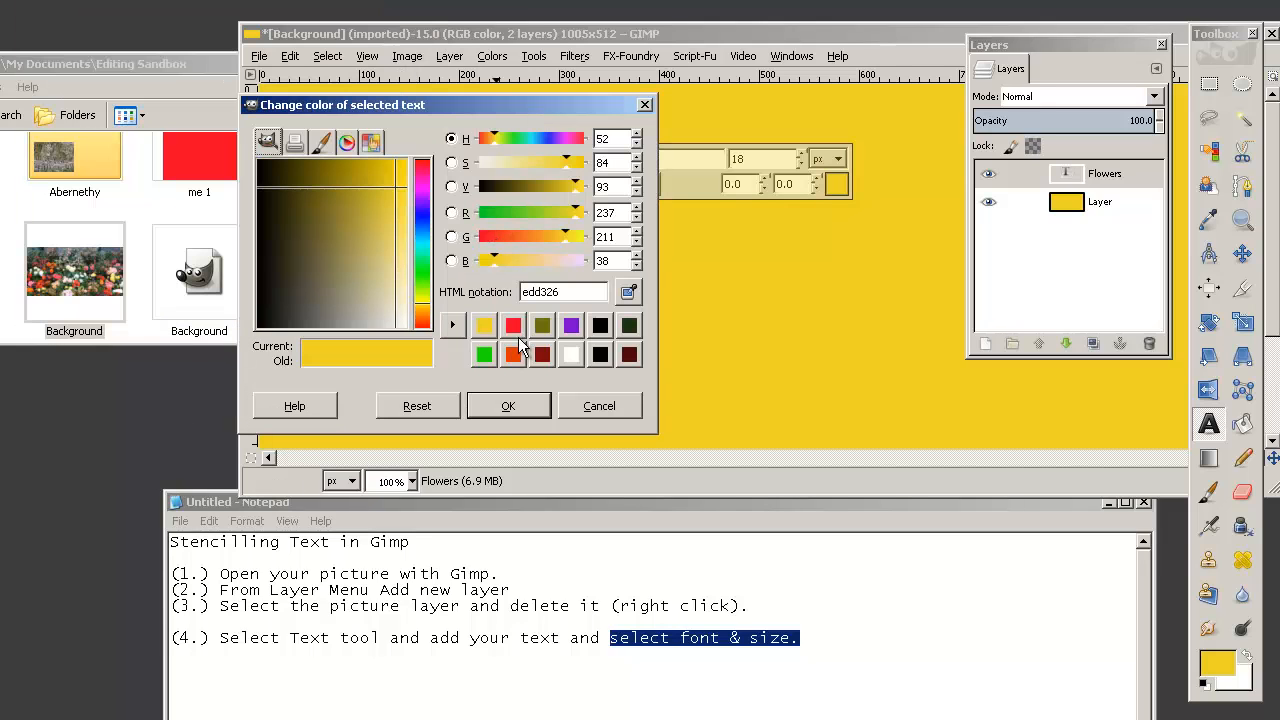
click(508, 405)
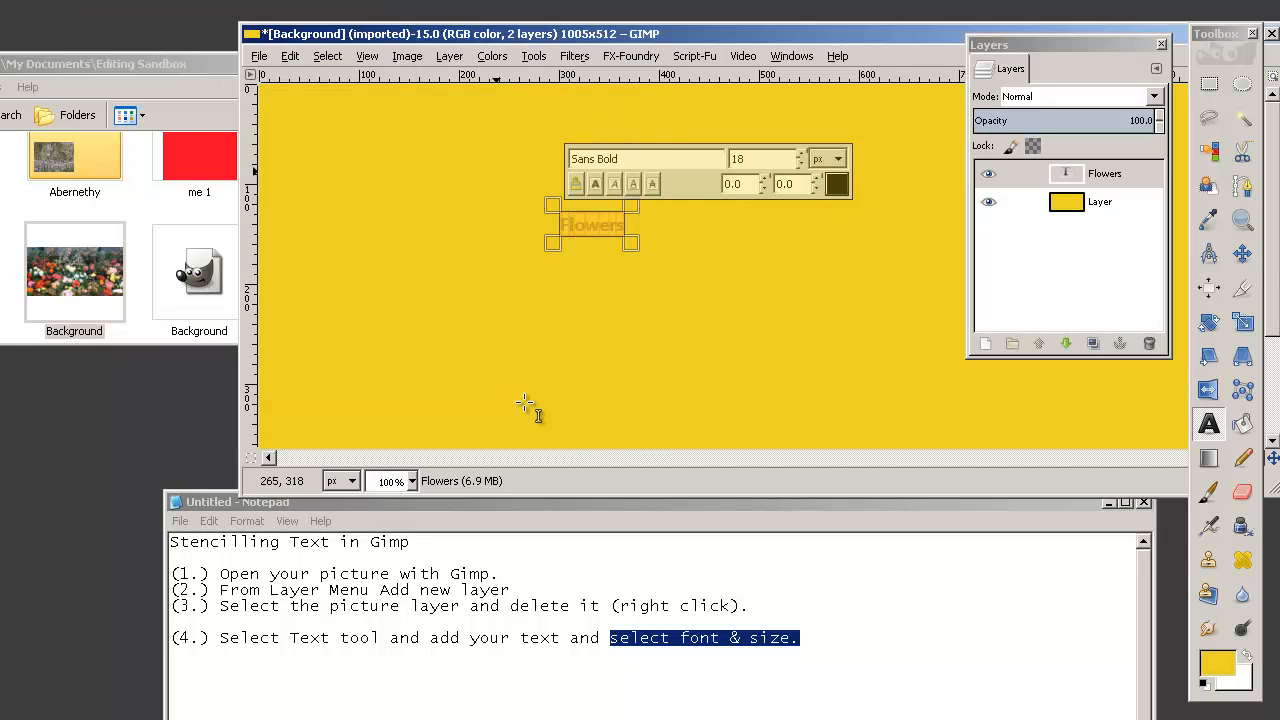
mouse_move(650, 237)
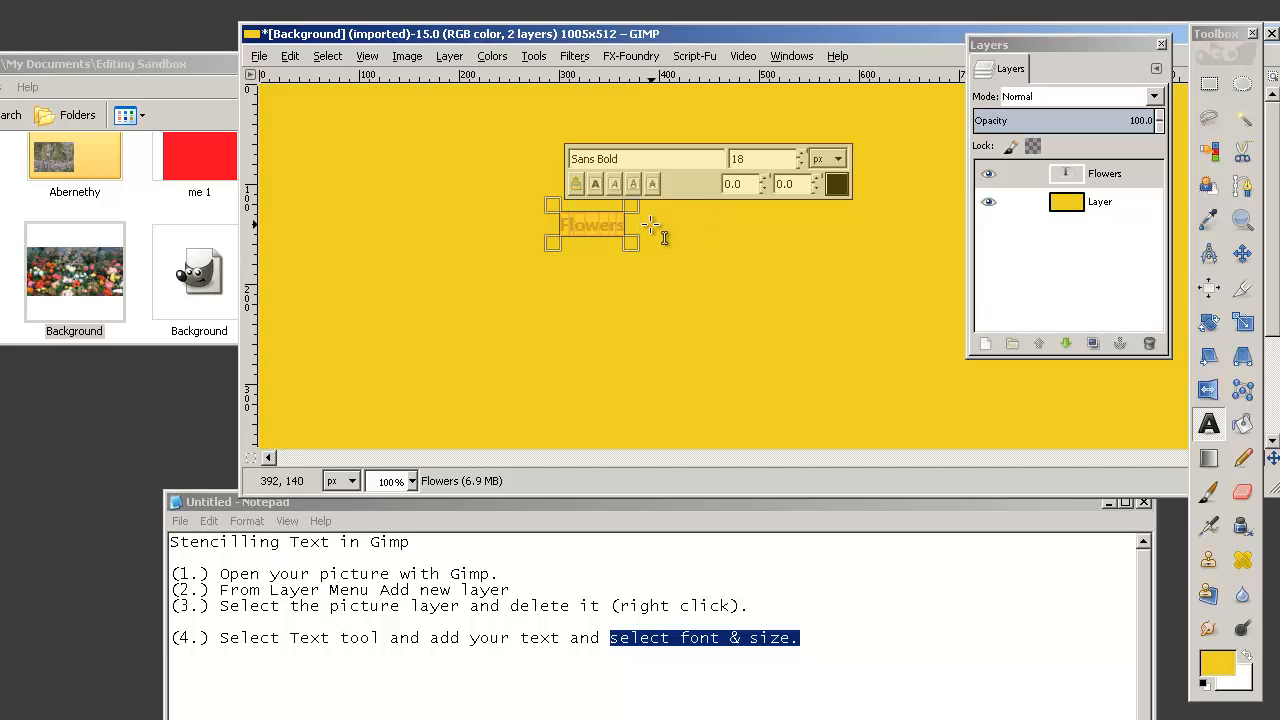
mouse_move(622, 277)
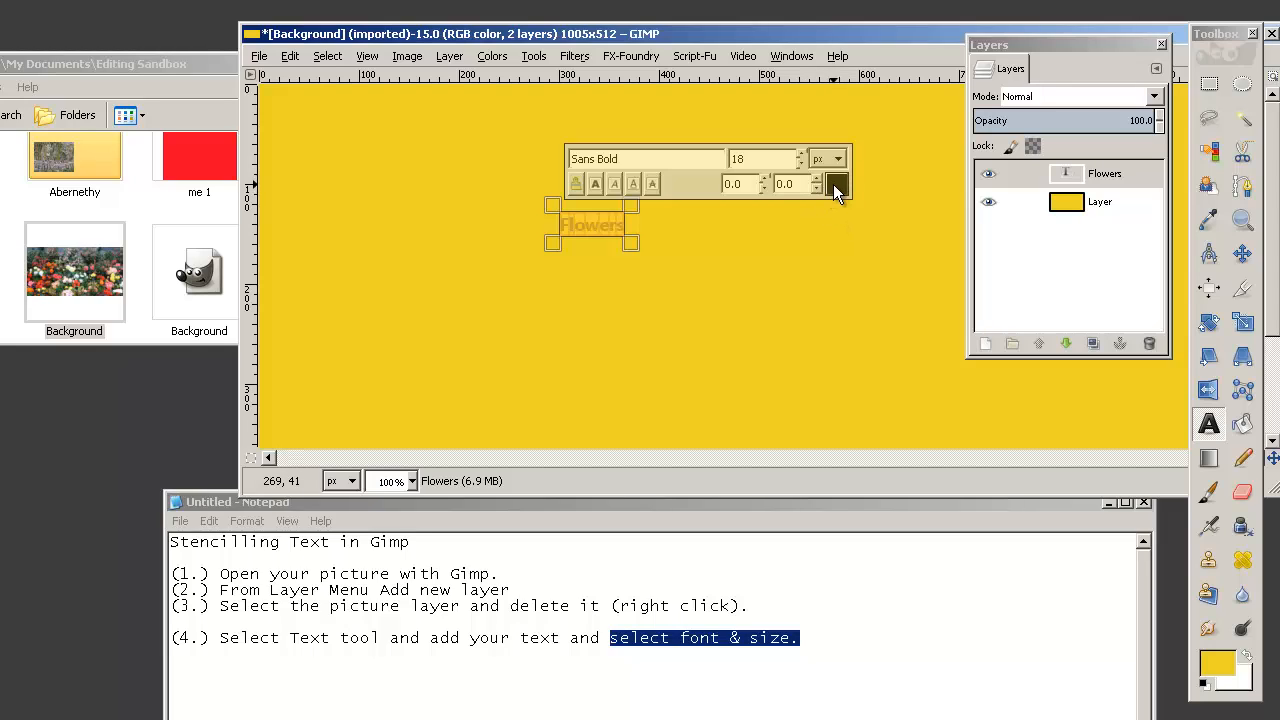
mouse_move(1218, 668)
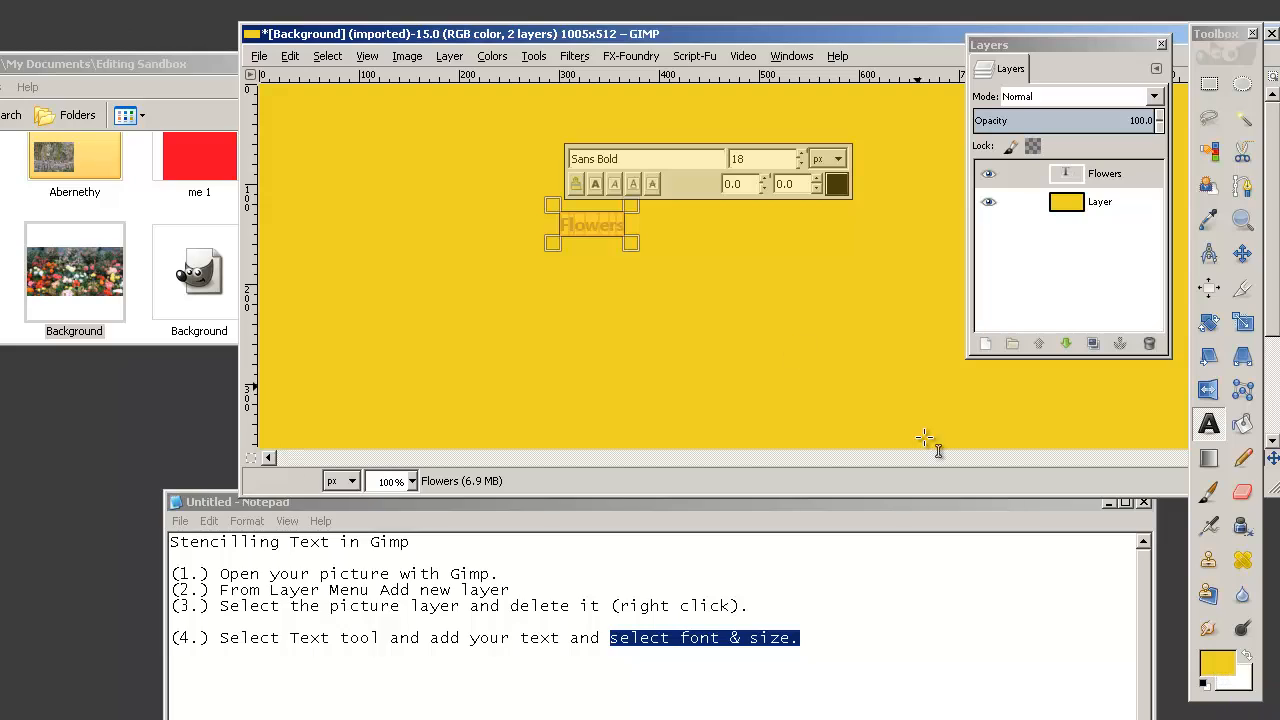
mouse_move(650, 230)
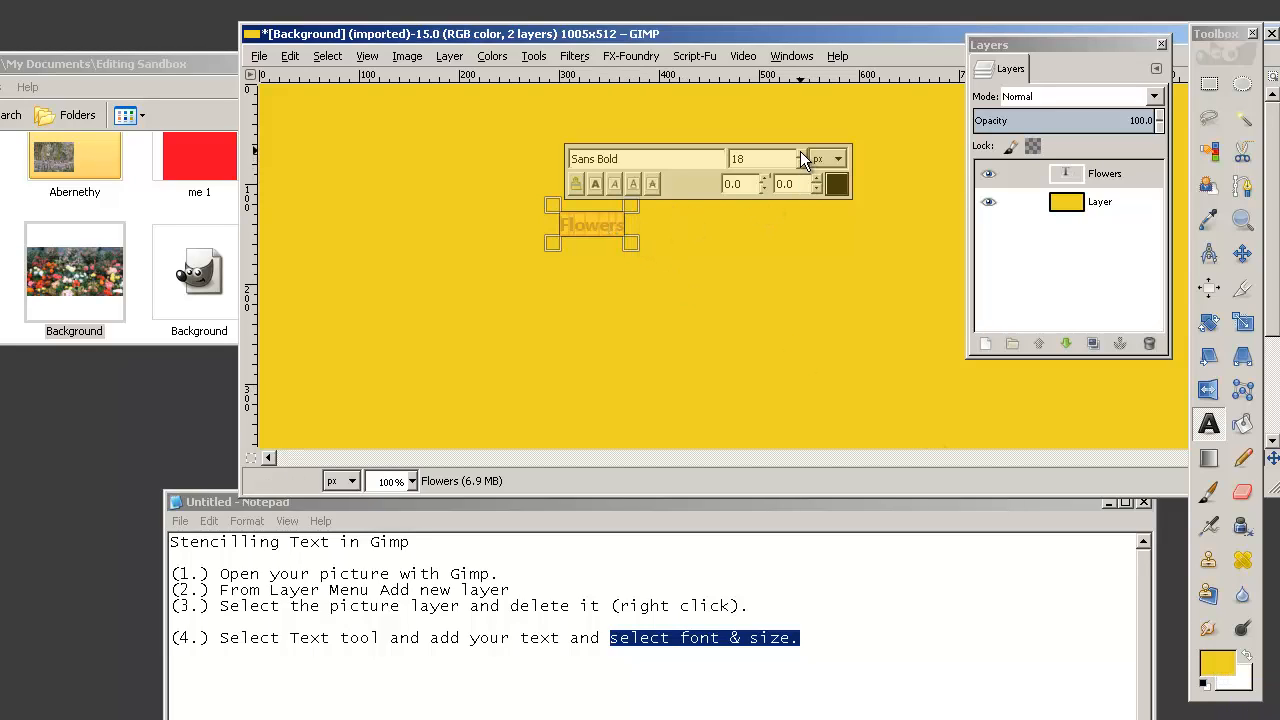
Step: Enlarge the Flowers text to 177 px so it spans most of the image
click(814, 153)
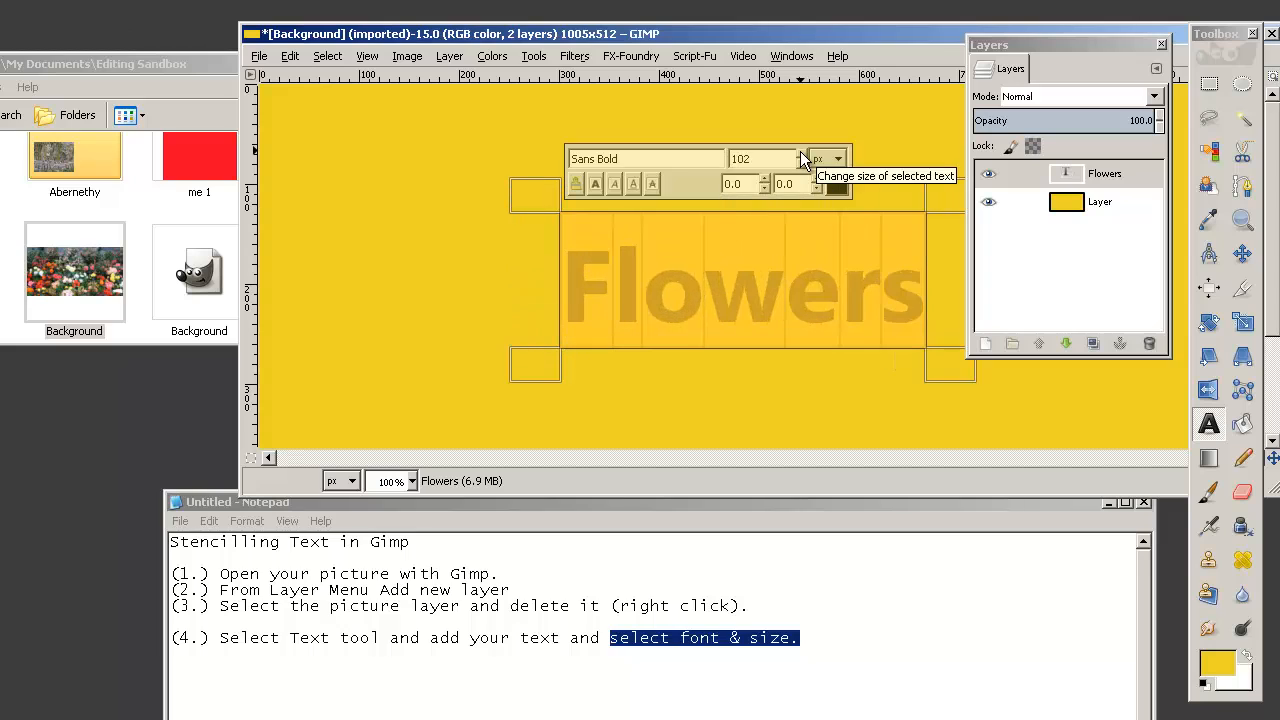
click(799, 153)
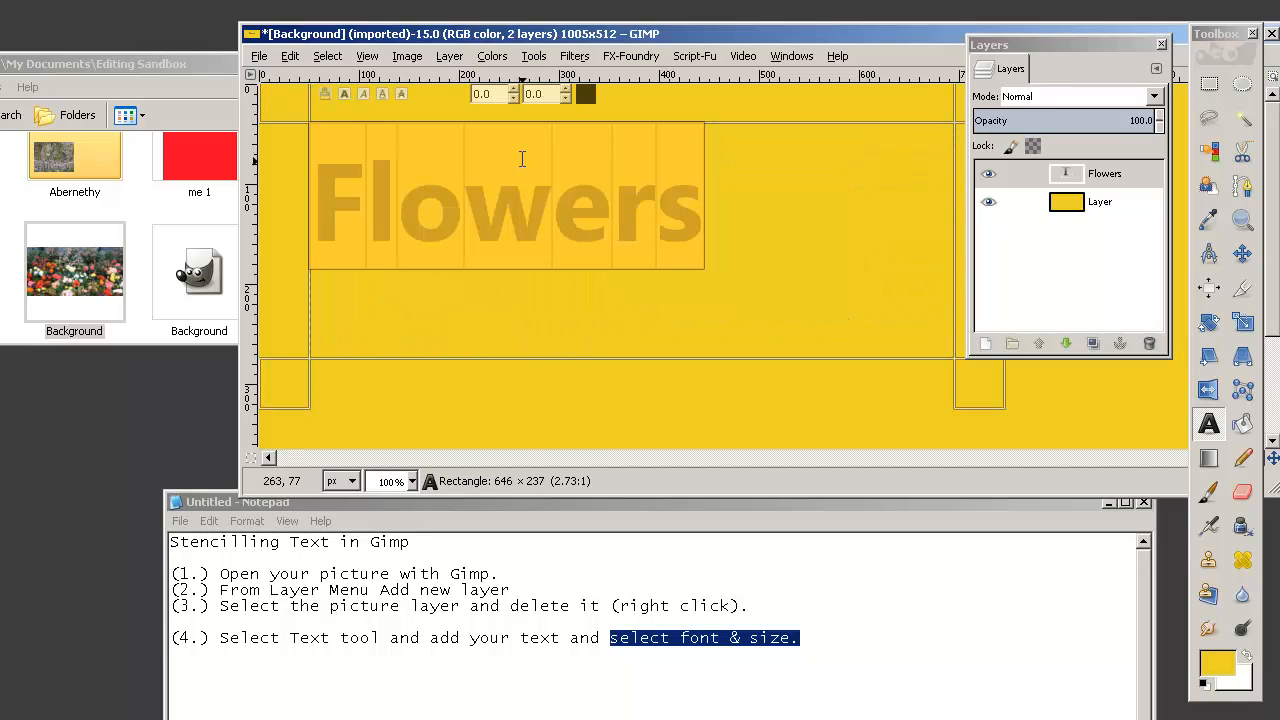
mouse_move(838, 145)
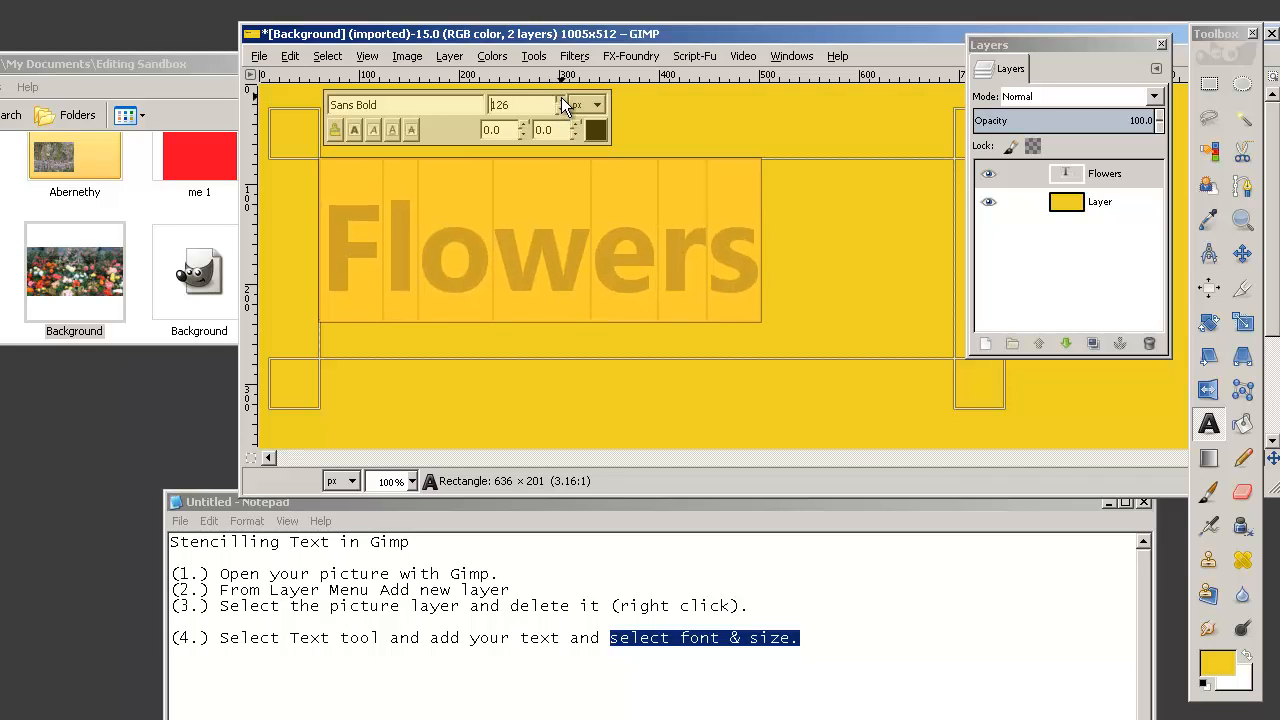
click(573, 124)
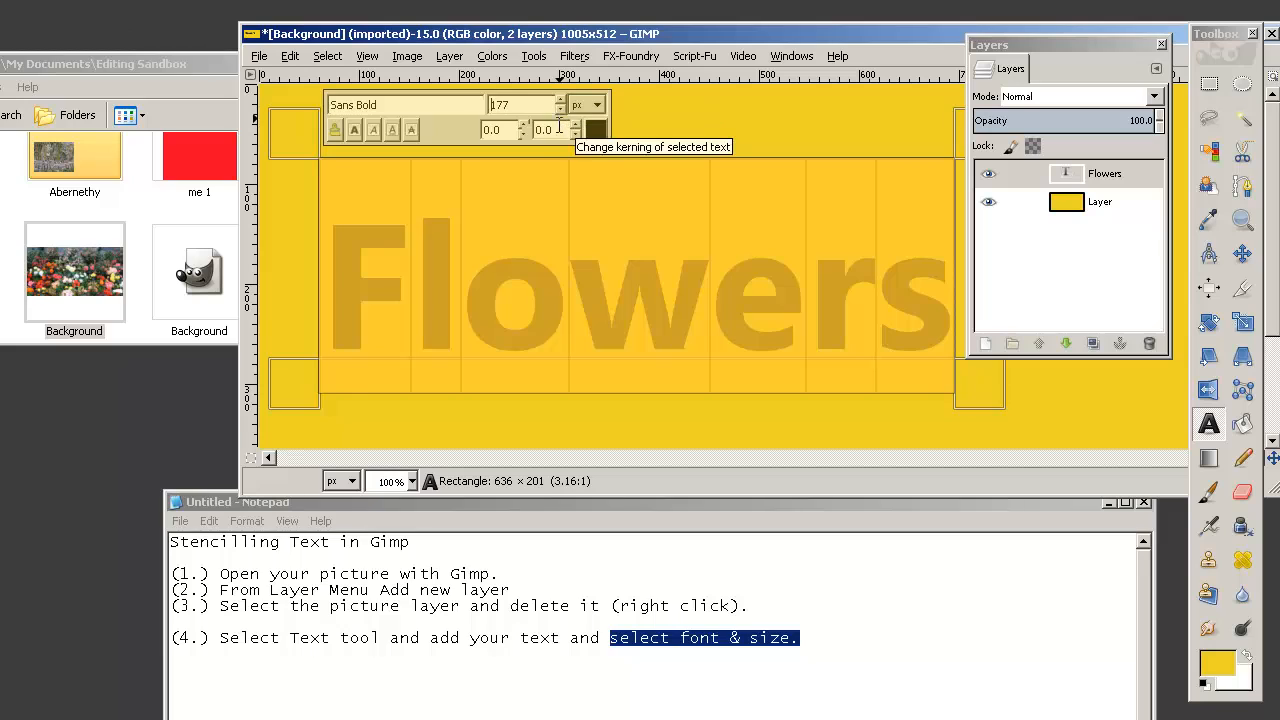
mouse_move(700, 45)
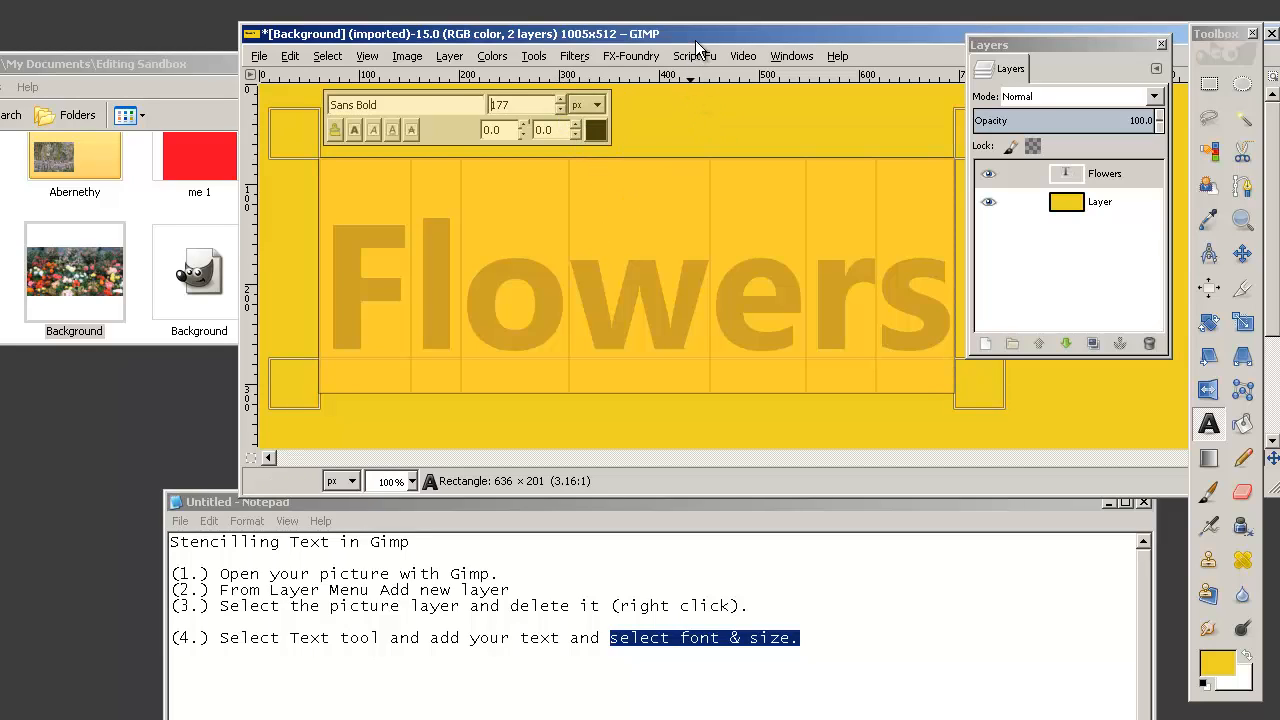
mouse_move(1048, 424)
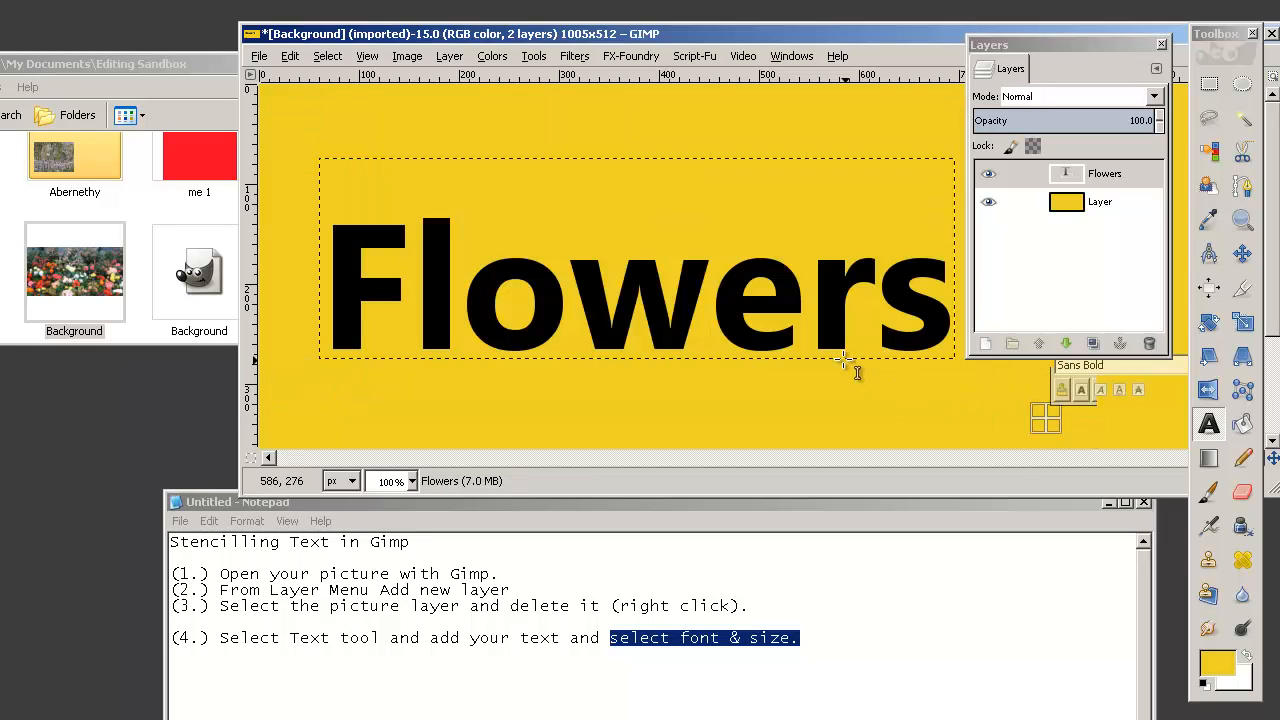
mouse_move(360, 300)
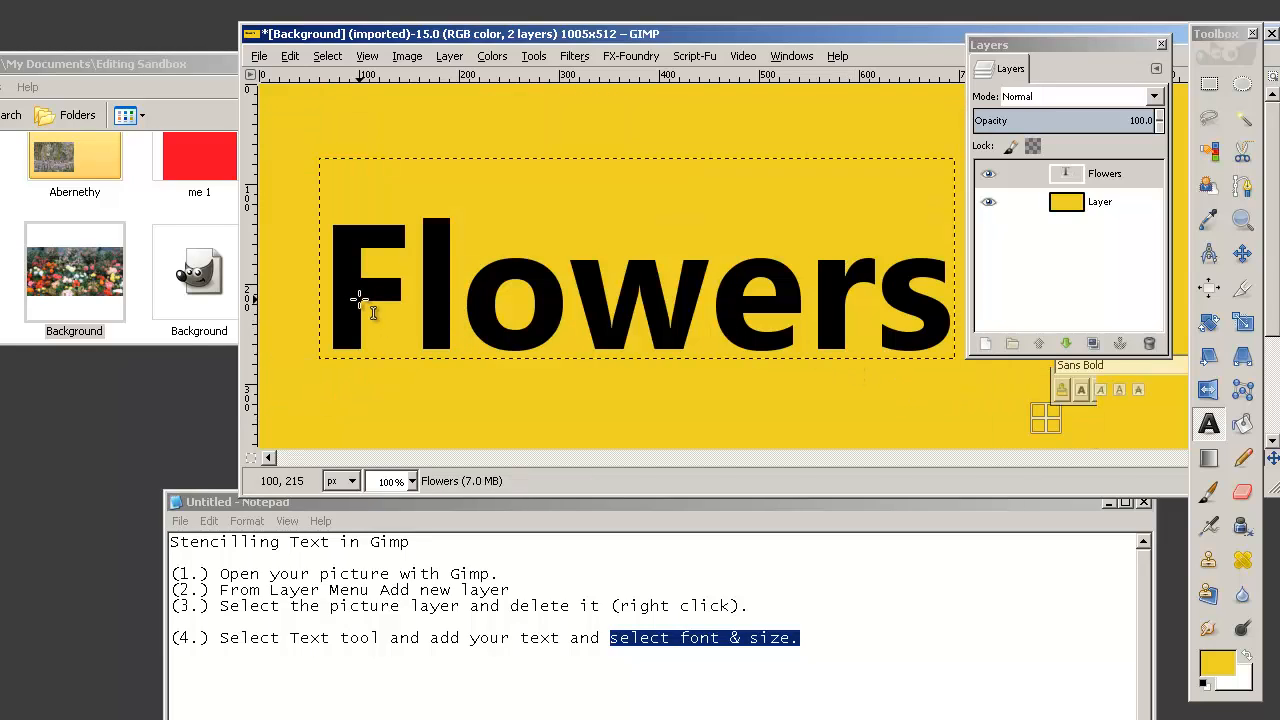
mouse_move(910, 250)
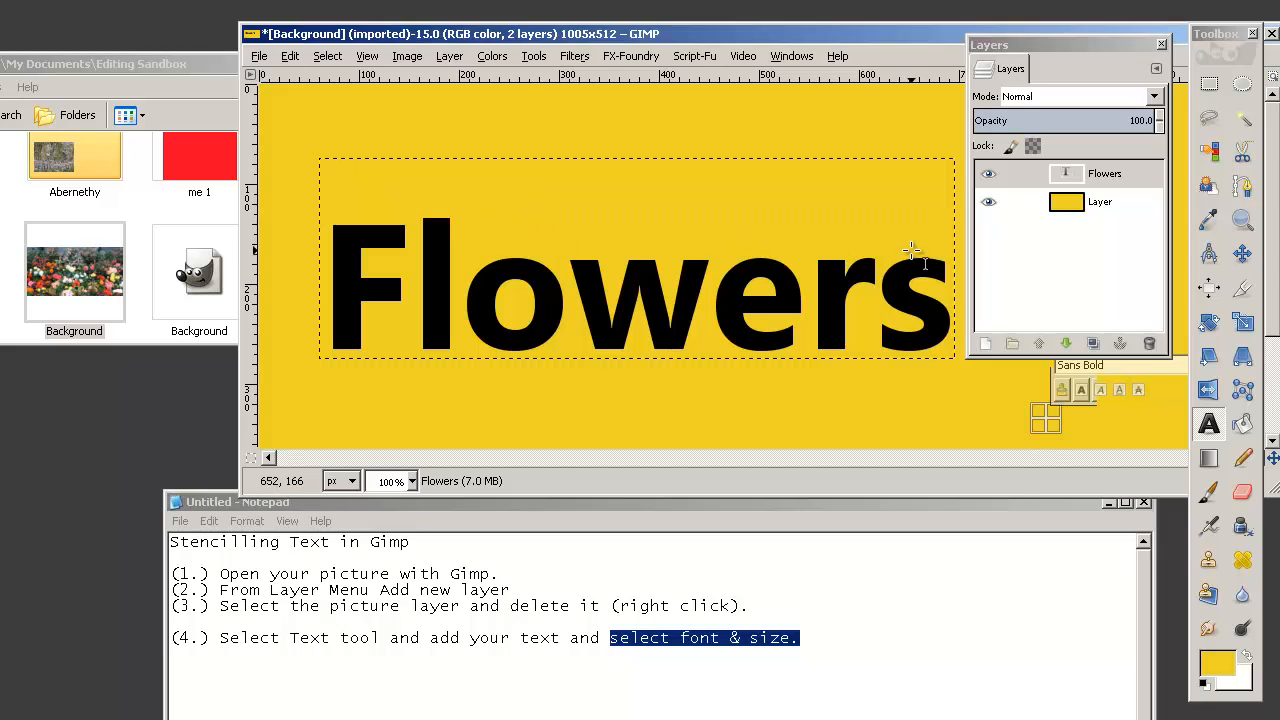
click(1105, 173)
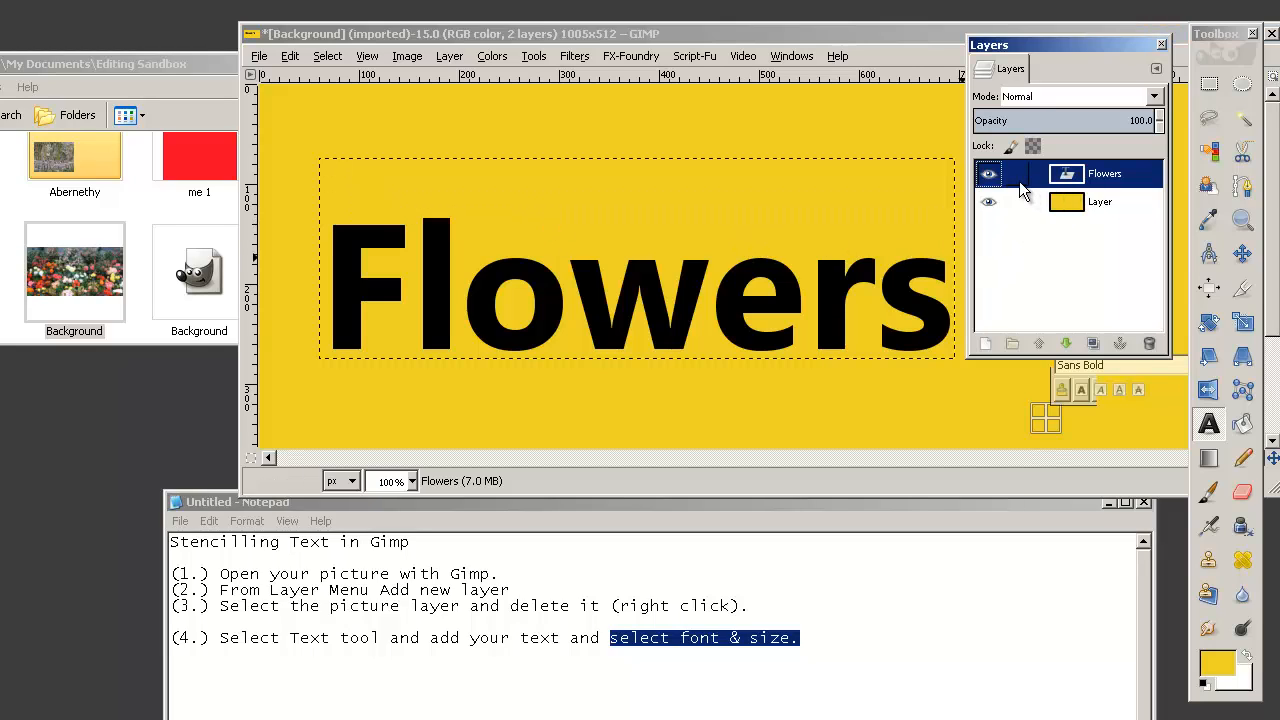
click(988, 173)
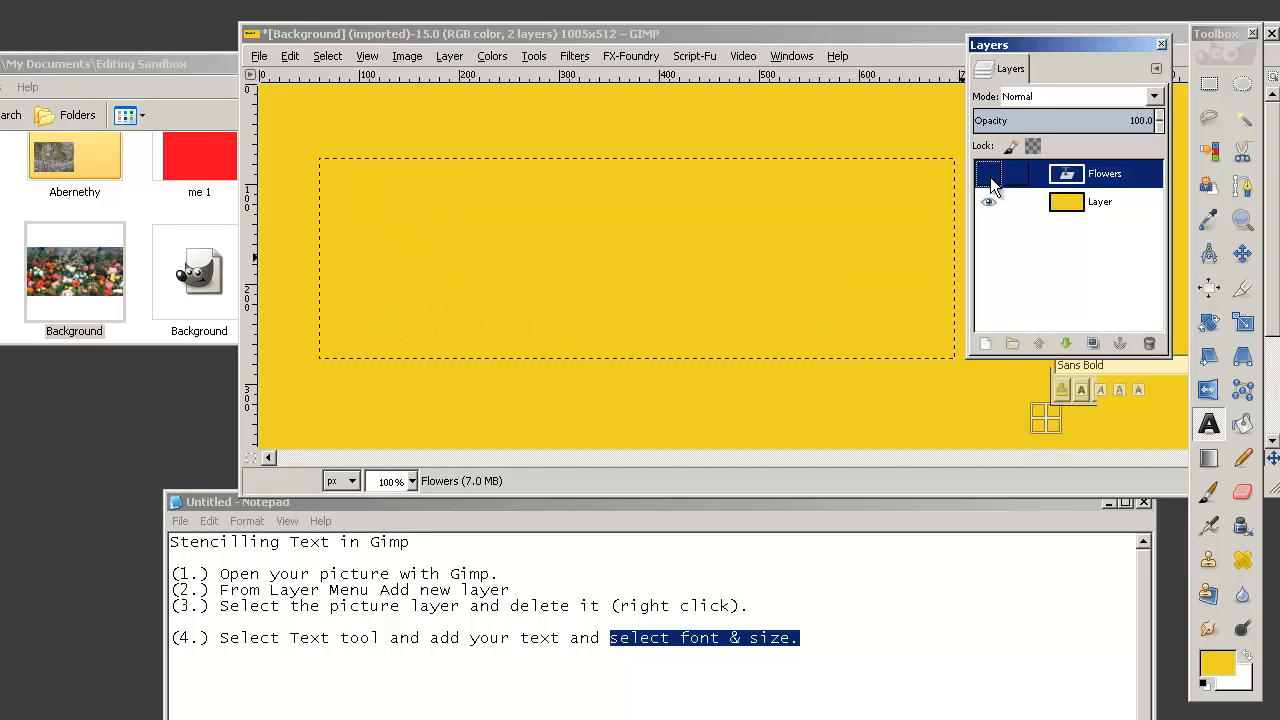
click(988, 173)
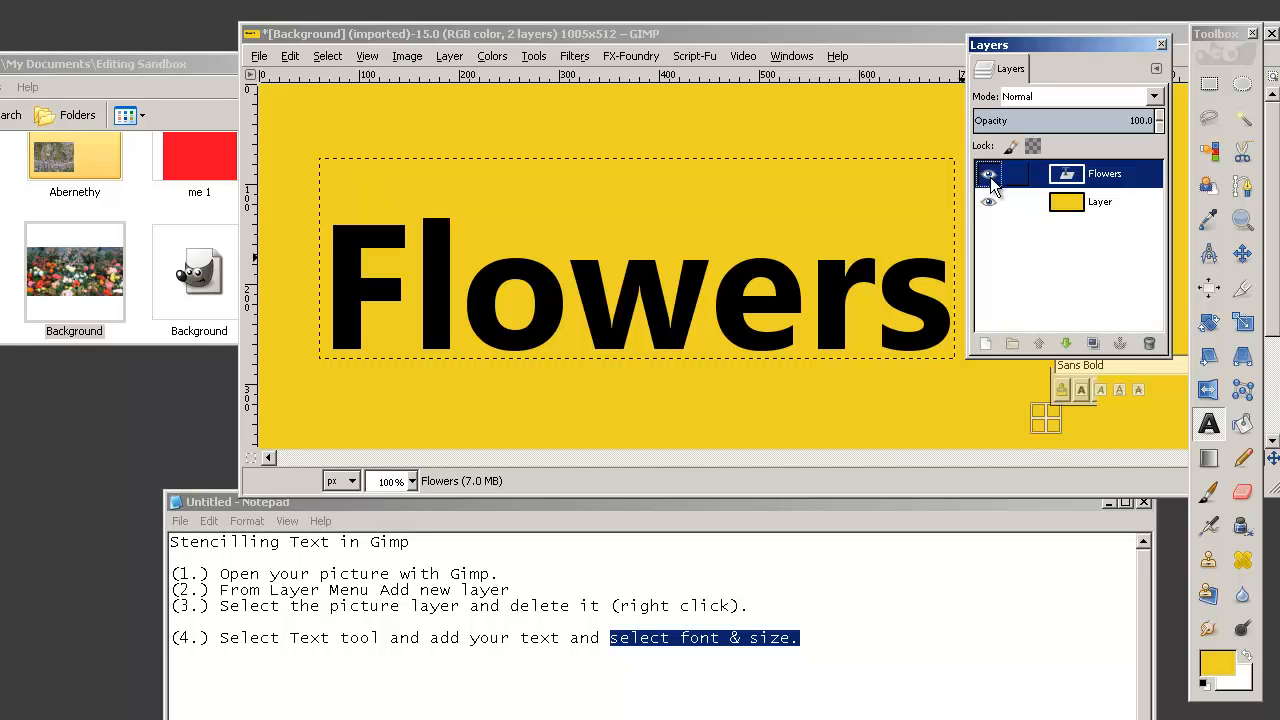
Step: Apply Flatten Image from the Flowers layer's context menu
right_click(1104, 173)
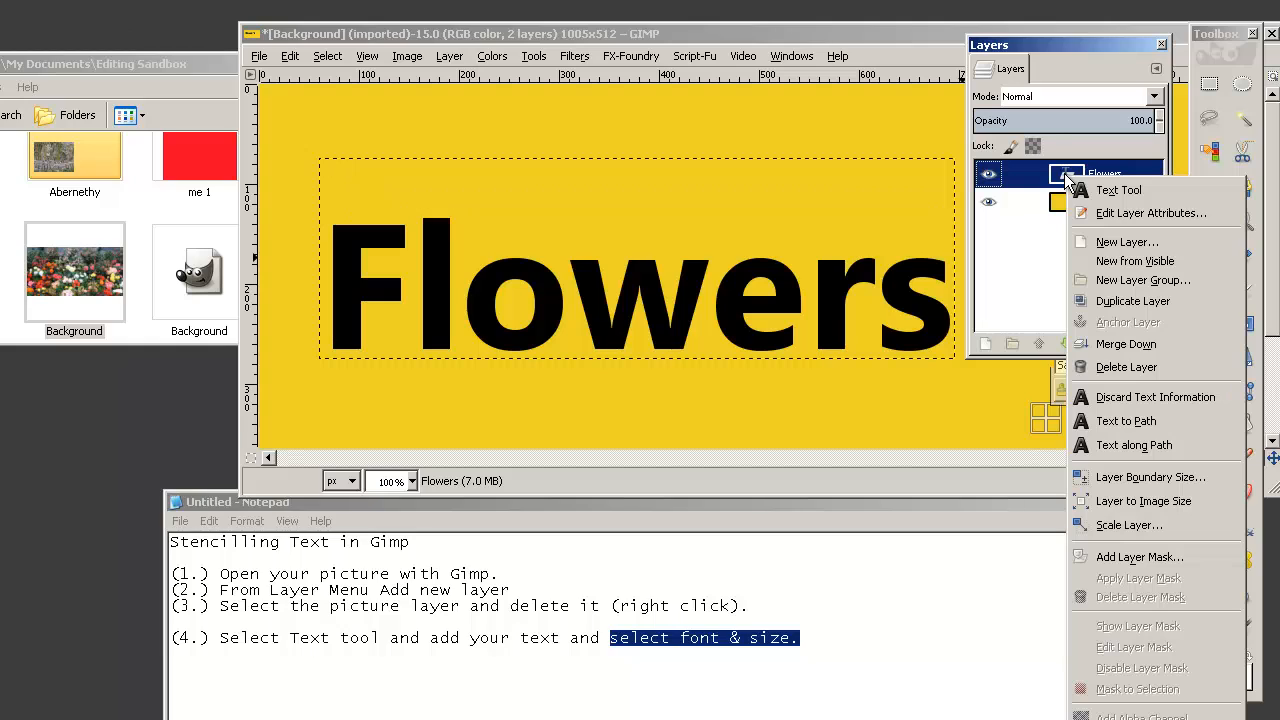
mouse_move(1040, 10)
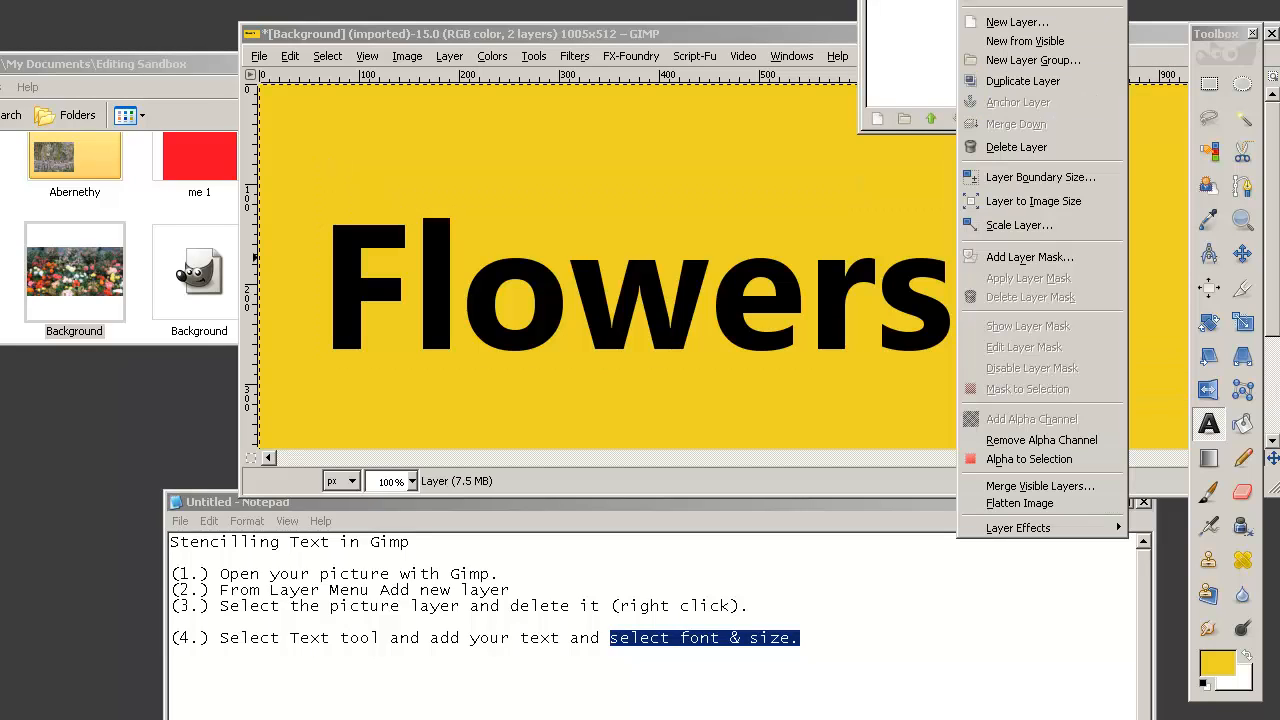
mouse_move(1019, 503)
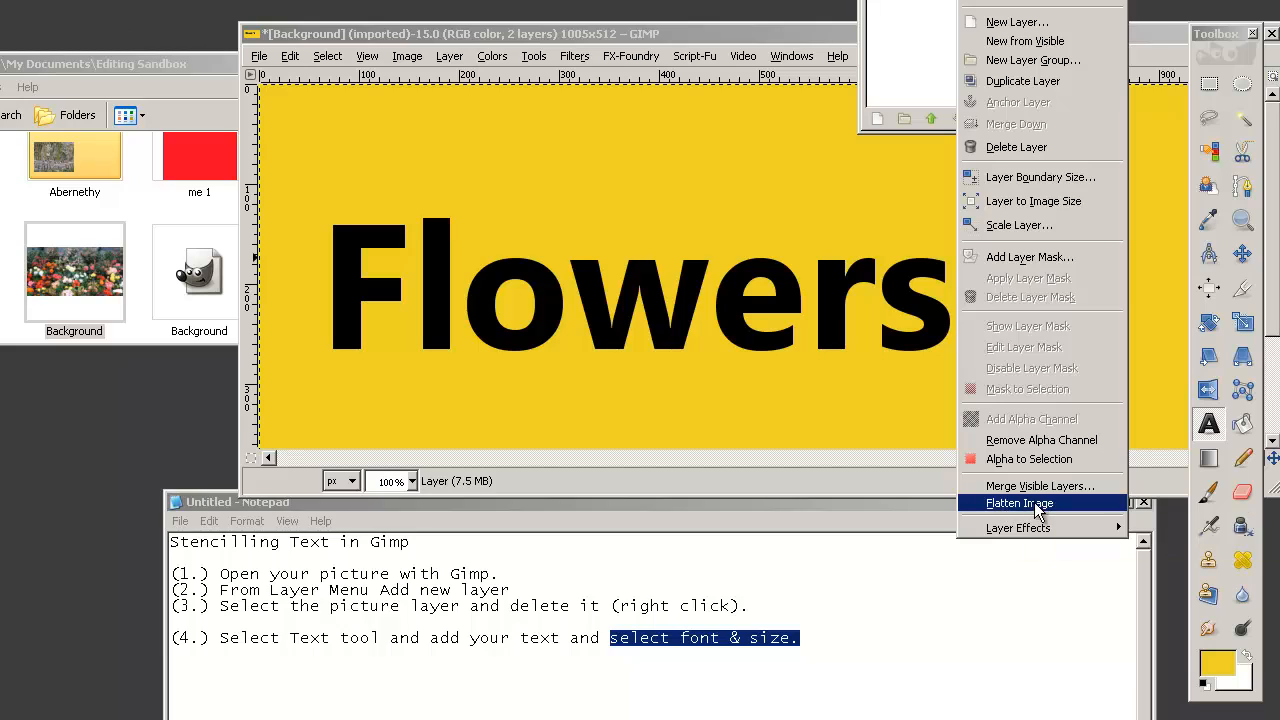
mouse_move(1040, 503)
text((5.) Right click on layer menu & select "Flatten Image".)
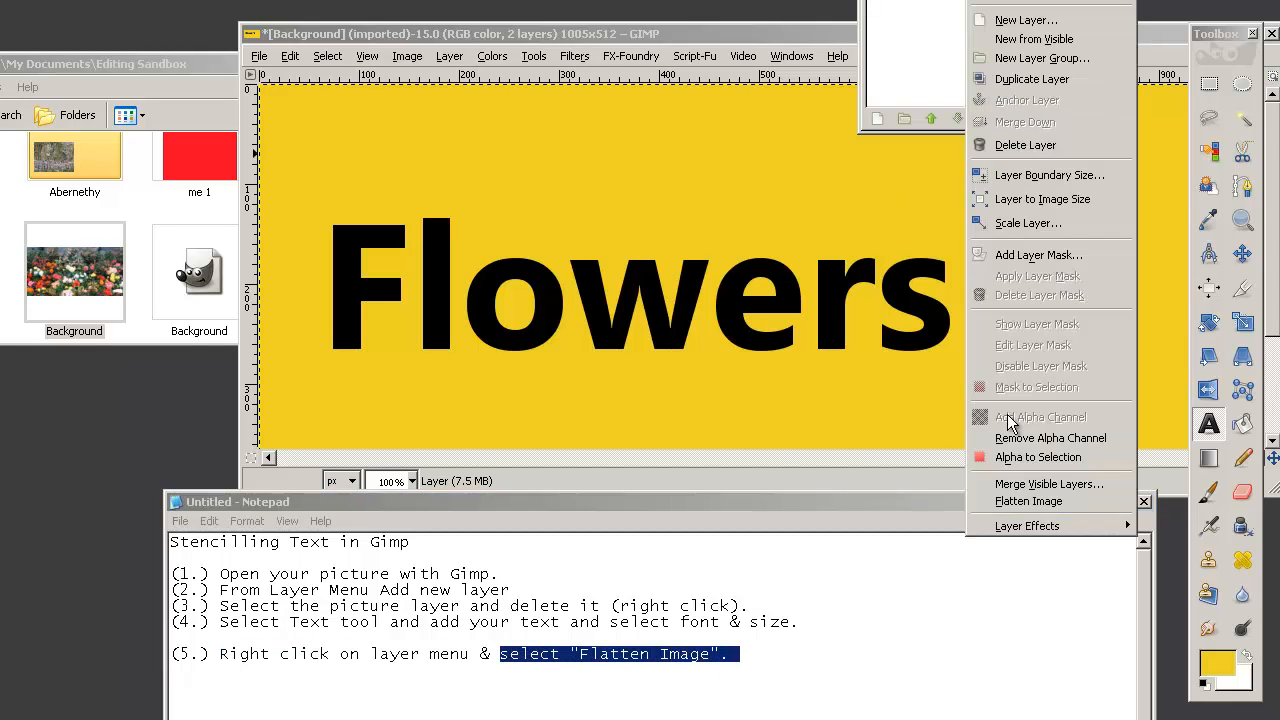
mouse_move(1028, 501)
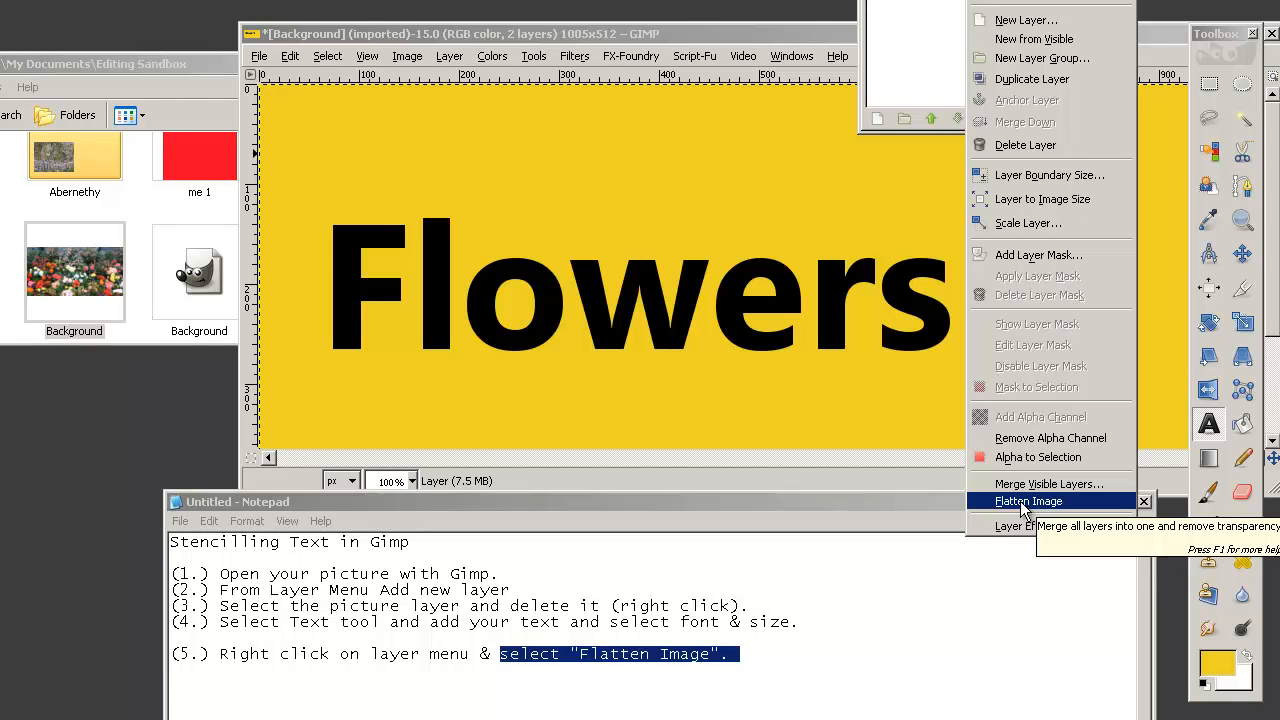
click(1029, 500)
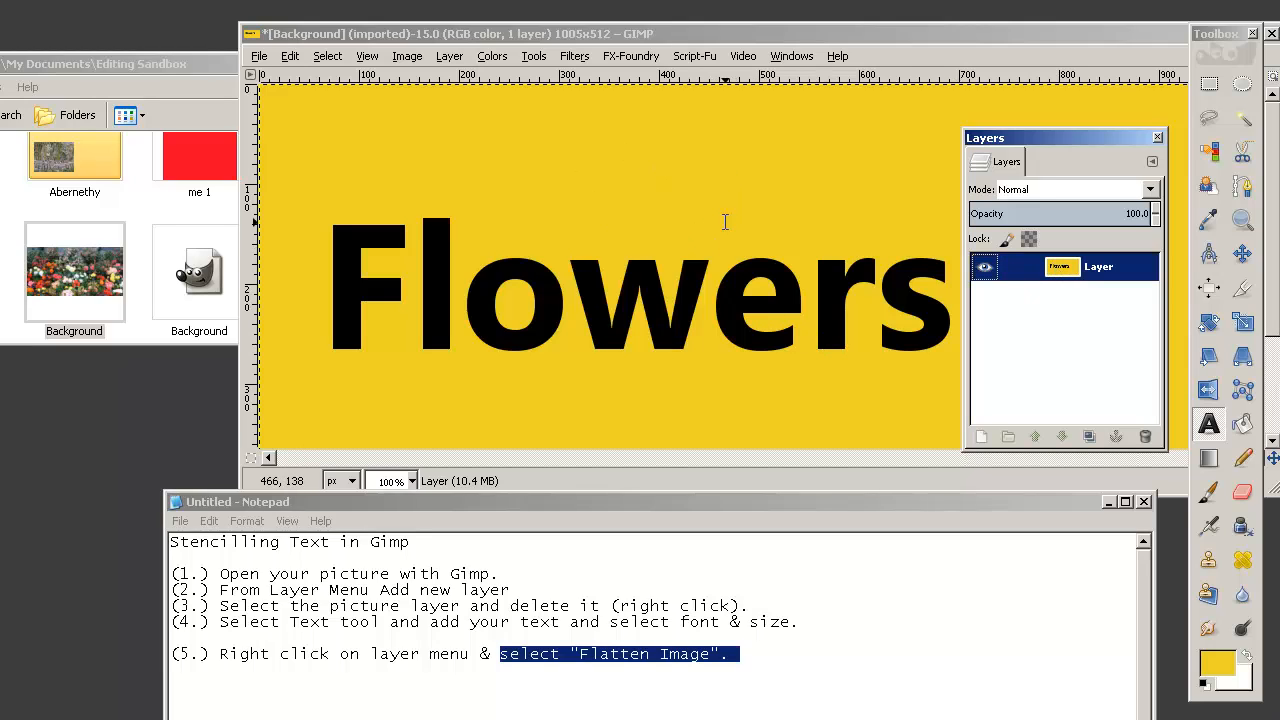
mouse_move(738, 248)
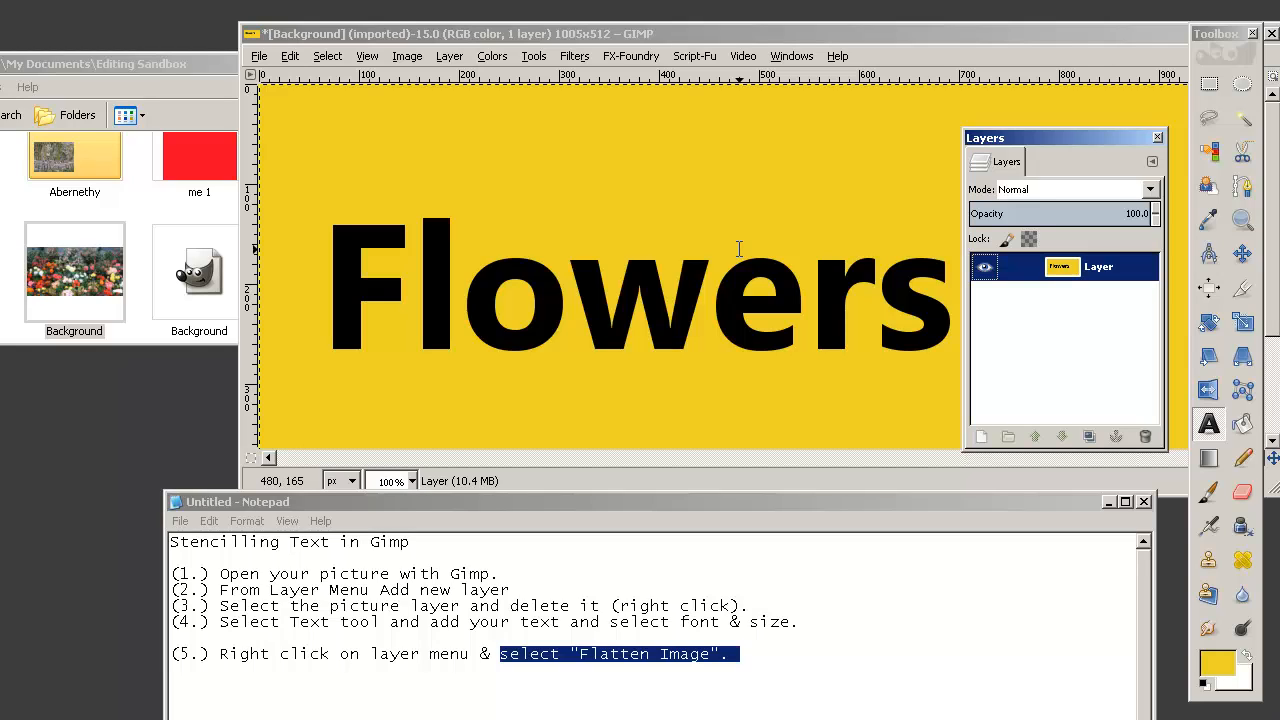
mouse_move(735, 295)
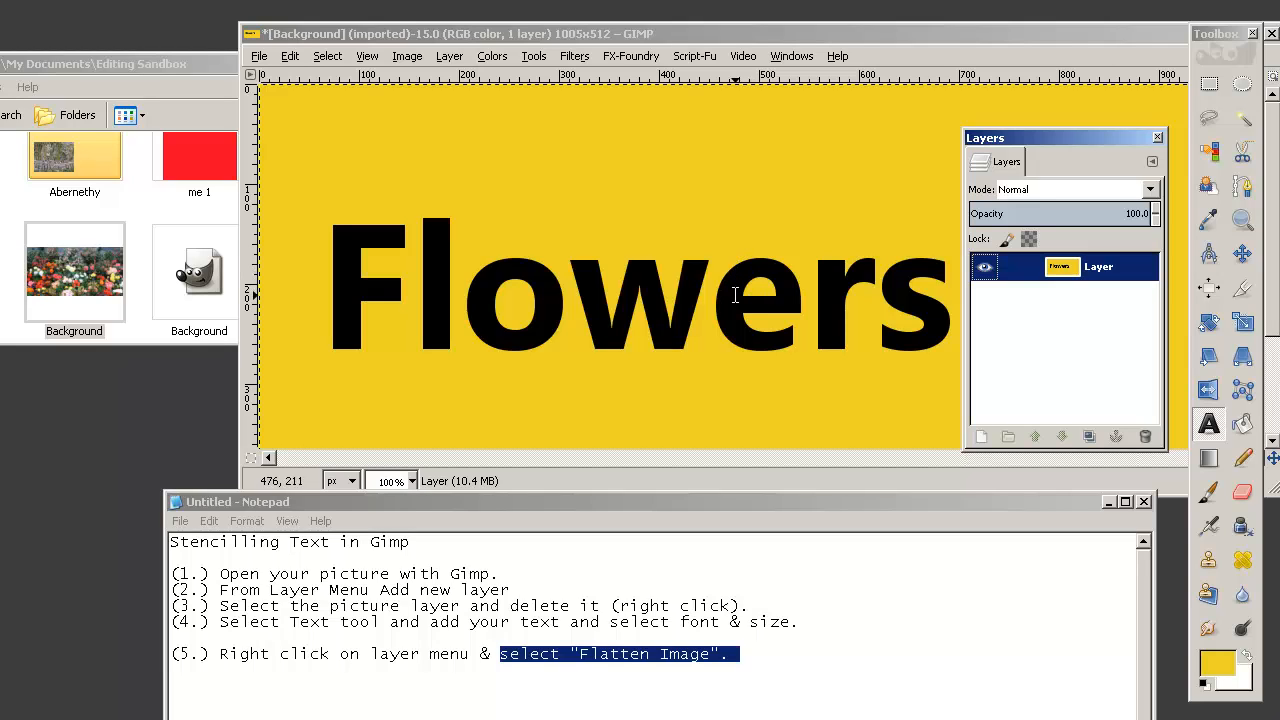
mouse_move(732, 273)
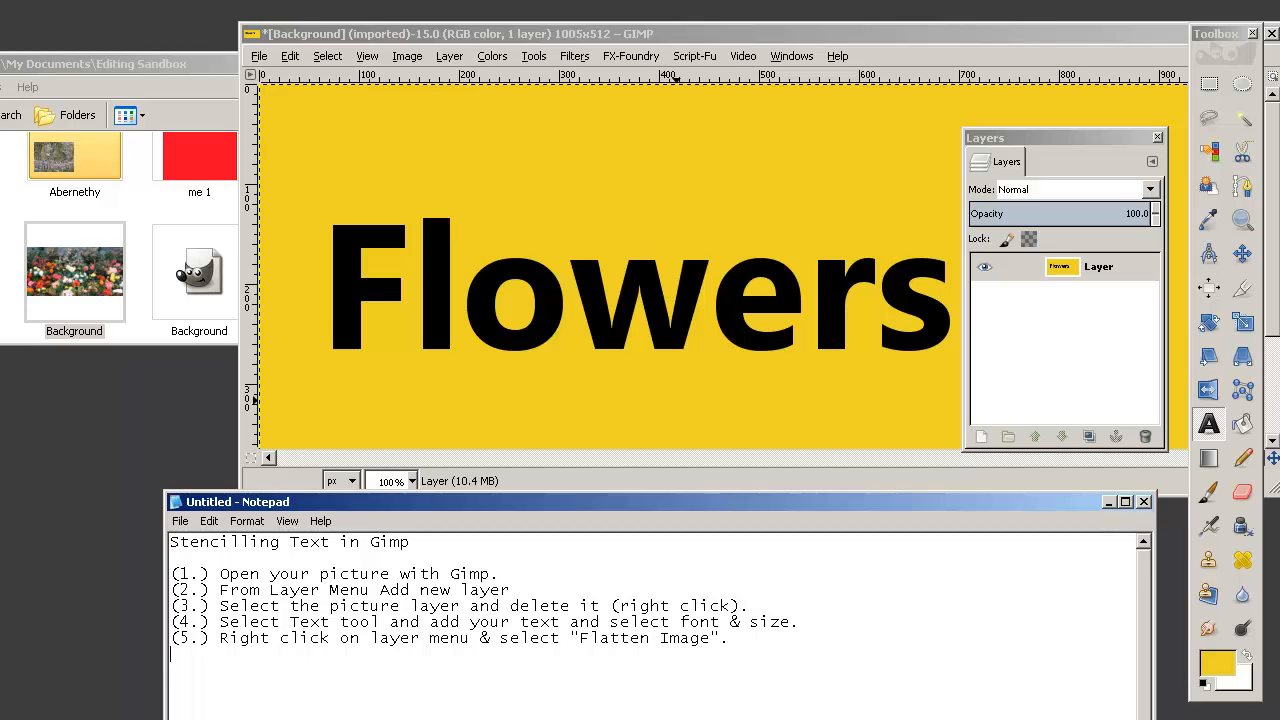
Step: Note step six in Notepad, then add an alpha channel to the flattened layer
text((6.) From Layer menu (Transparency) "Add Alpha Channel")
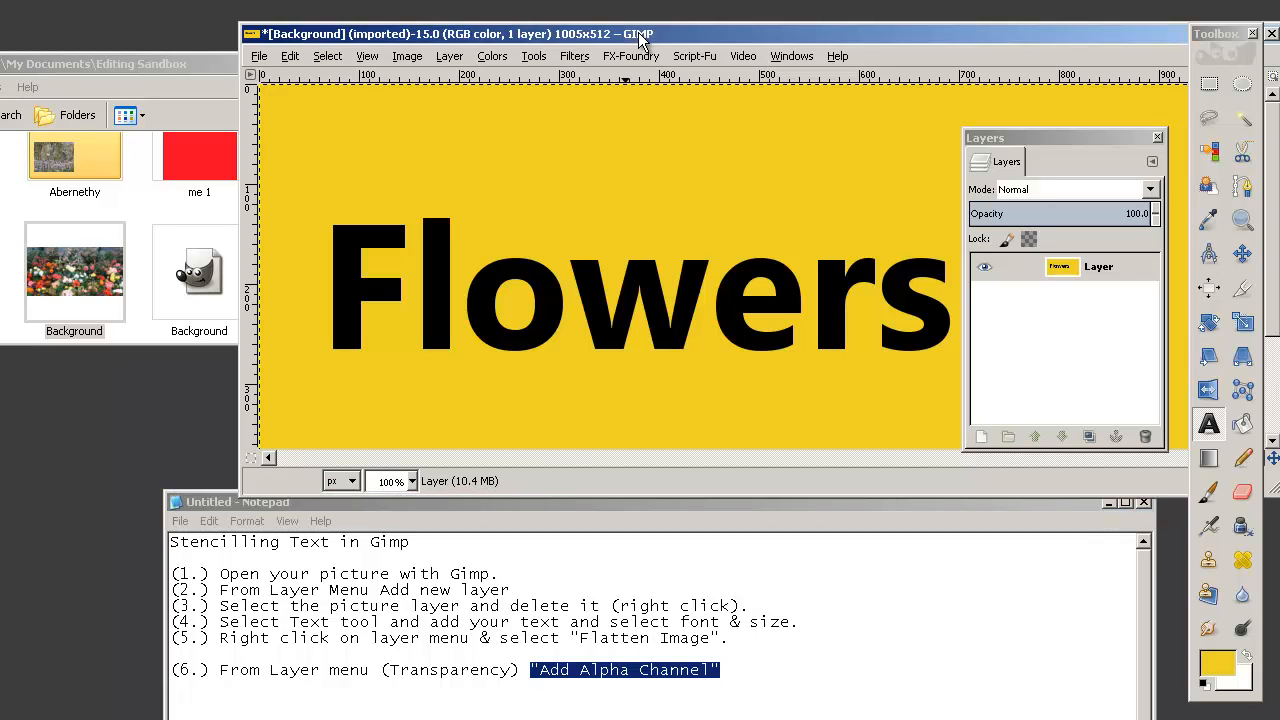
mouse_move(449, 60)
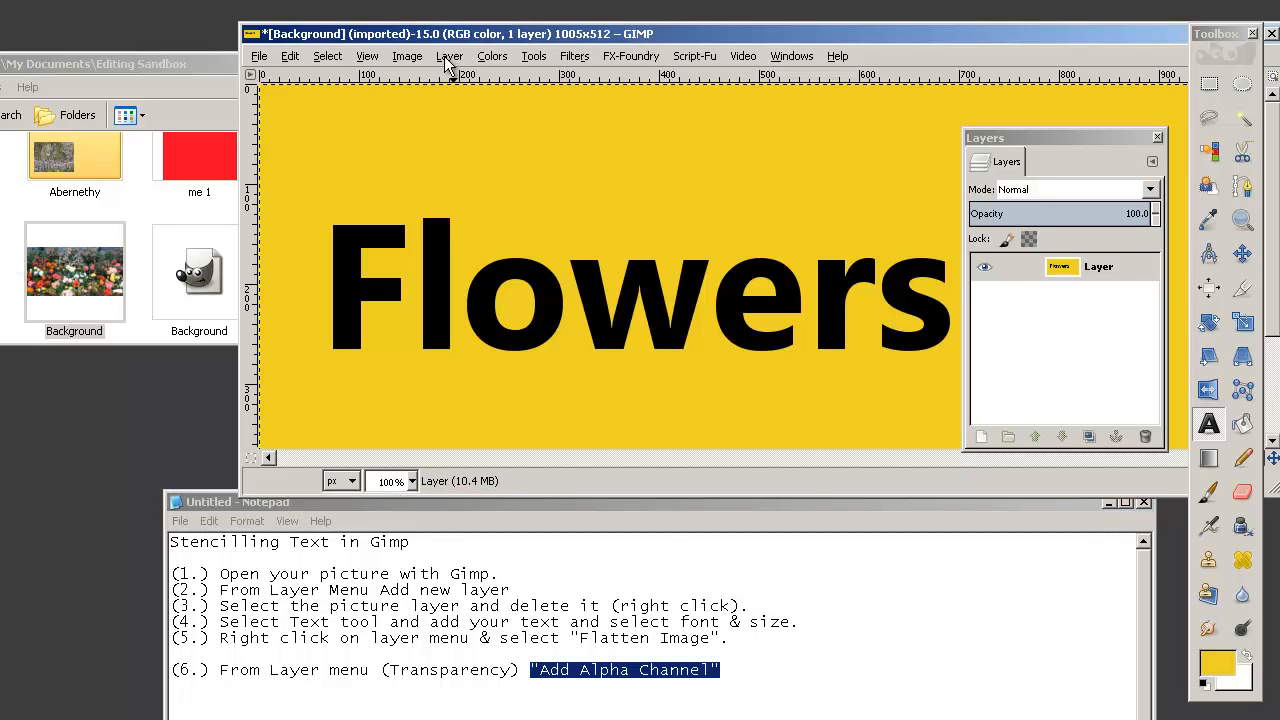
click(449, 55)
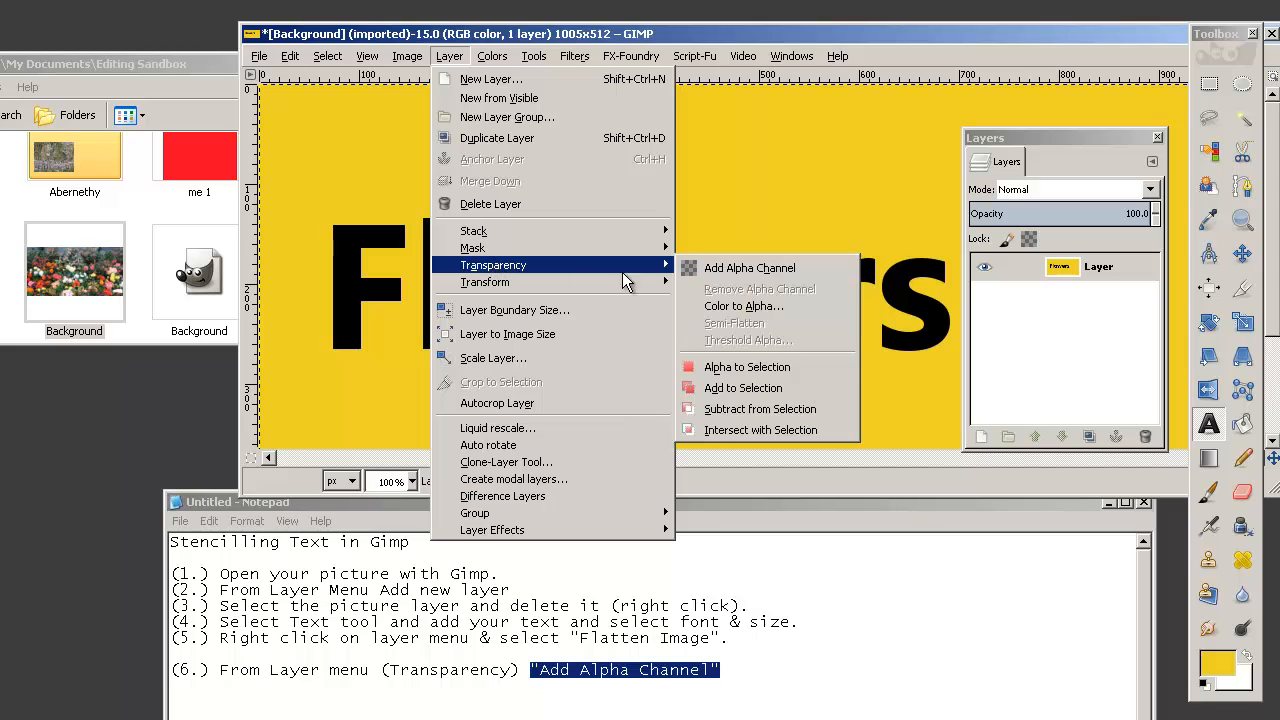
mouse_move(748, 267)
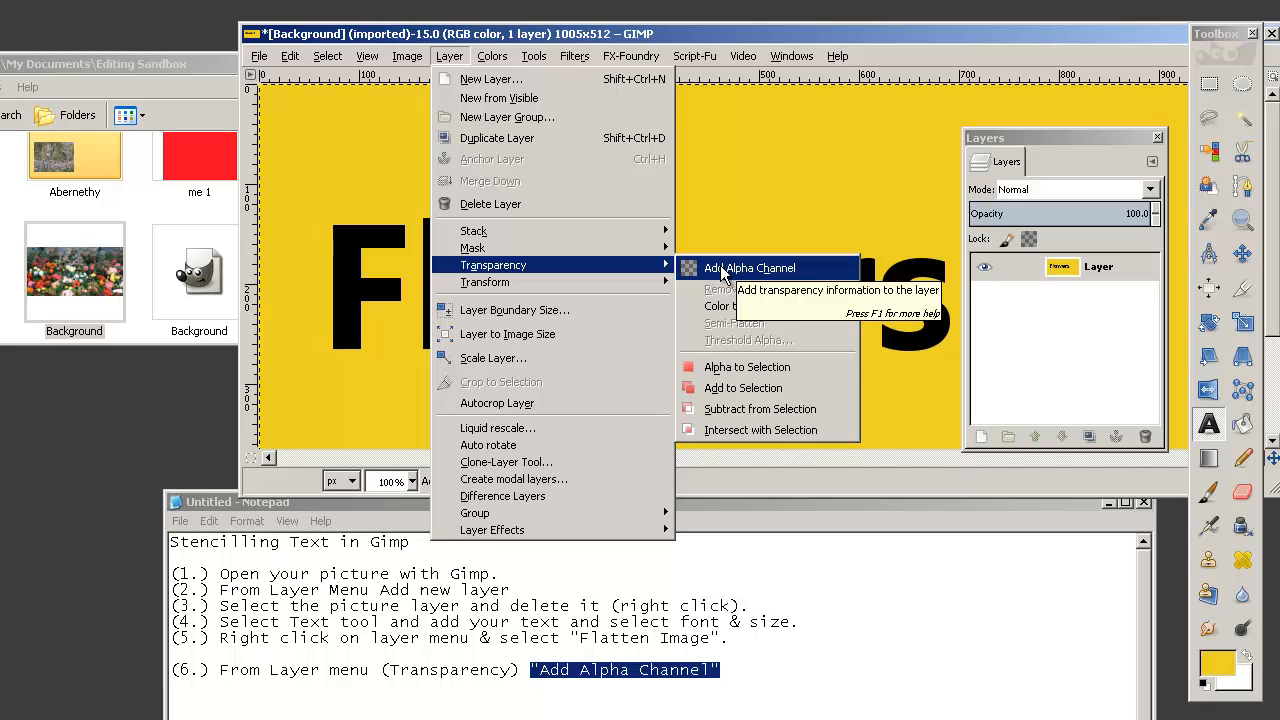
click(749, 267)
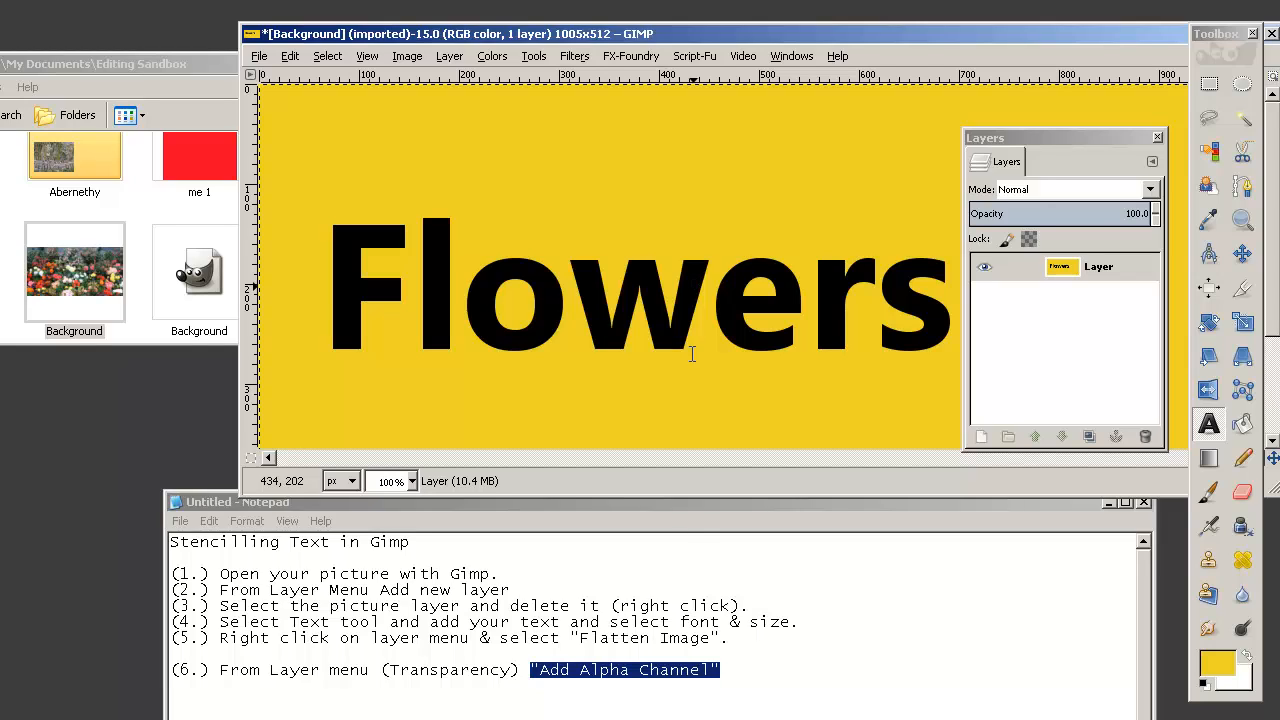
click(725, 669)
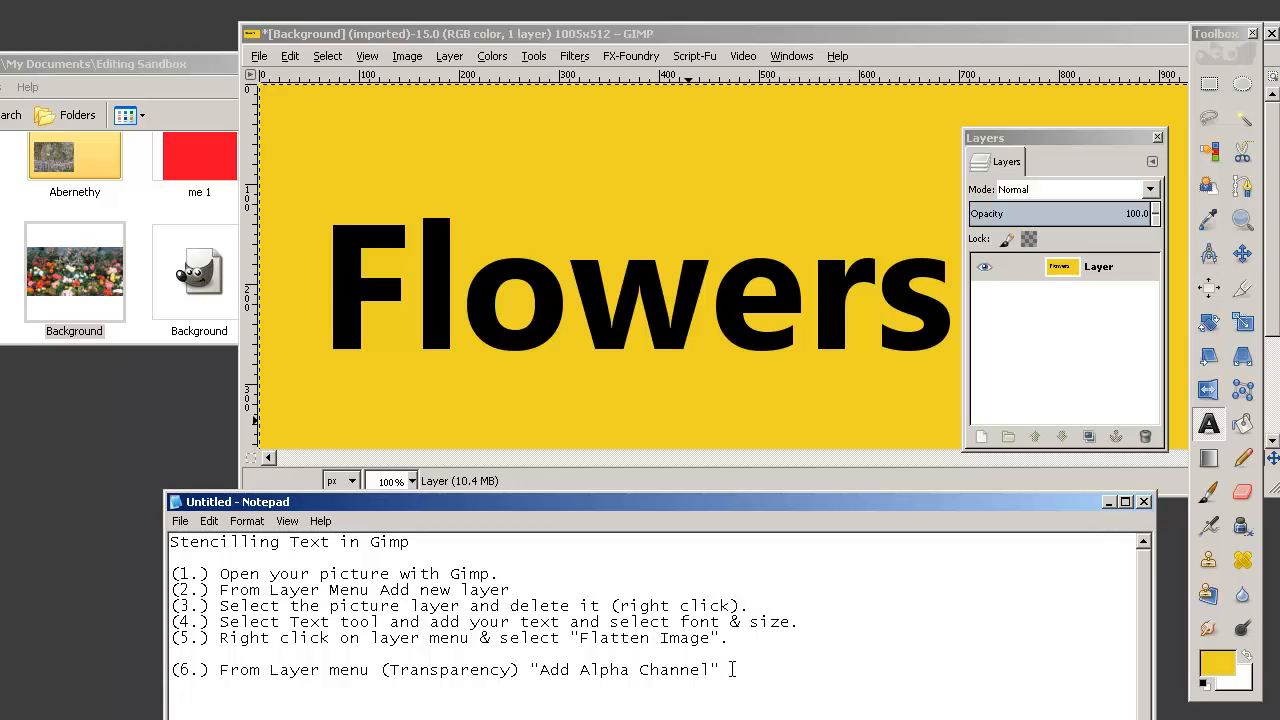
text((7.))
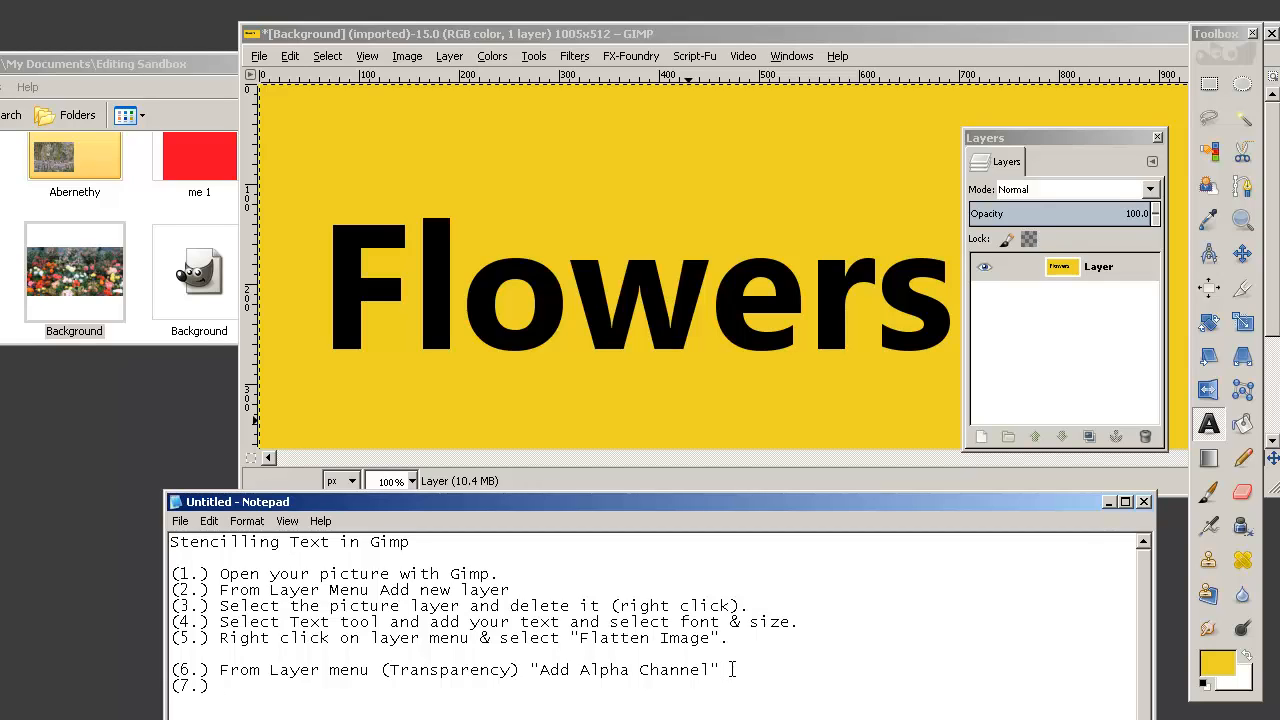
text(Select by colour)
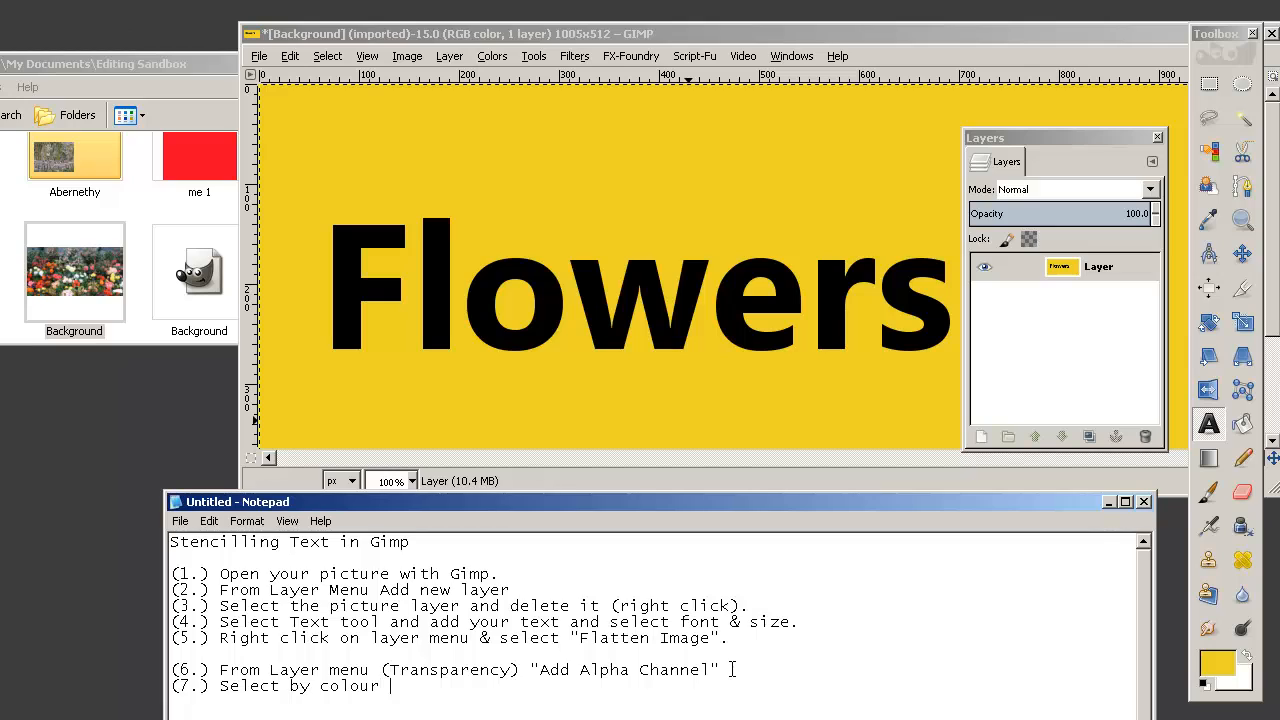
text((with right click)
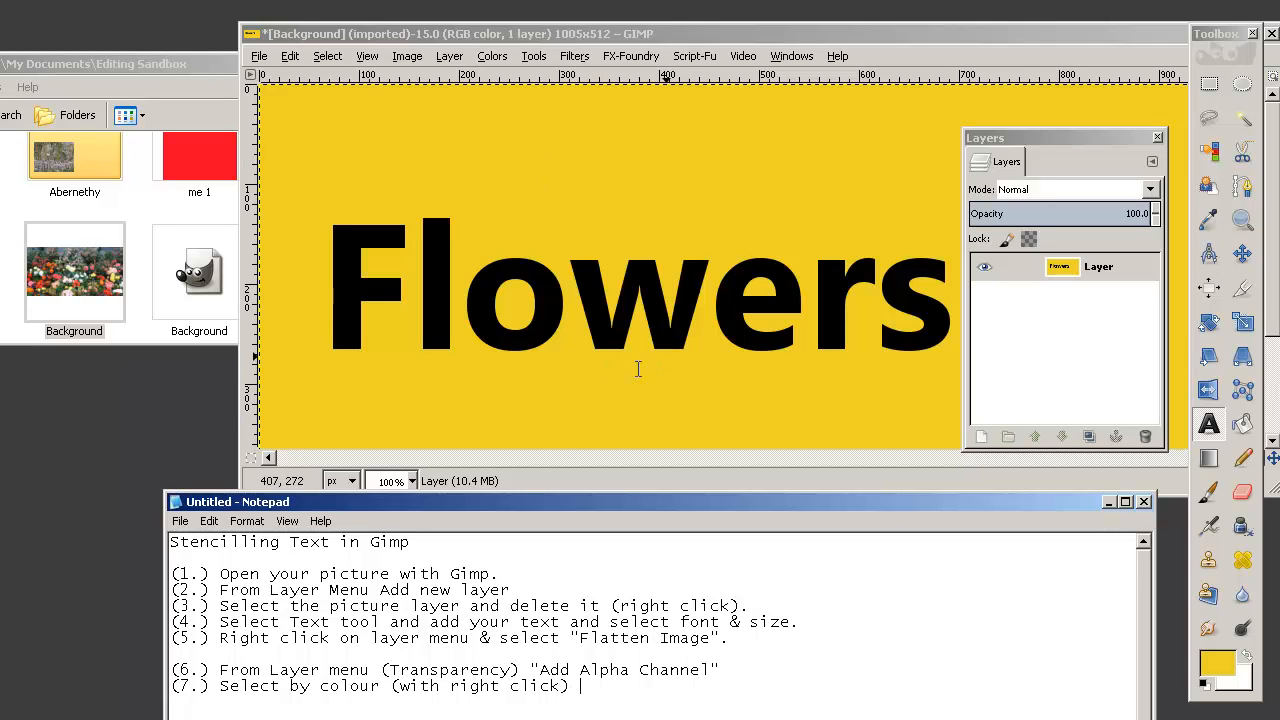
mouse_move(585, 278)
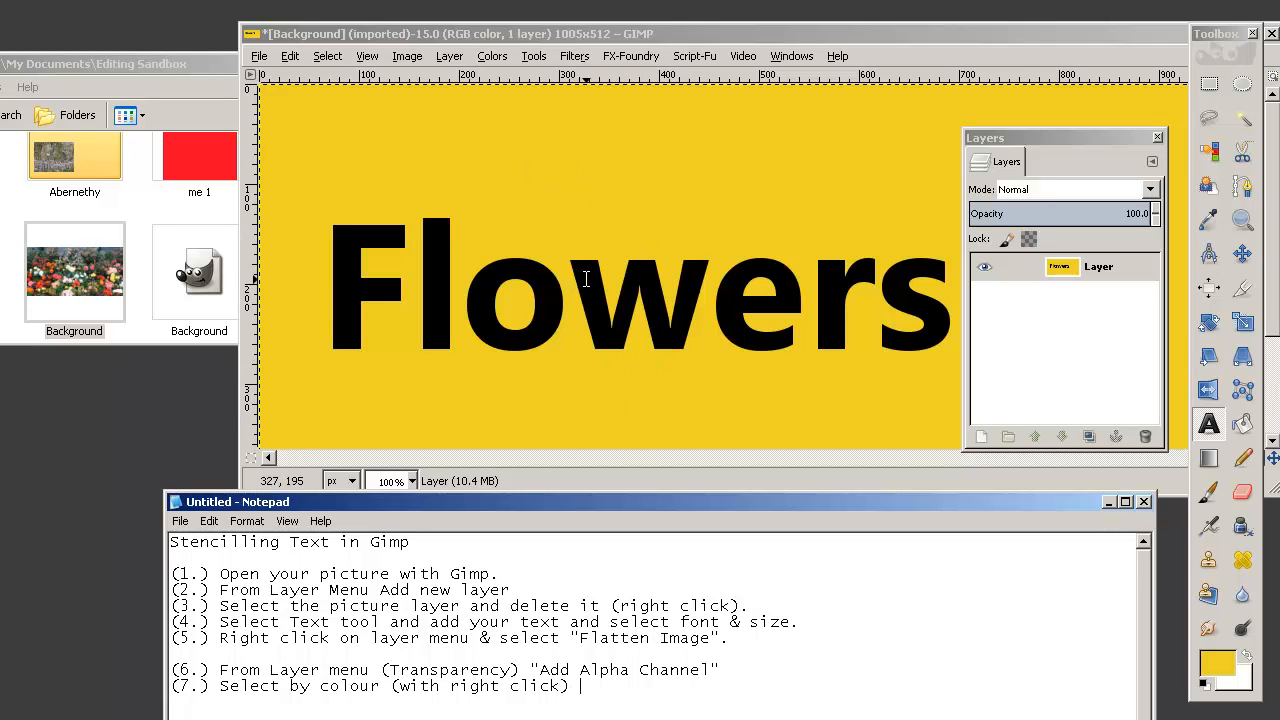
Step: Switch to Select by Color from the canvas menu and click the Flowers lettering
right_click(595, 300)
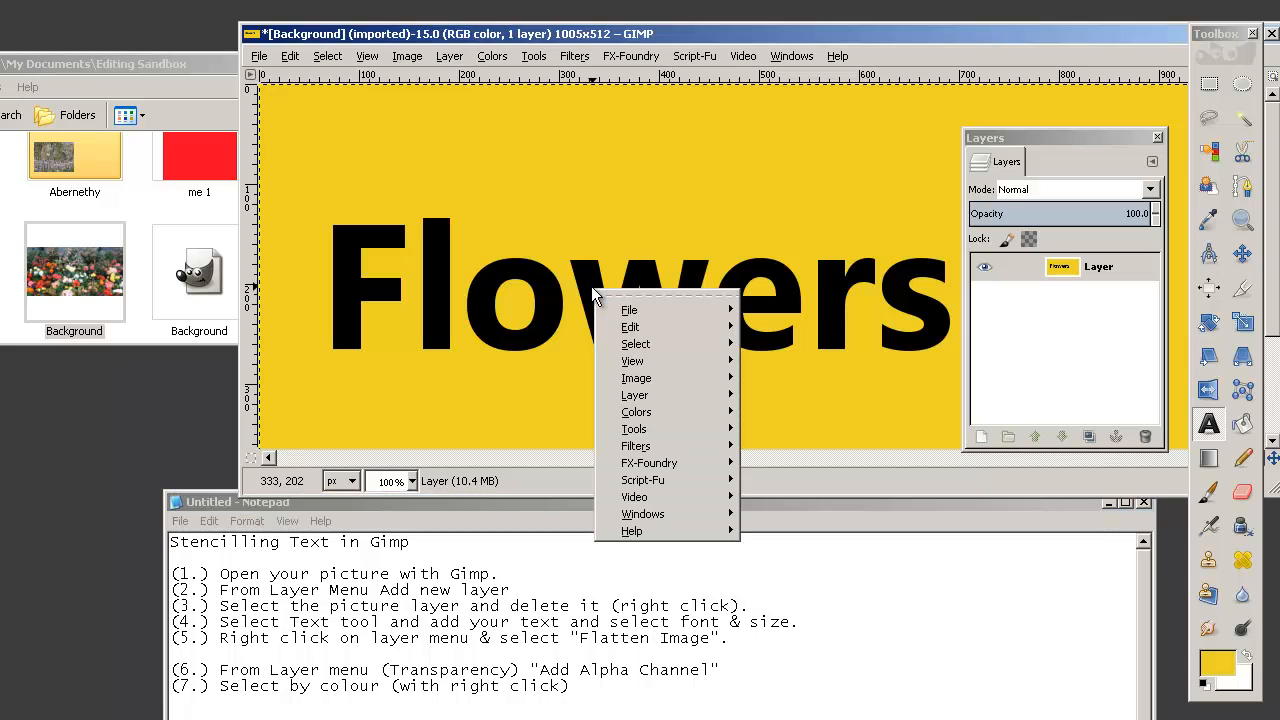
mouse_move(636, 343)
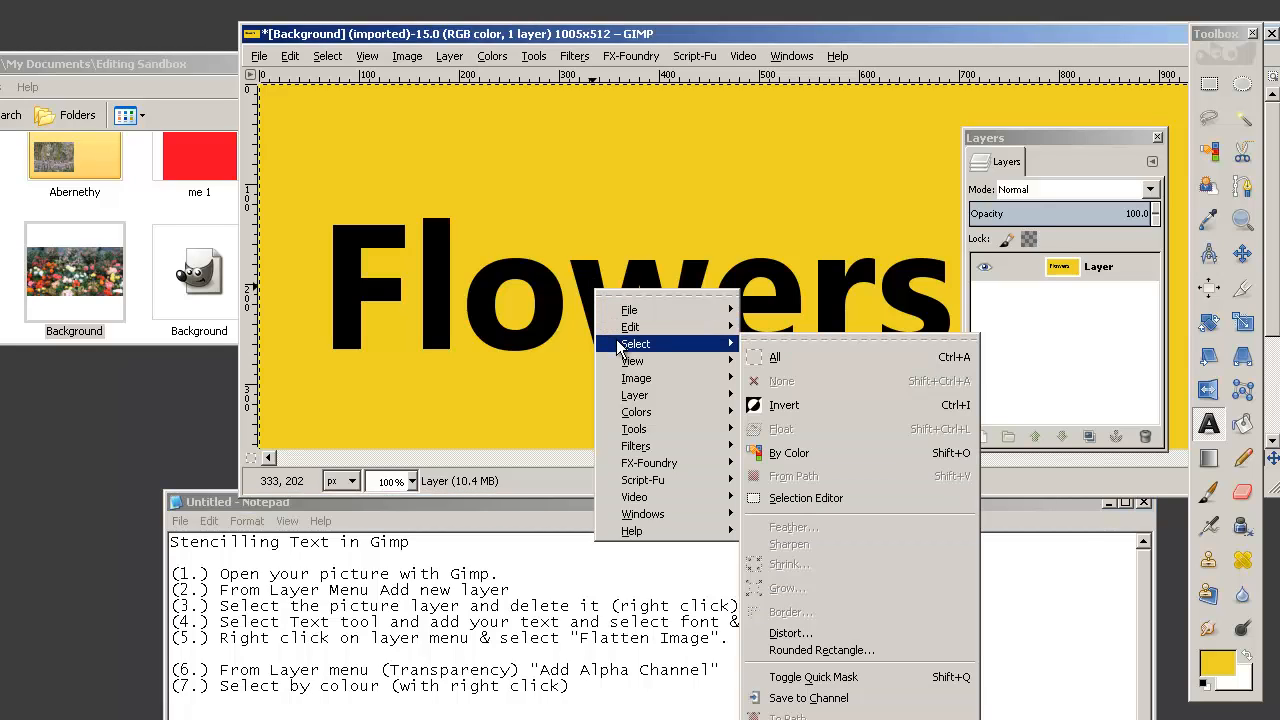
mouse_move(789, 453)
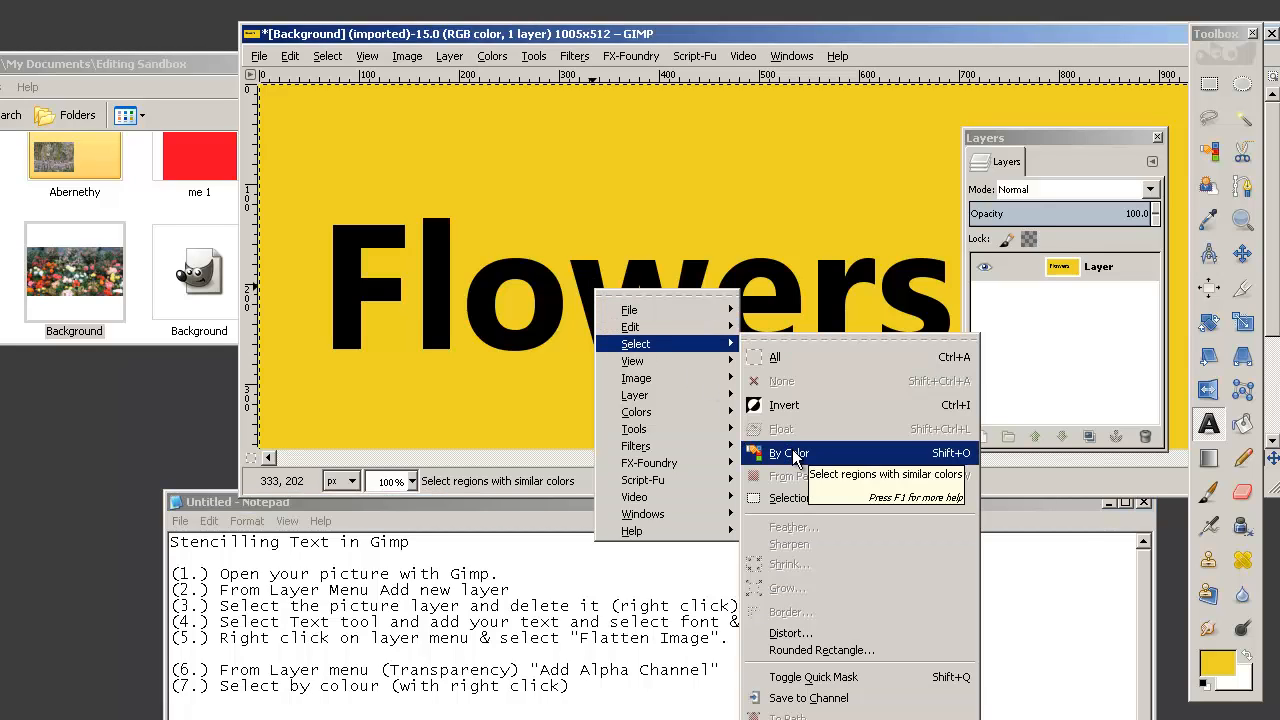
click(788, 453)
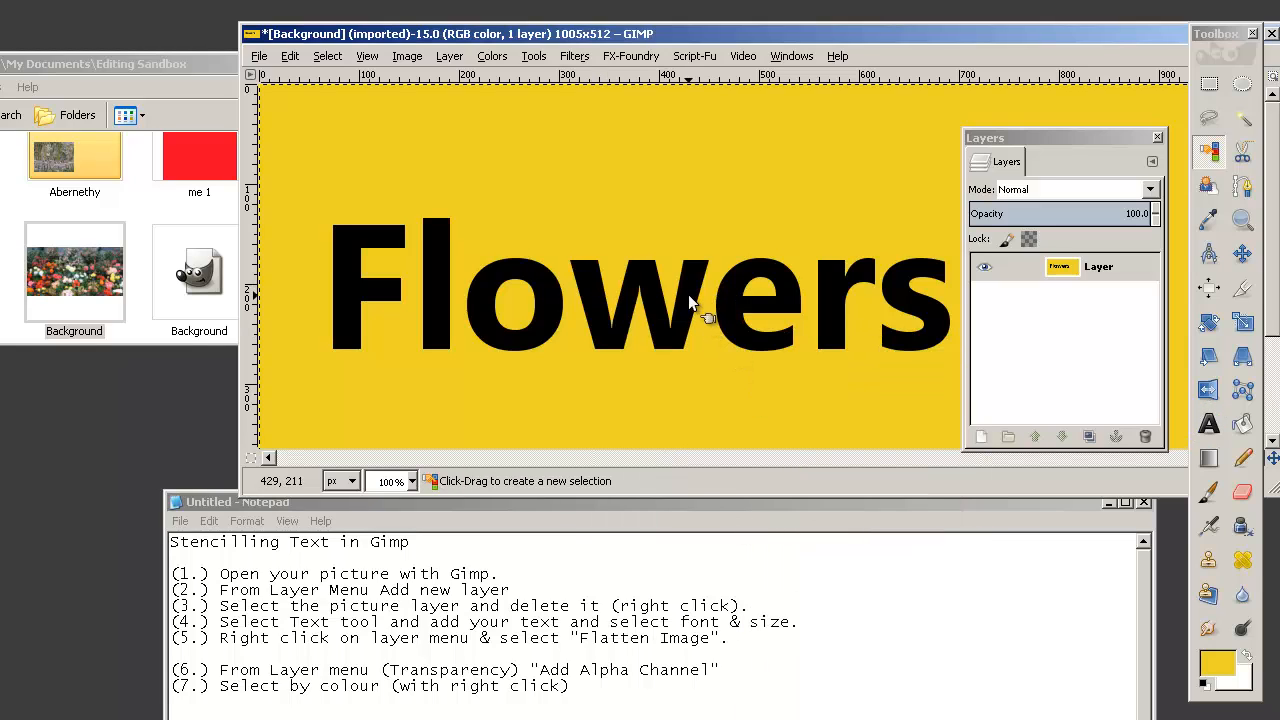
click(690, 300)
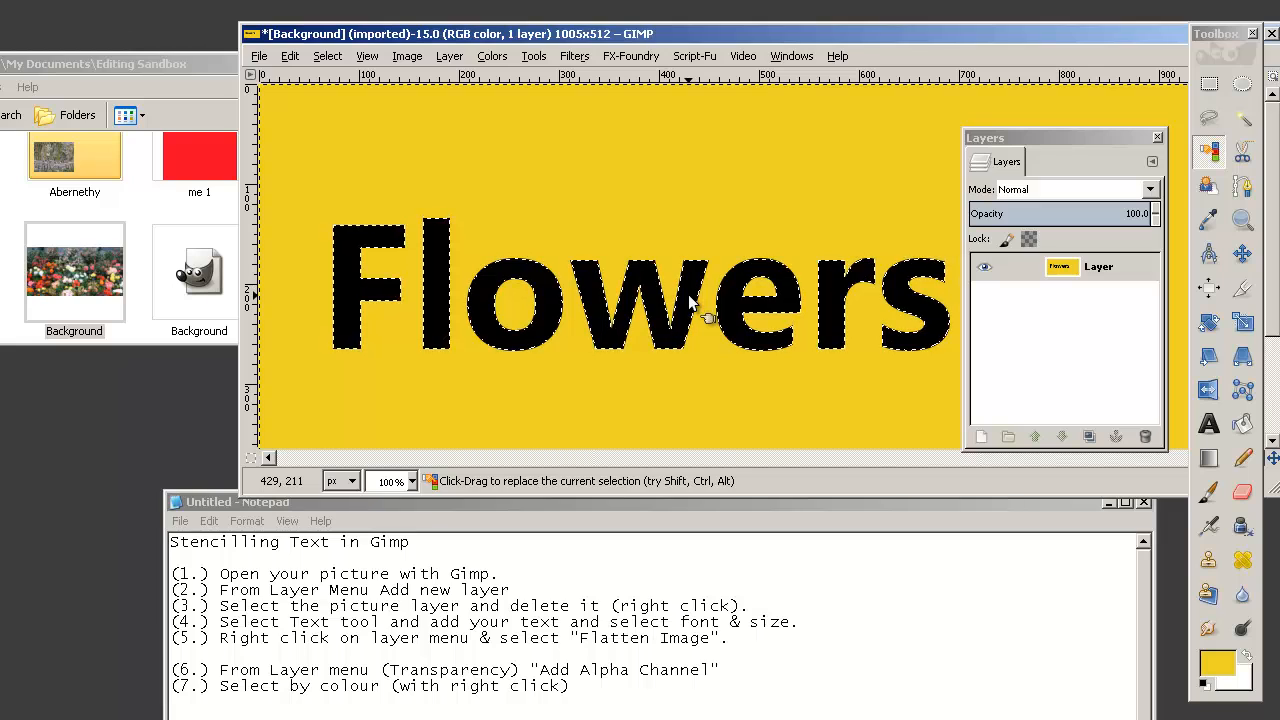
mouse_move(535, 225)
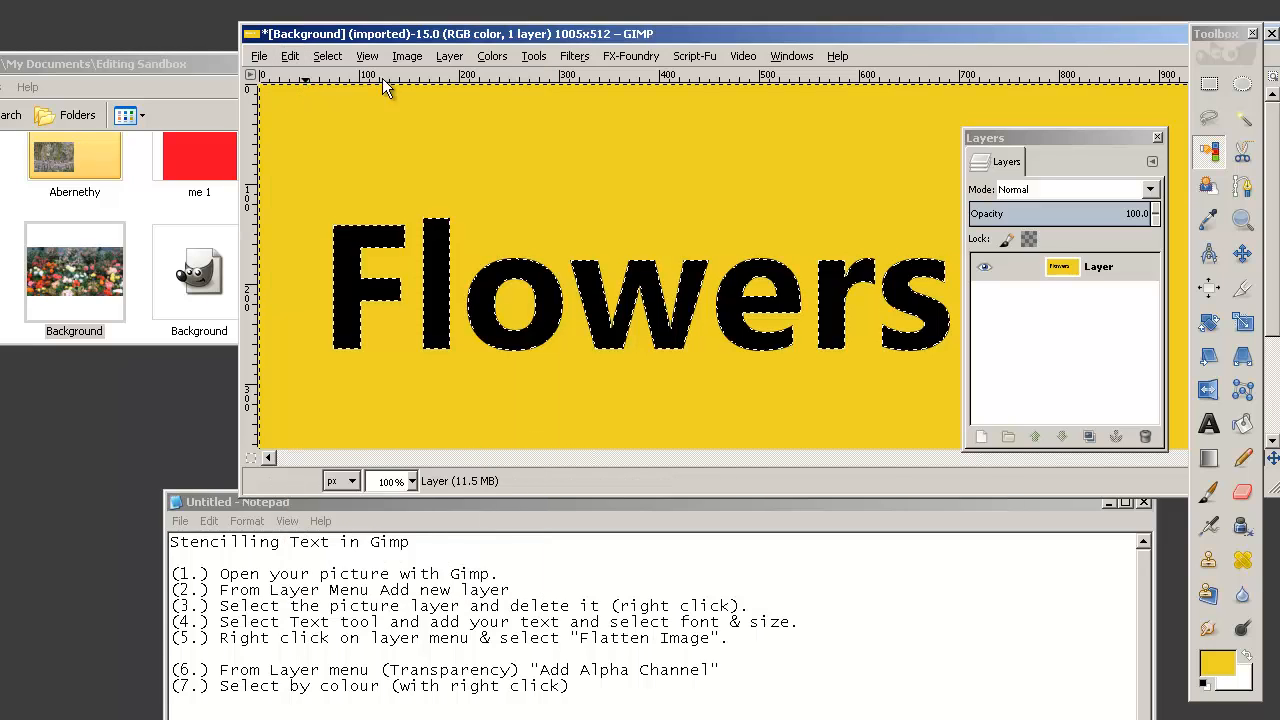
Step: Add an alpha channel to the yellow layer from the Layer menu
click(449, 55)
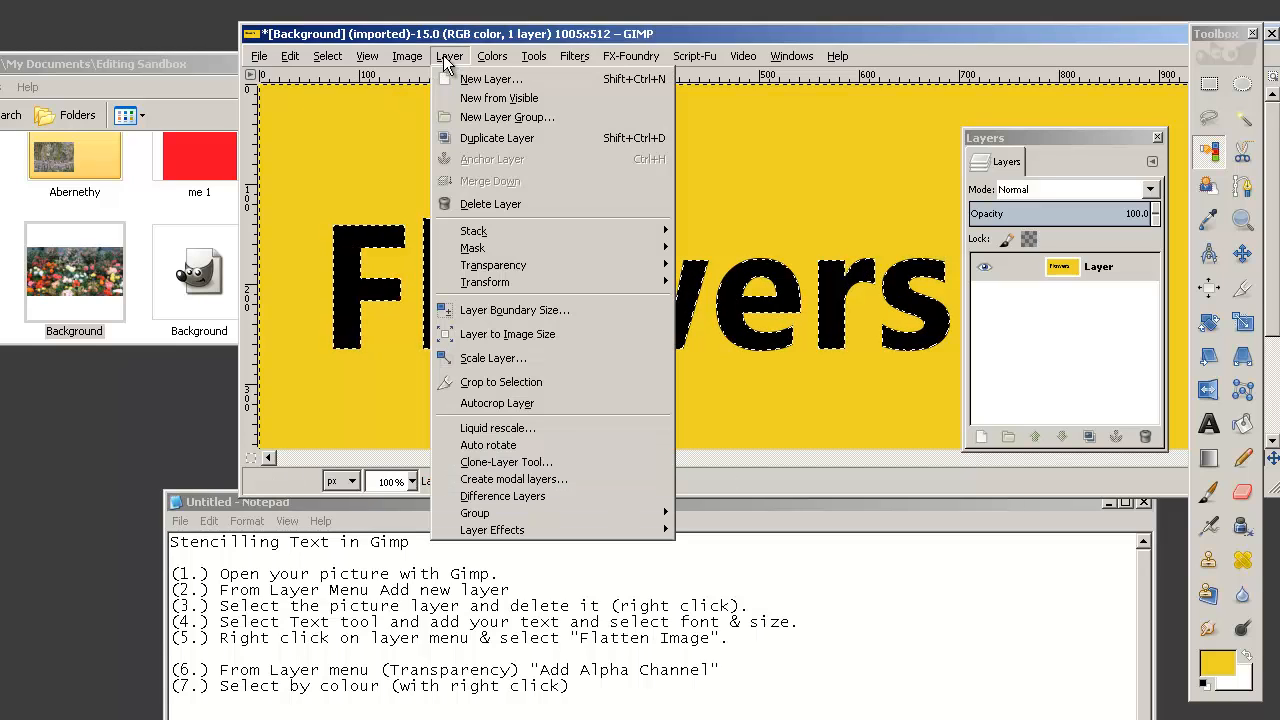
mouse_move(493, 265)
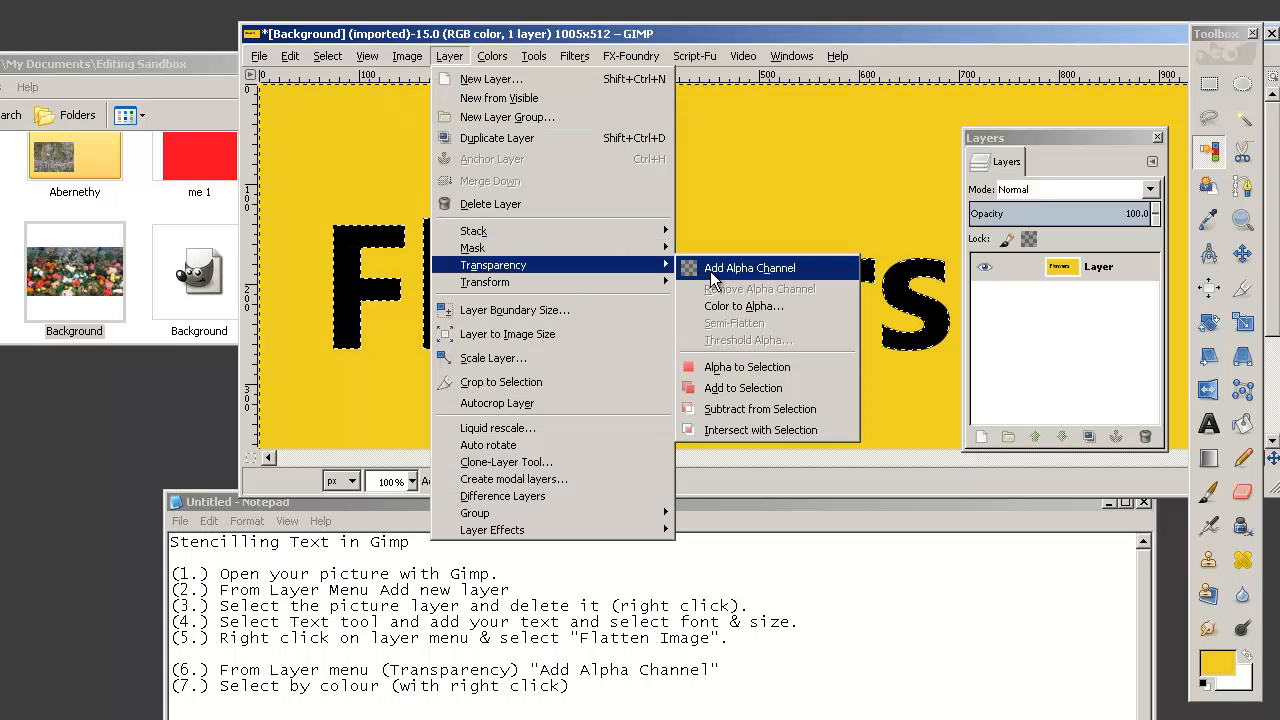
click(749, 268)
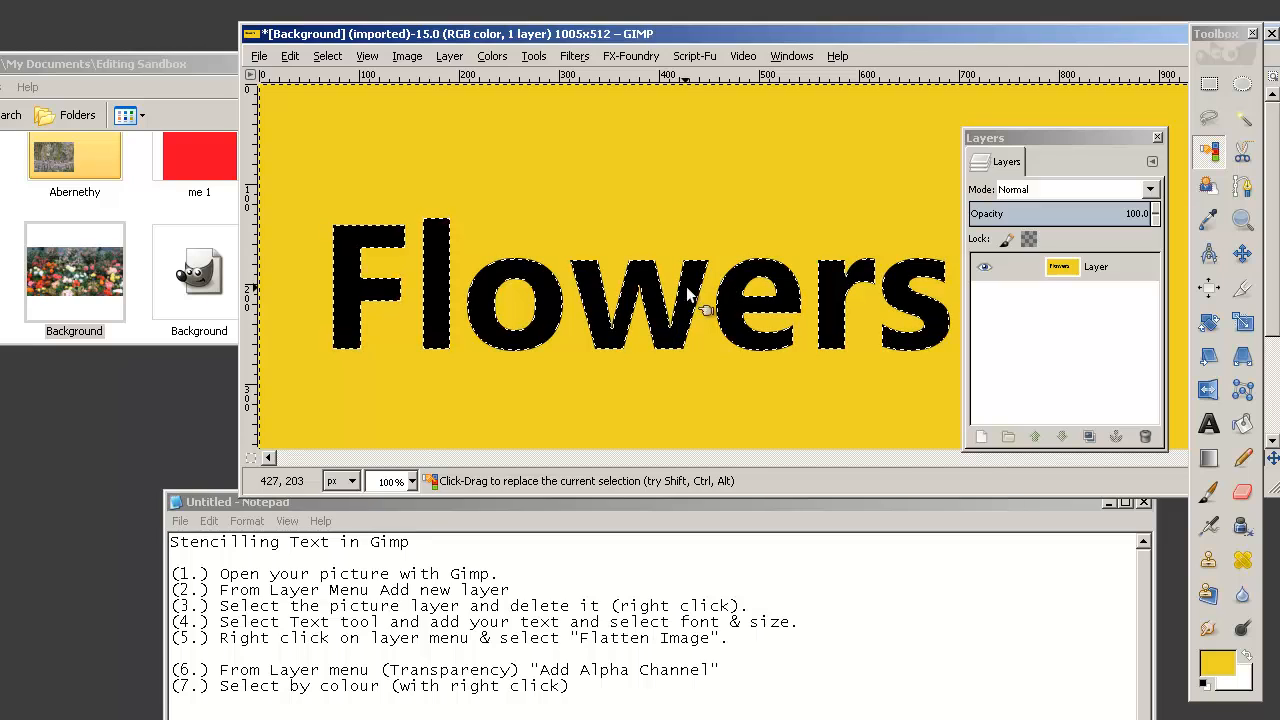
mouse_move(640, 235)
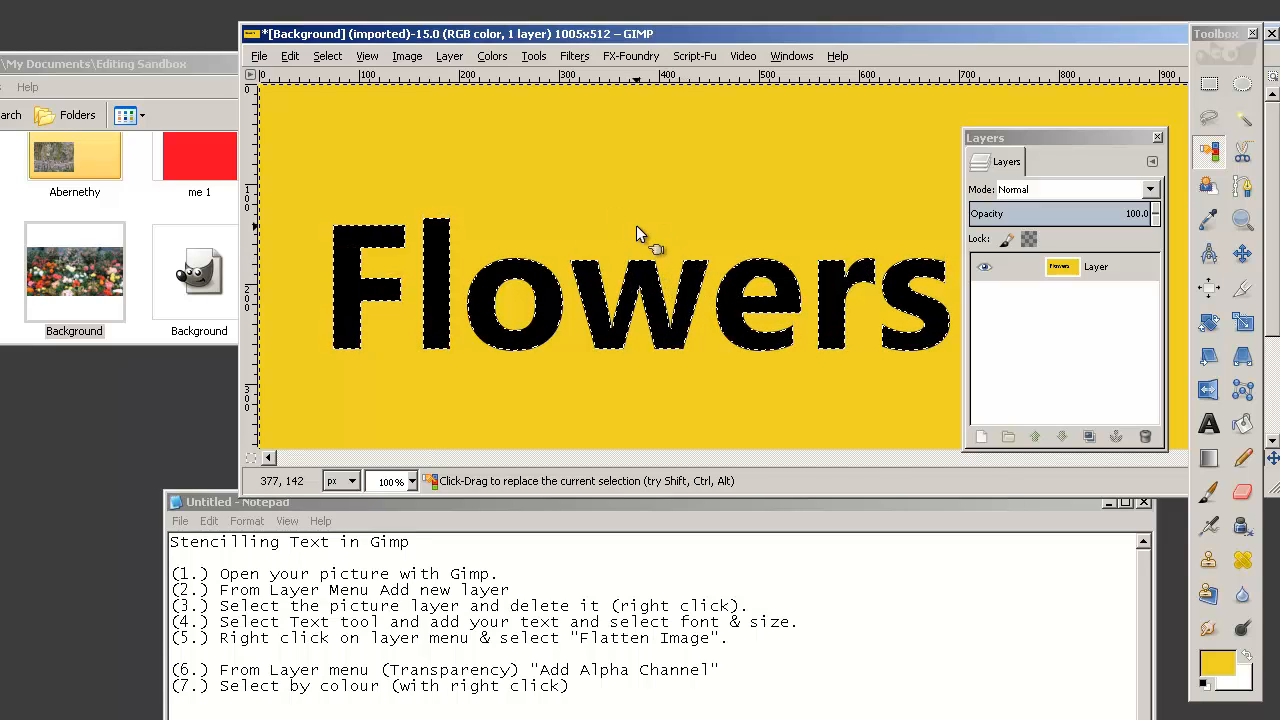
mouse_move(615, 225)
text((8.) Now add the background layer on top - and send to the back.)
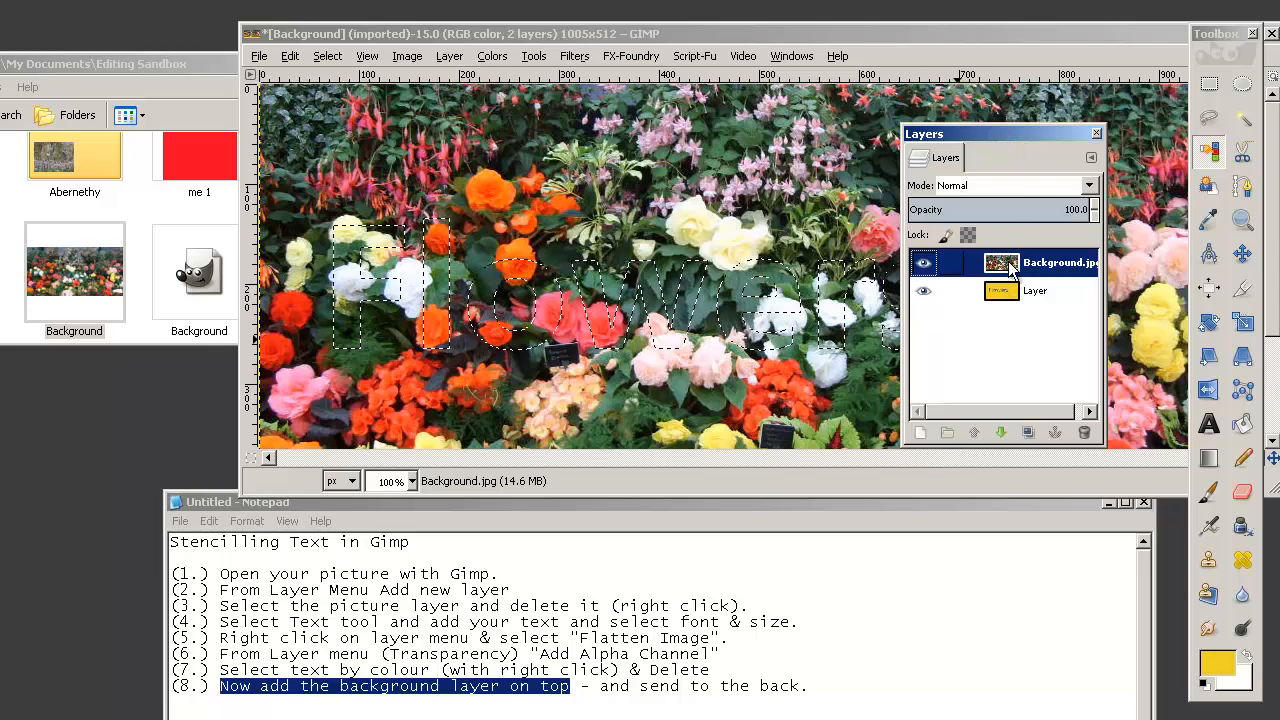
Step: Toggle the flower photo layer's visibility to check it, then select that layer
click(923, 262)
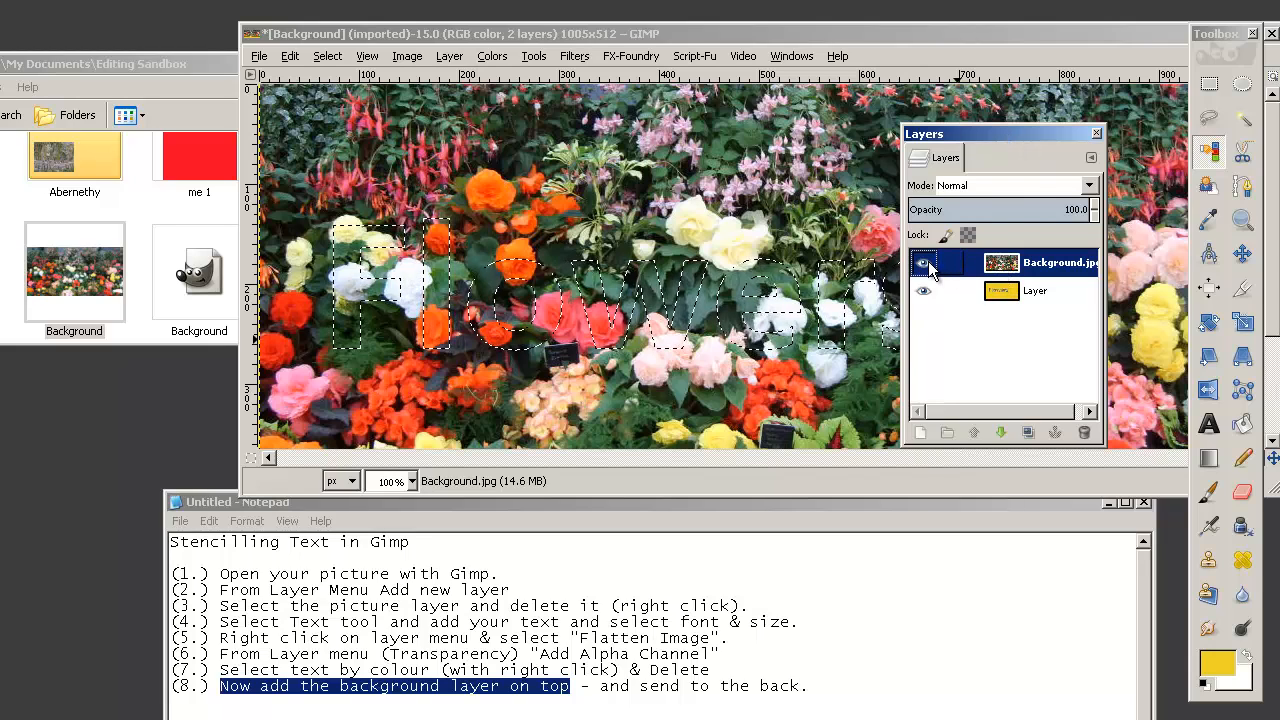
click(923, 263)
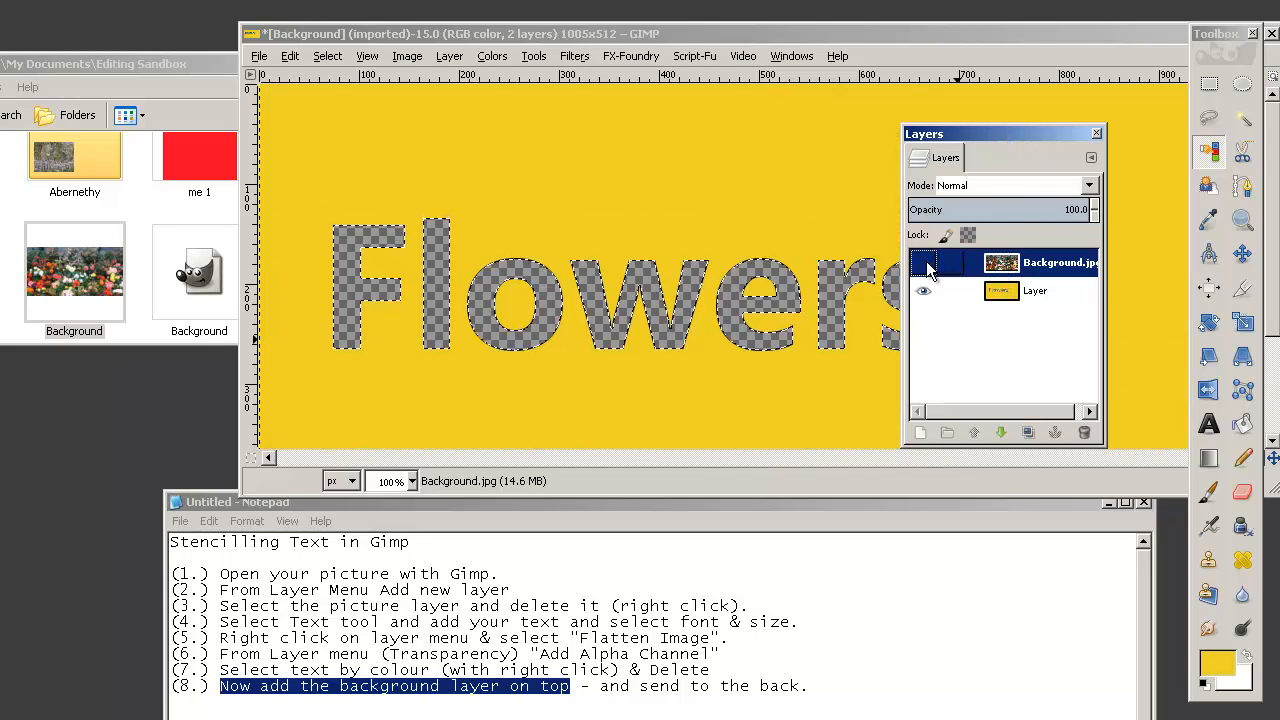
click(923, 262)
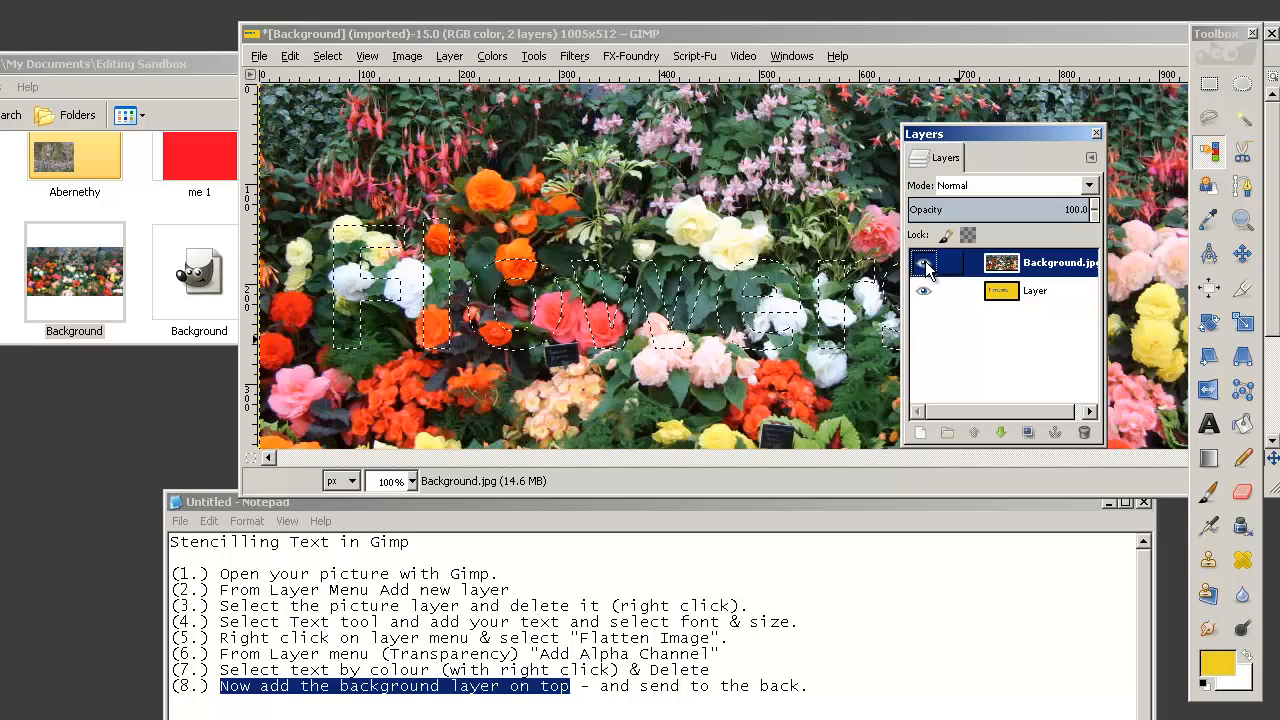
click(922, 263)
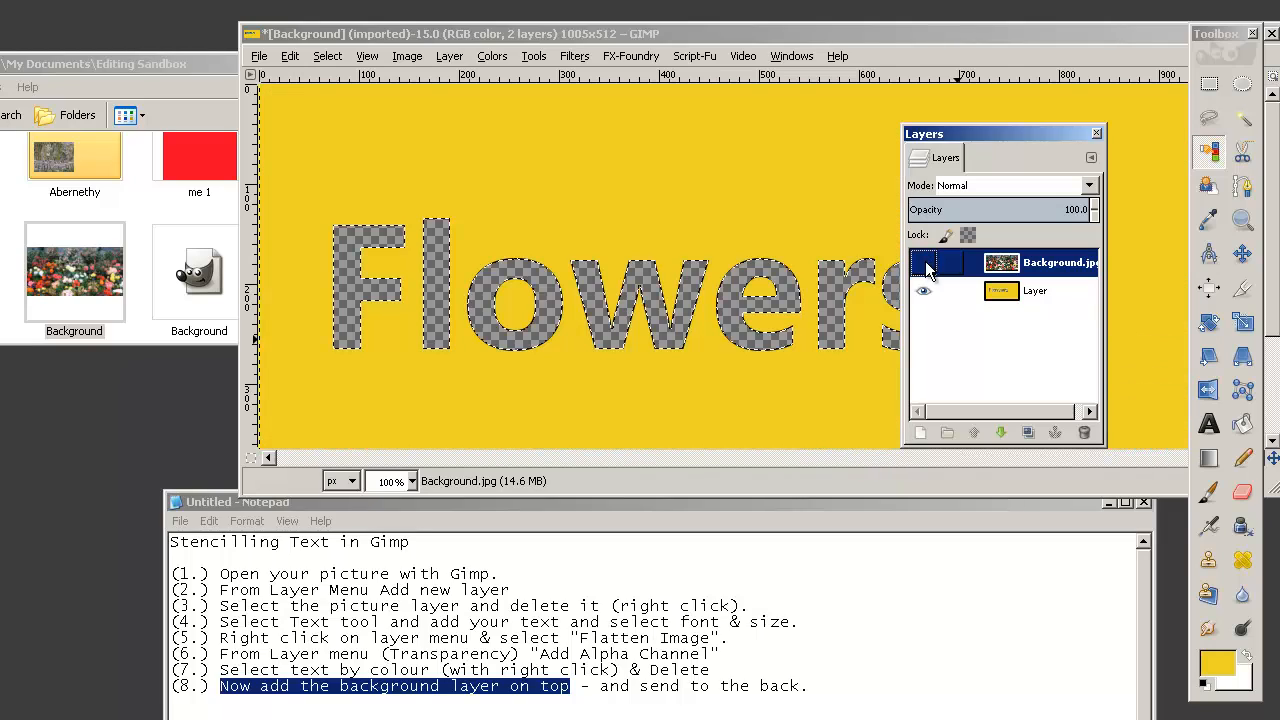
click(924, 262)
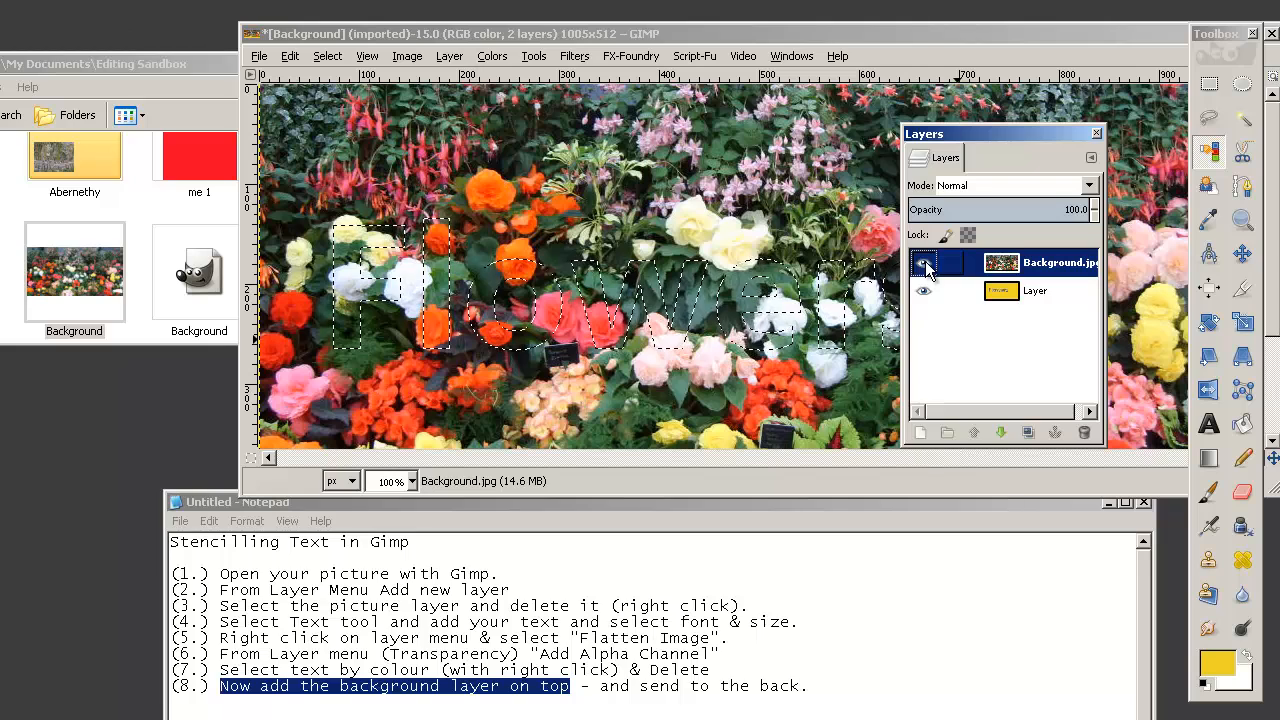
click(923, 262)
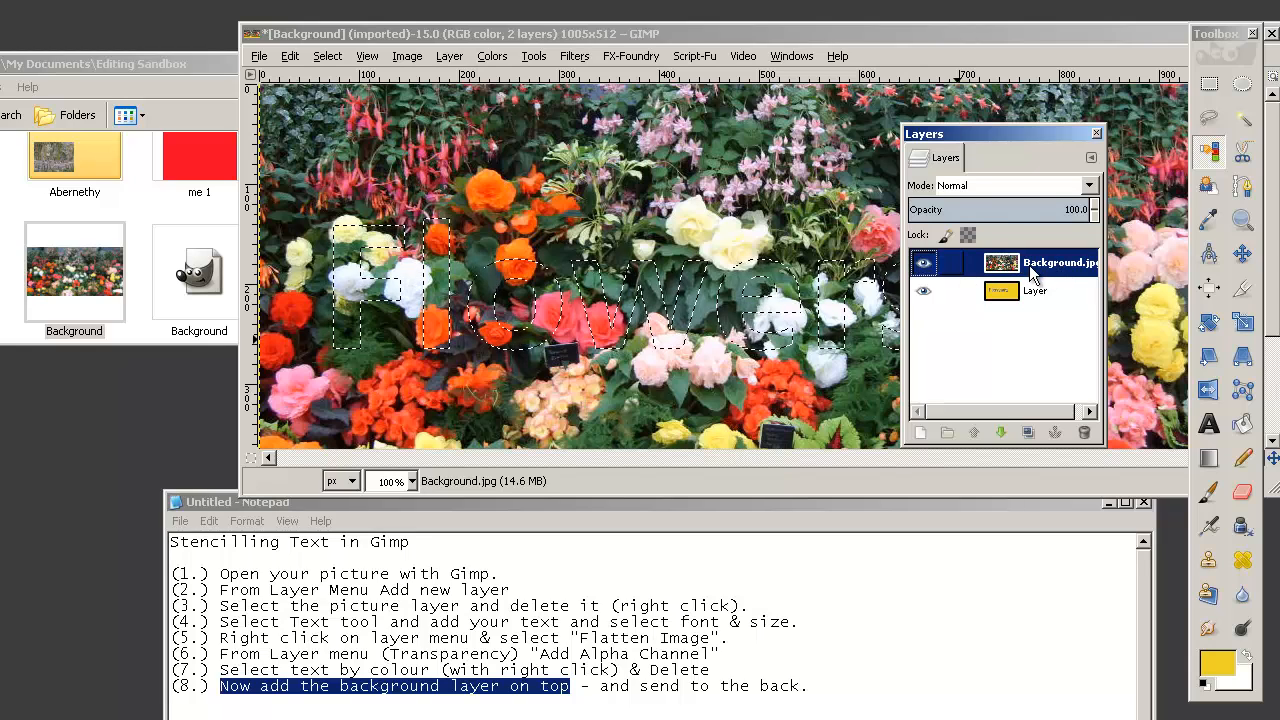
mouse_move(1001, 432)
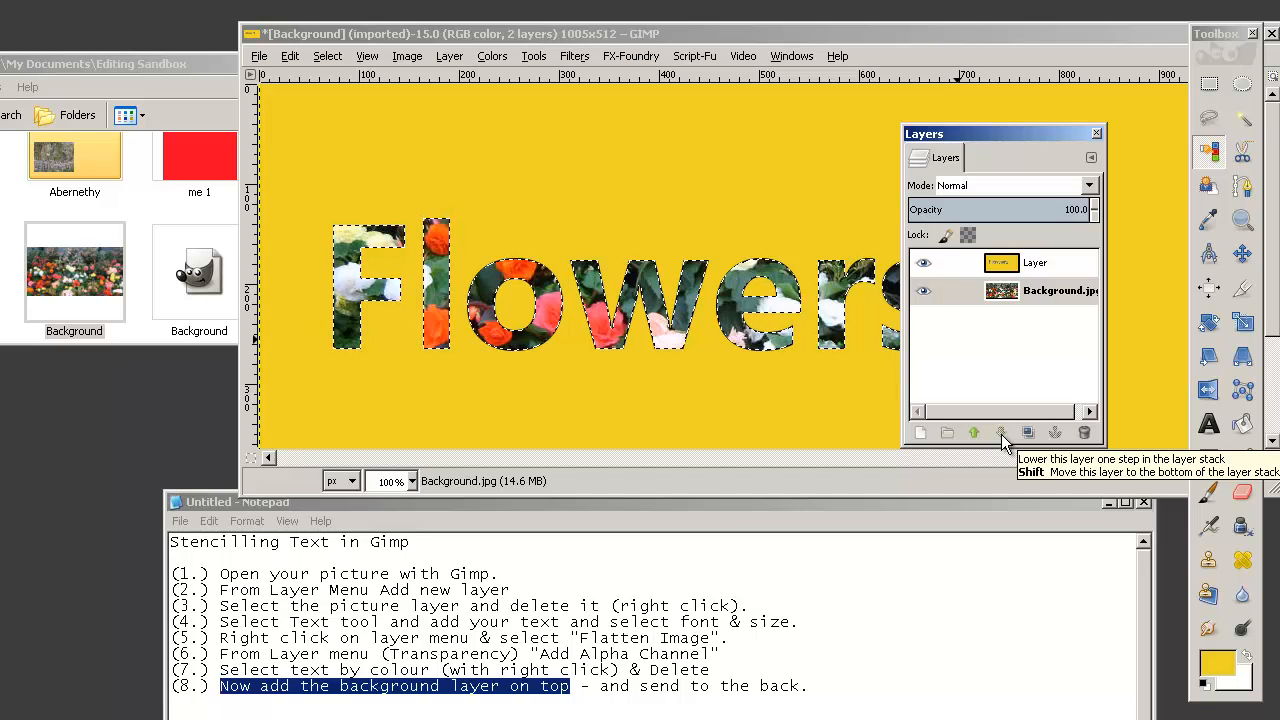
Step: Flatten the image to one layer via the photo layer's right-click menu
right_click(1000, 291)
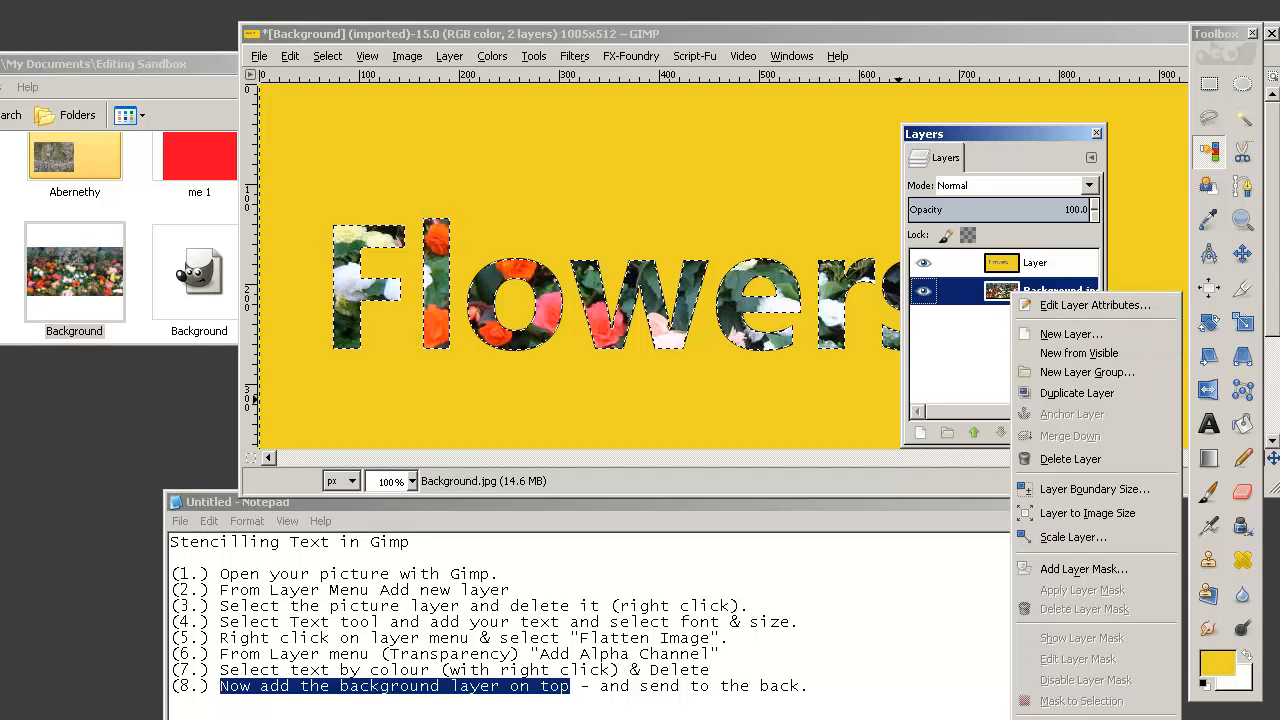
click(1069, 435)
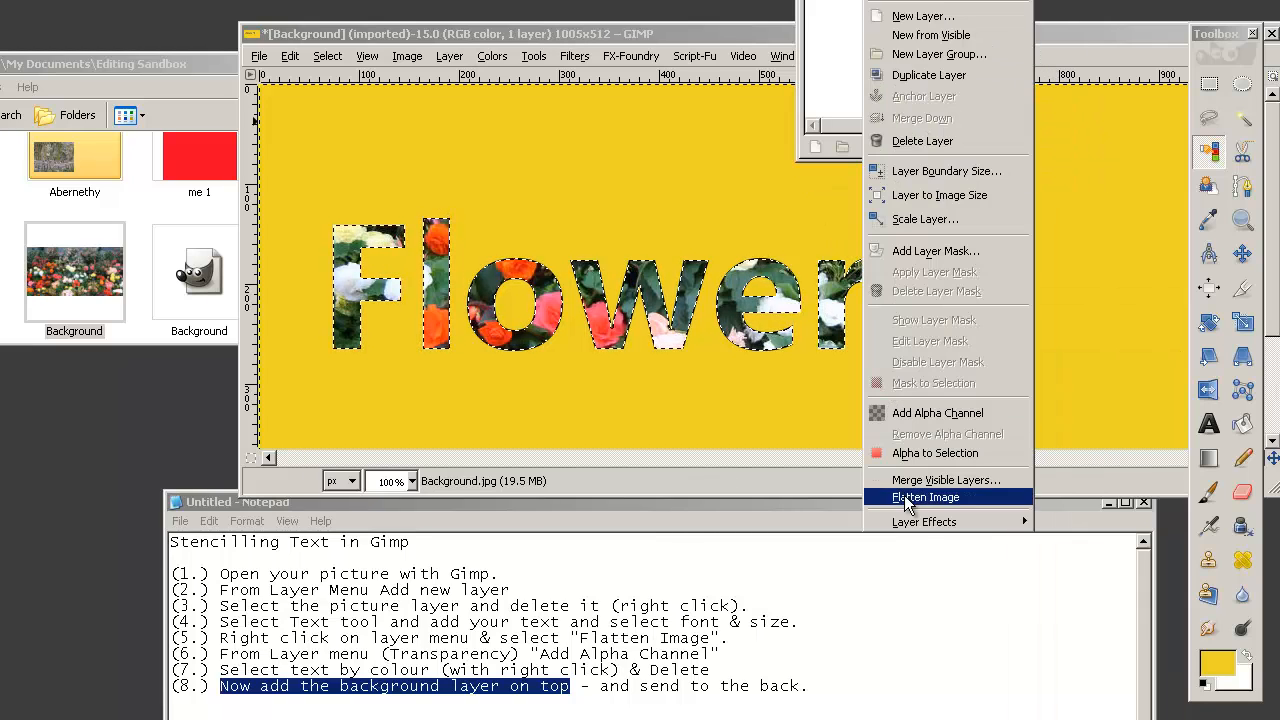
mouse_move(960, 512)
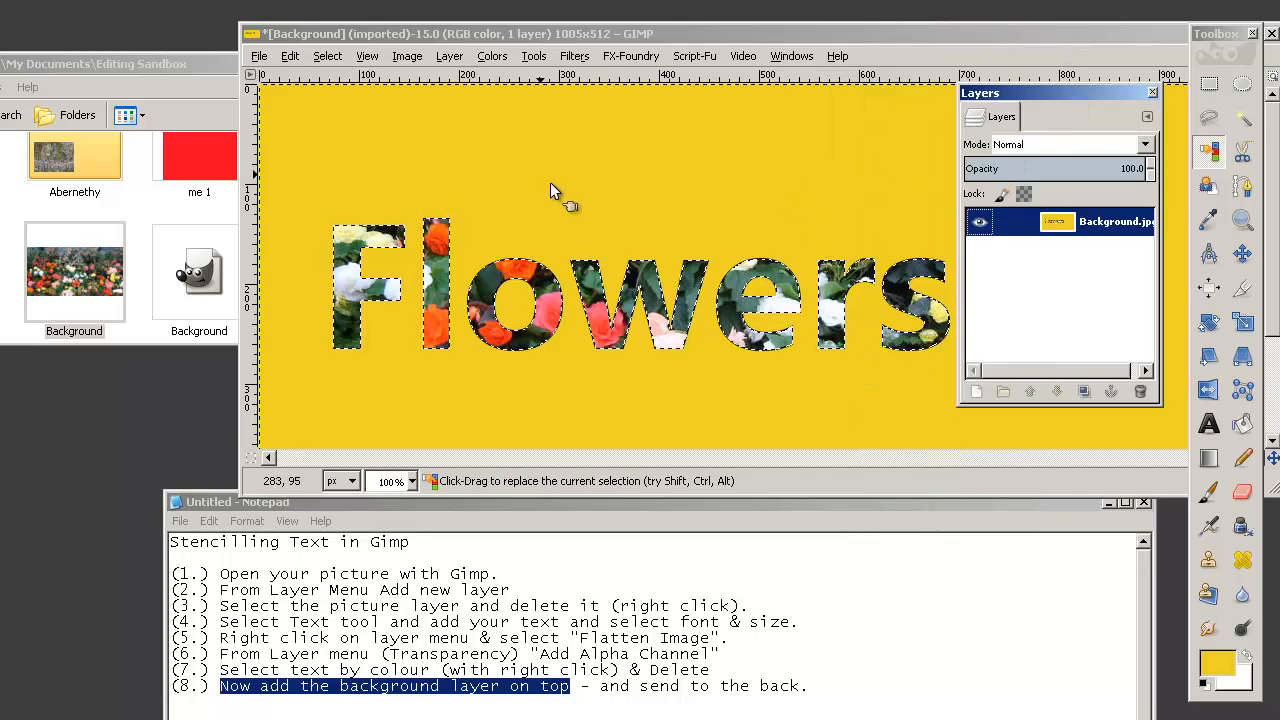
right_click(593, 185)
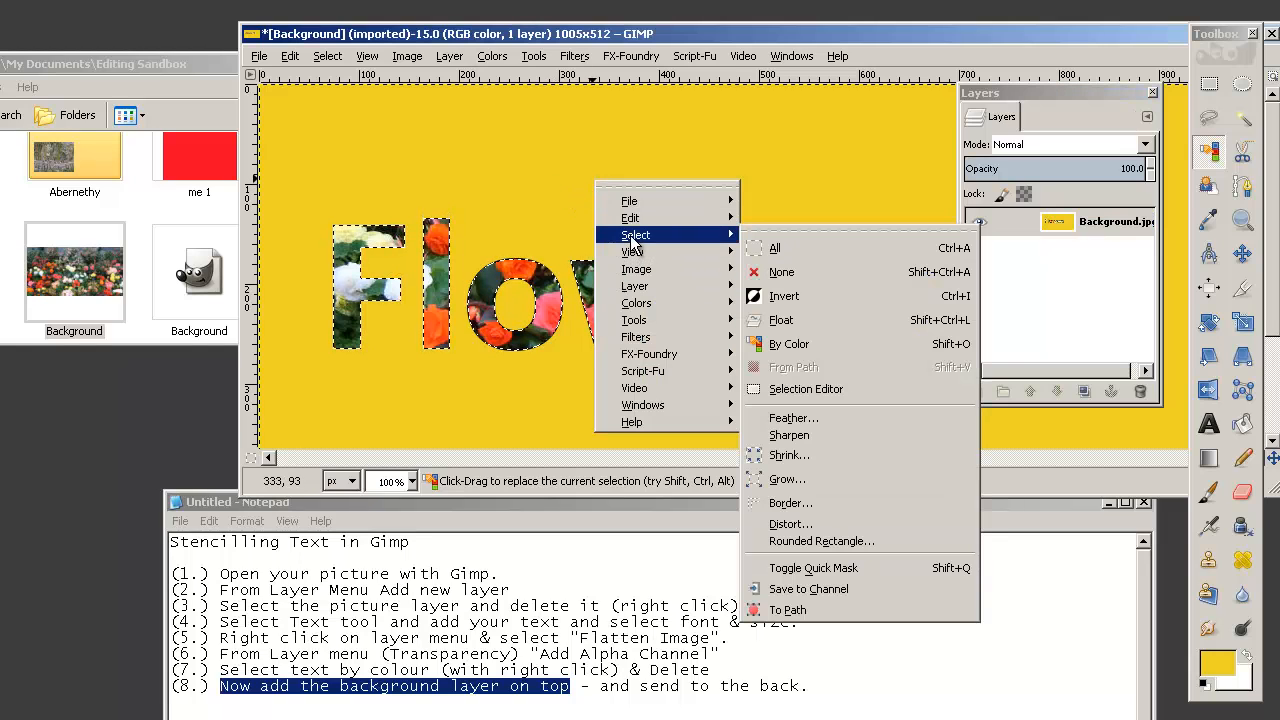
mouse_move(789, 343)
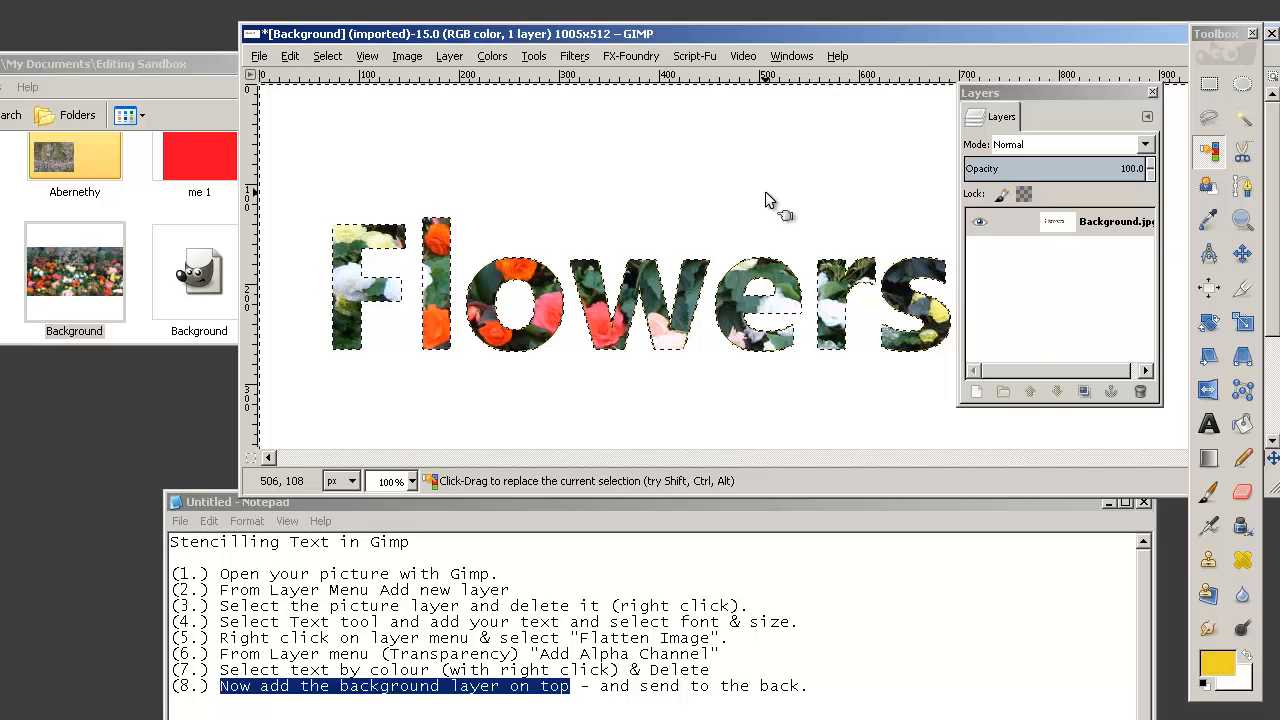
click(290, 55)
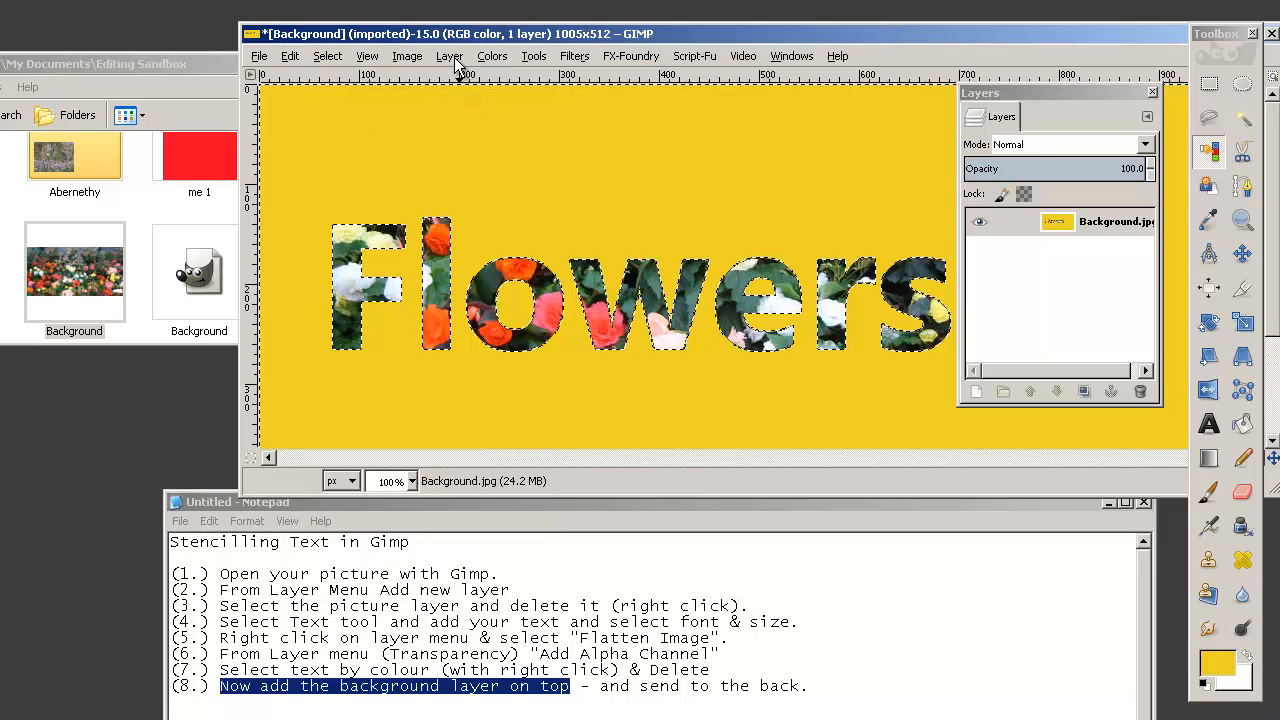
Step: Switch to the Select By Color tool from the canvas right-click menu
click(449, 55)
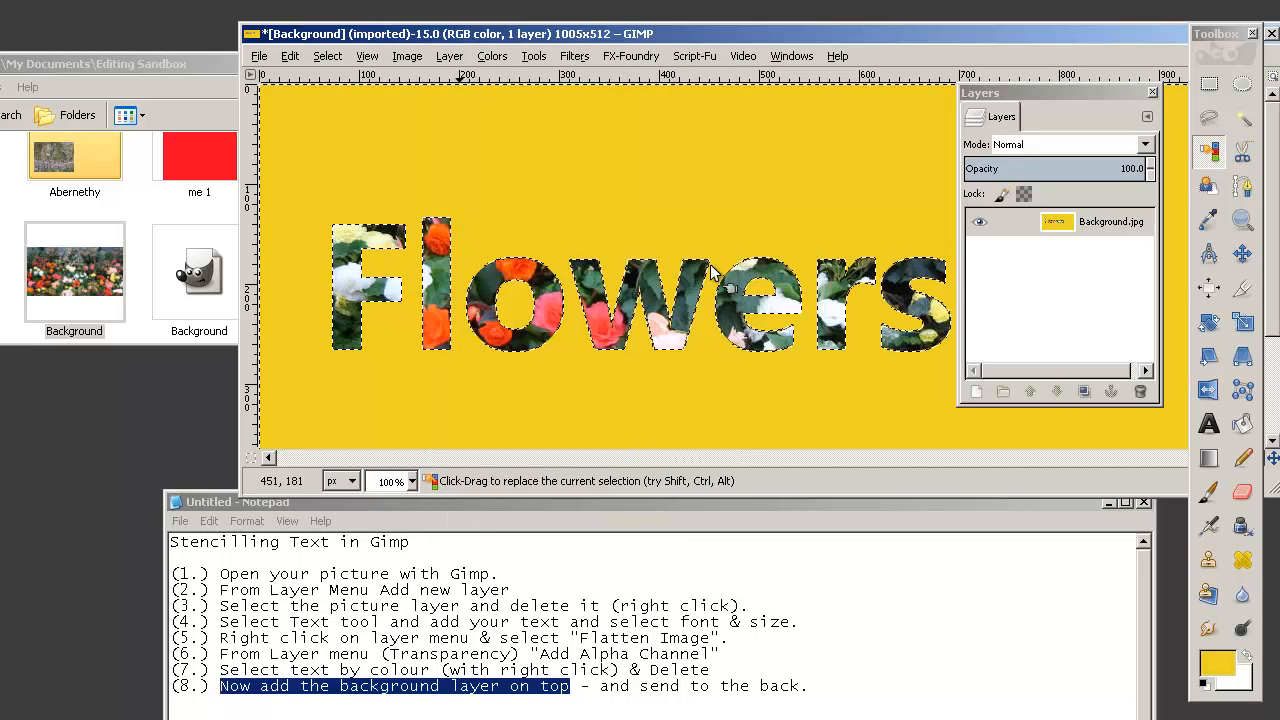
right_click(728, 290)
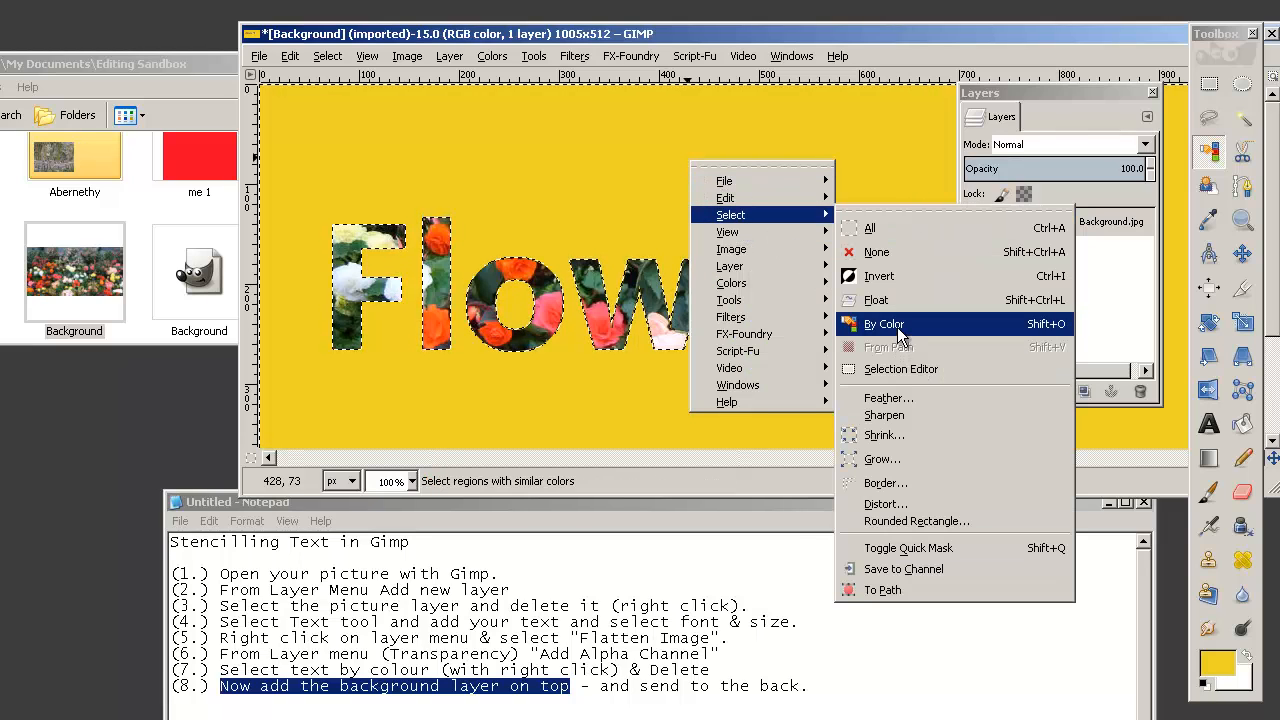
click(883, 323)
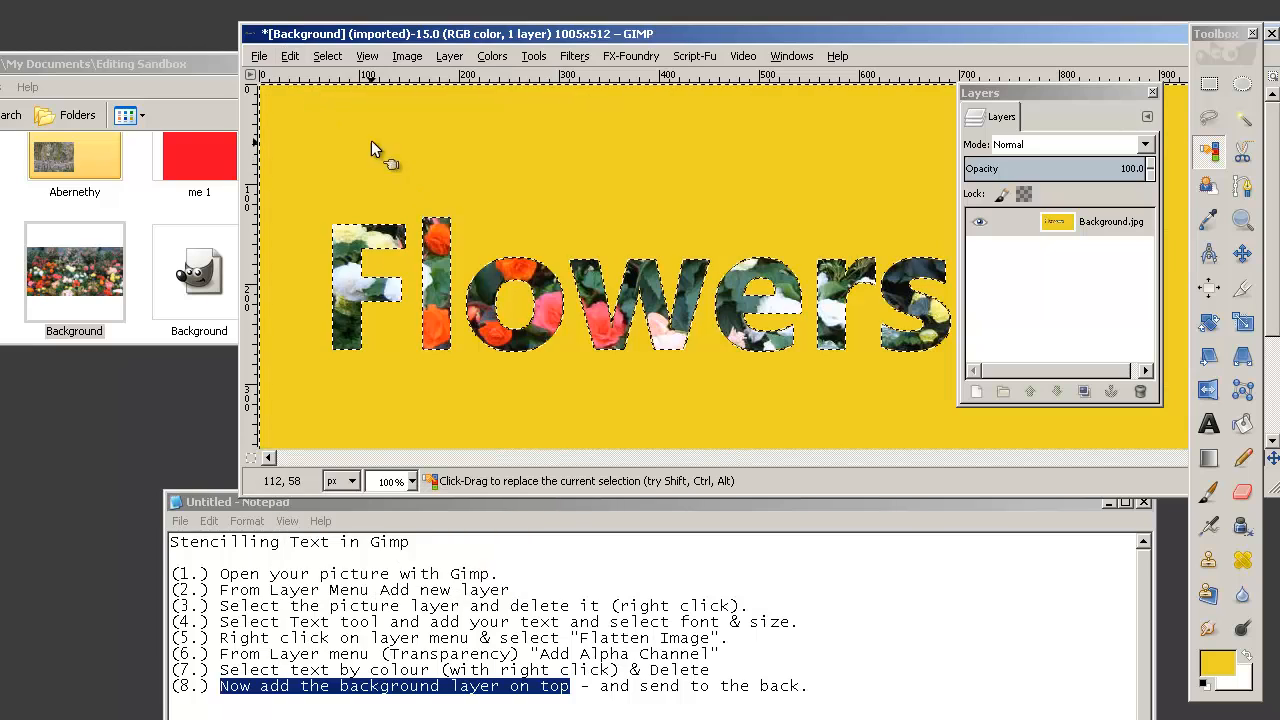
mouse_move(750, 210)
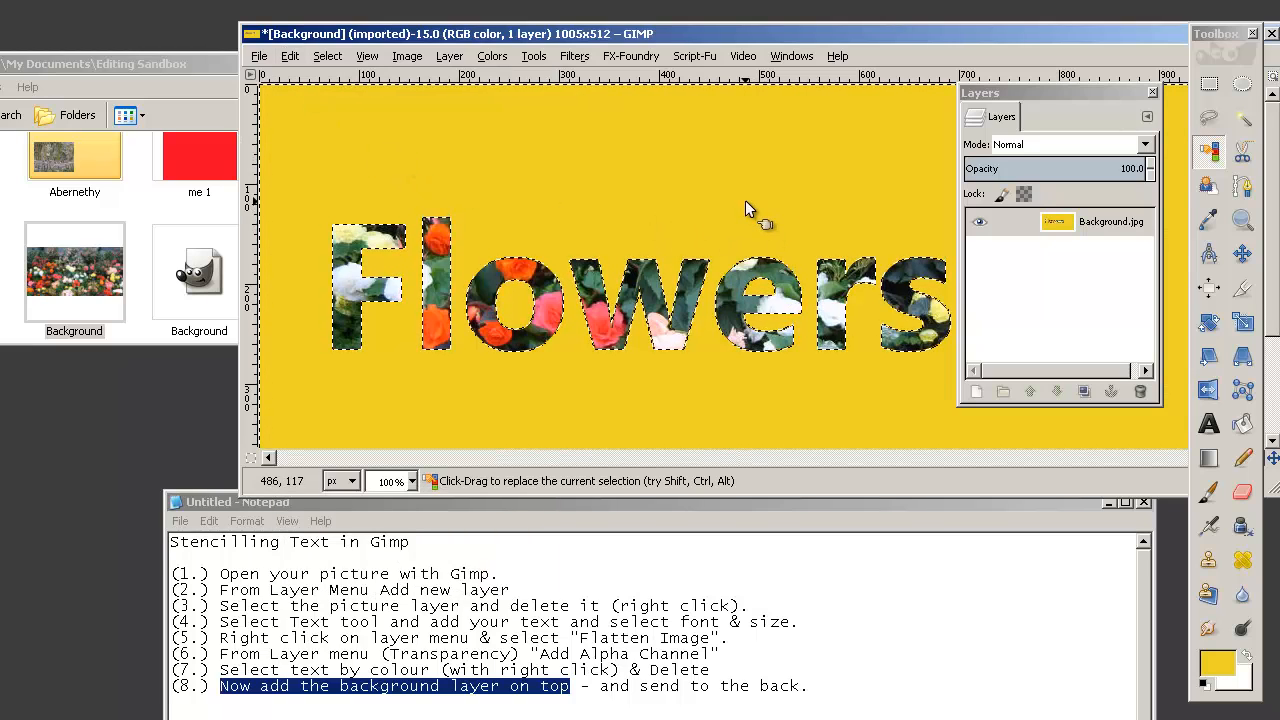